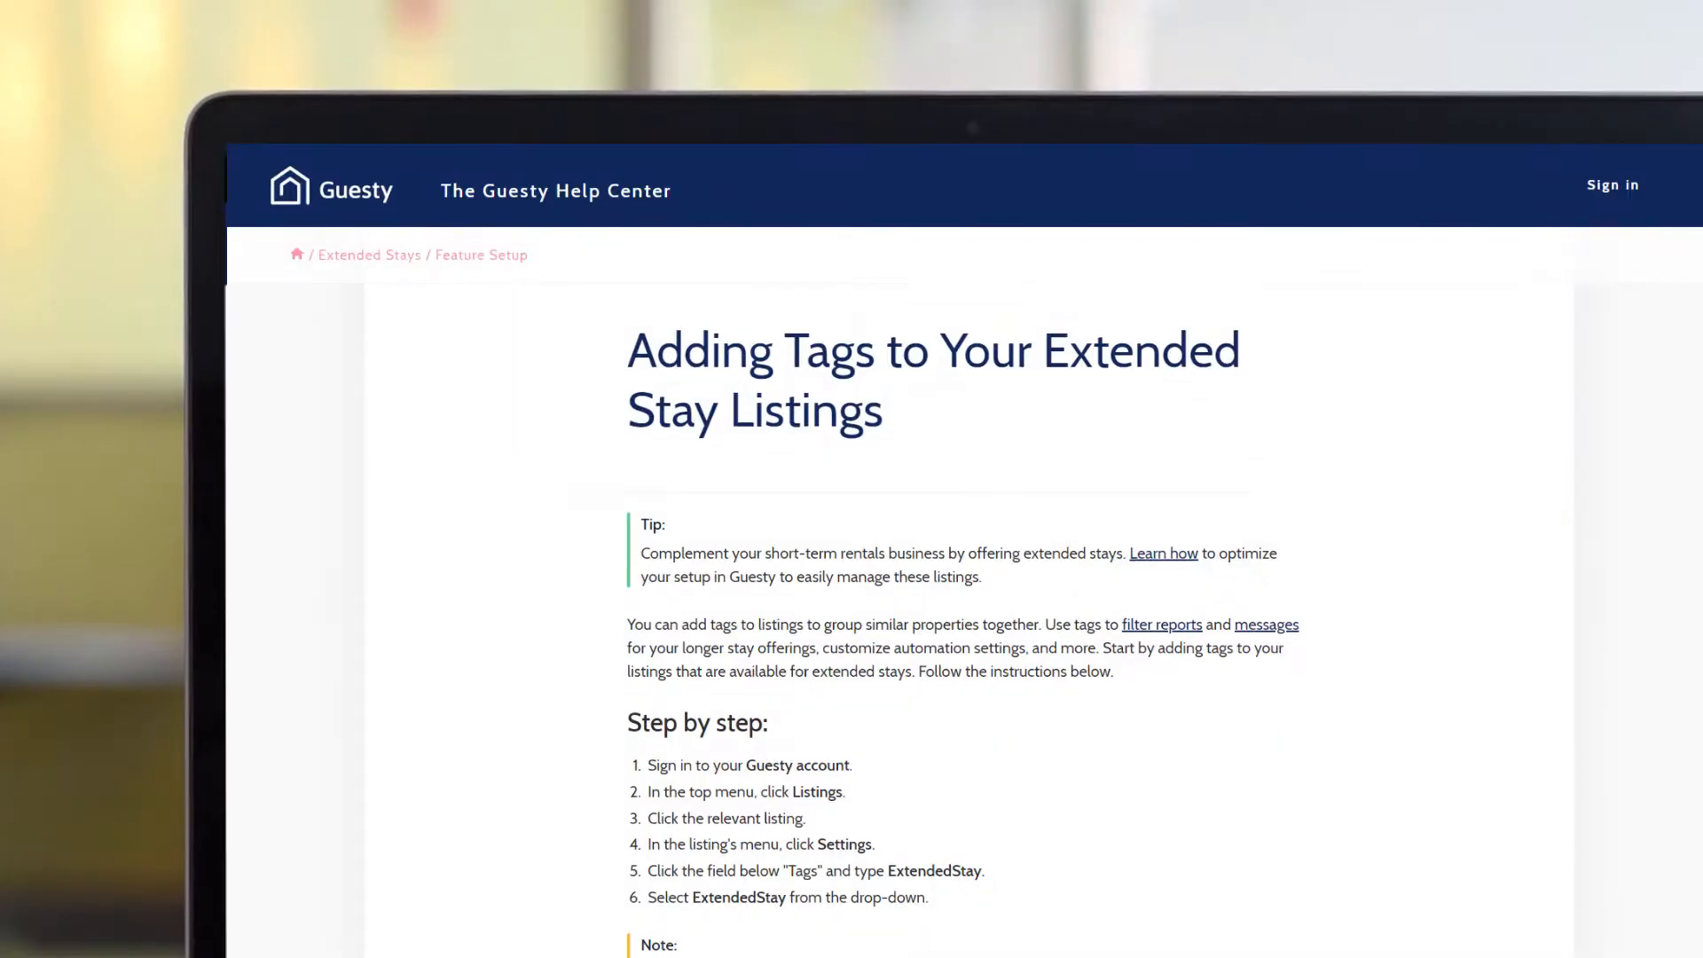
# - Add the ExtendedStay tag to Vegas 3 Bedroom next to its USA and Apartment tags and save
pyautogui.scroll(-3)
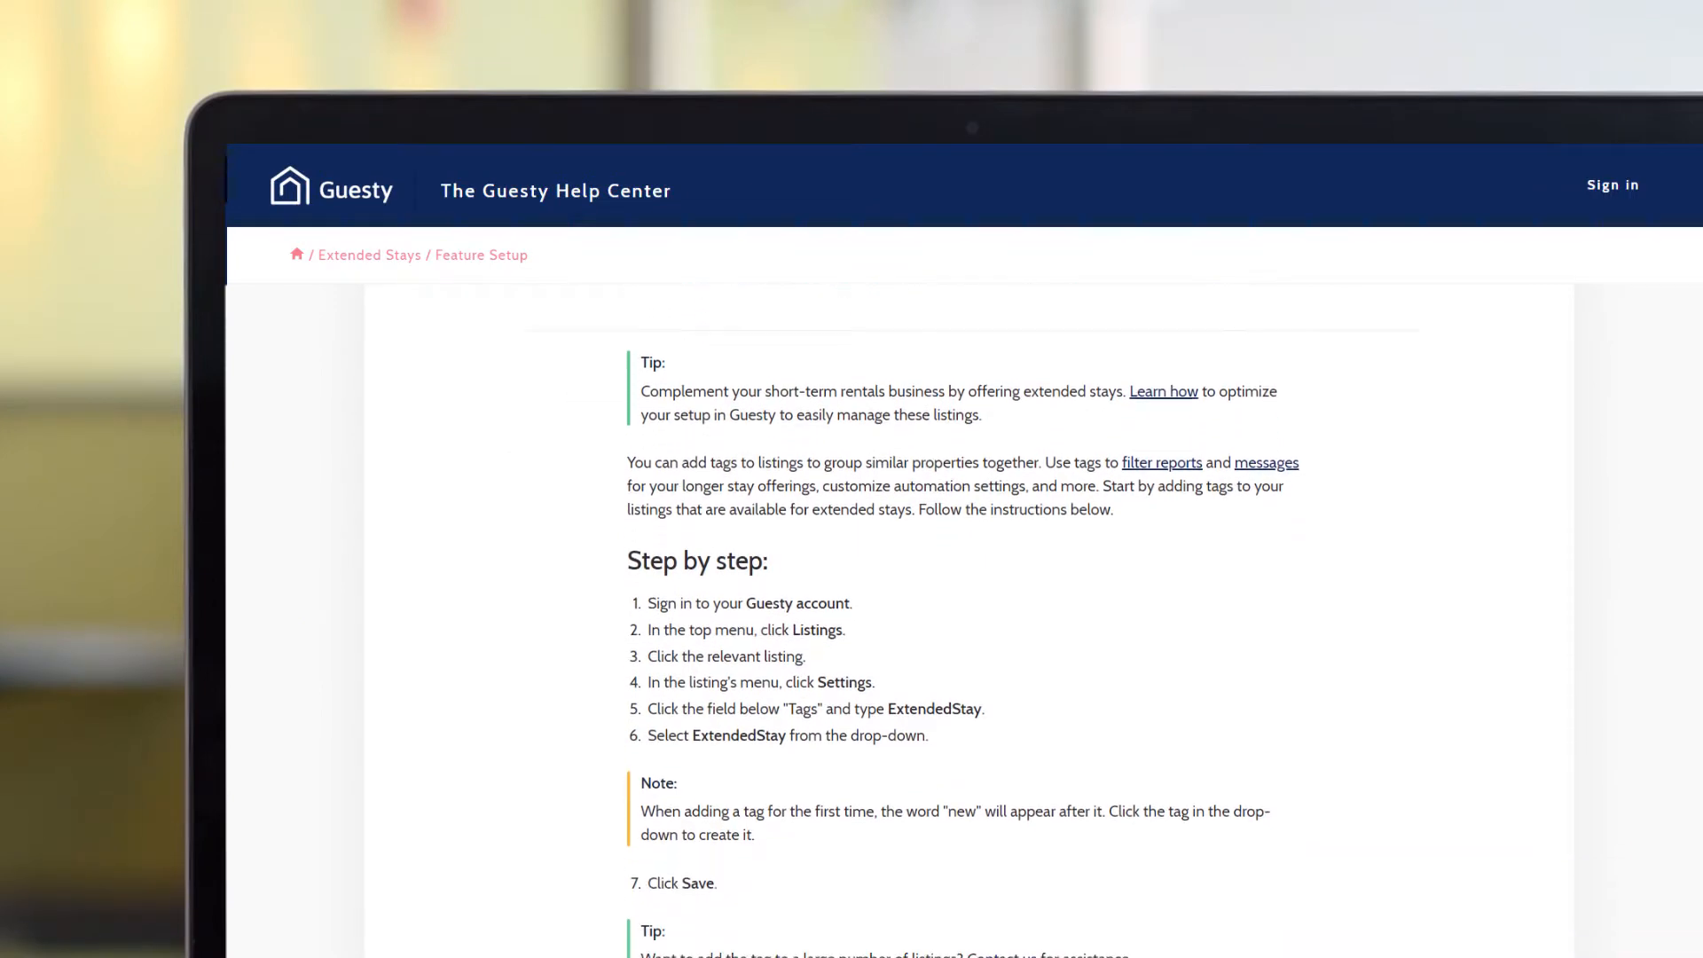
pyautogui.scroll(-3)
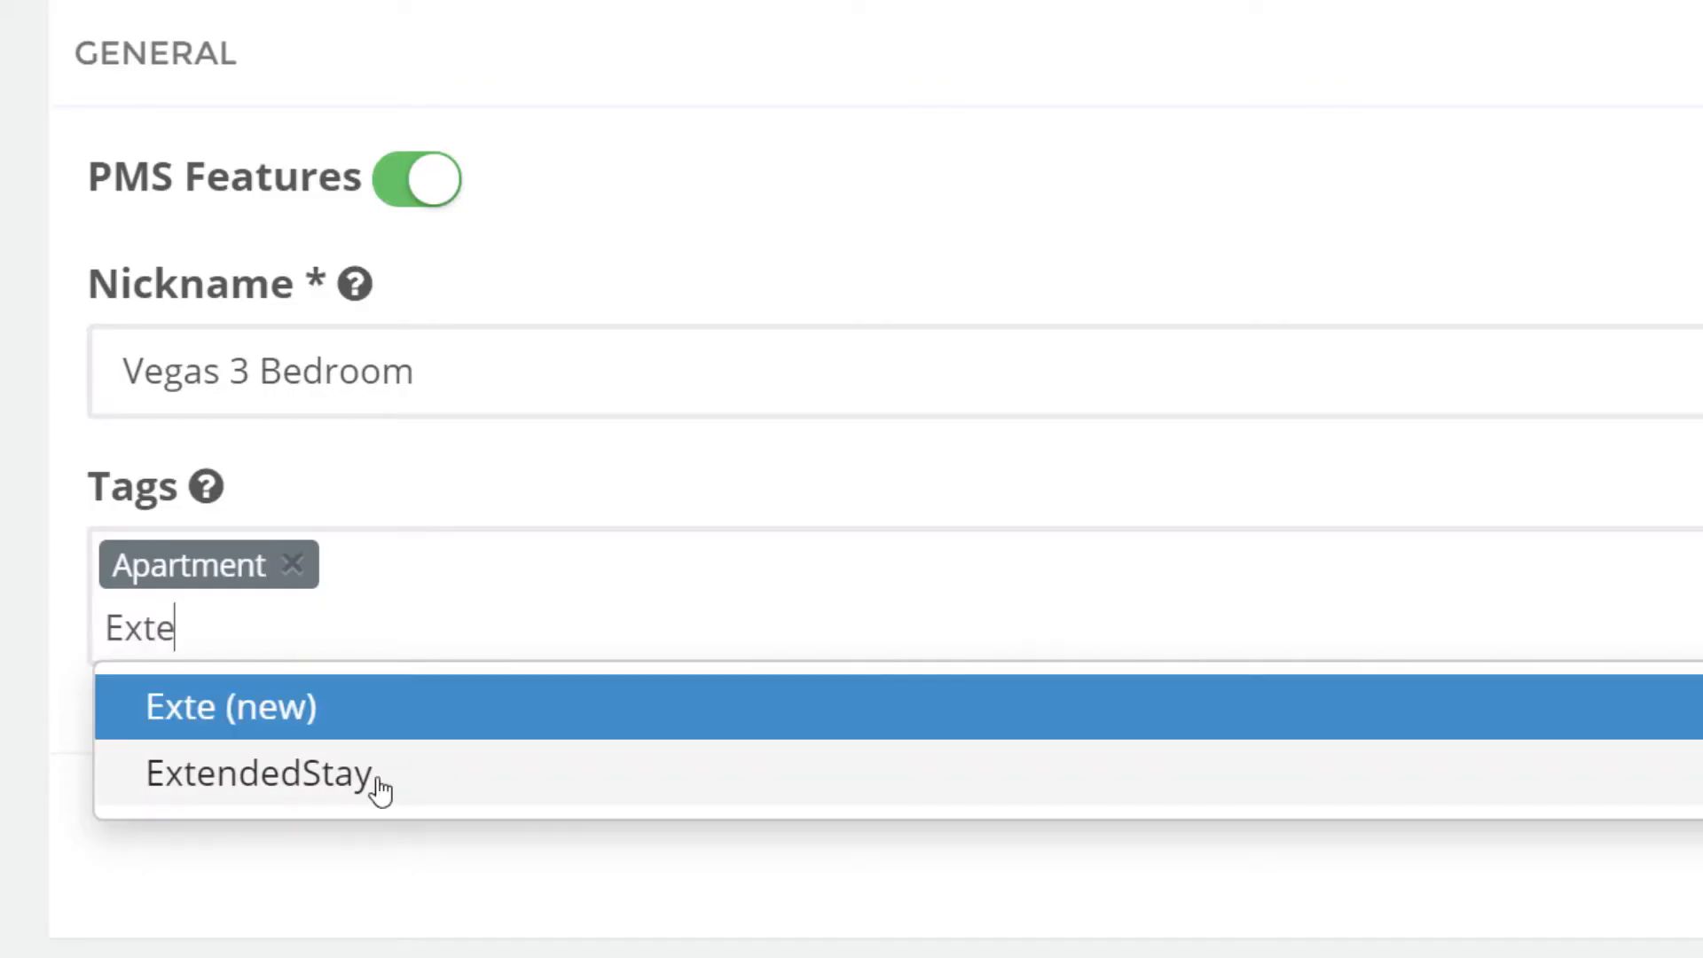
pyautogui.click(259, 776)
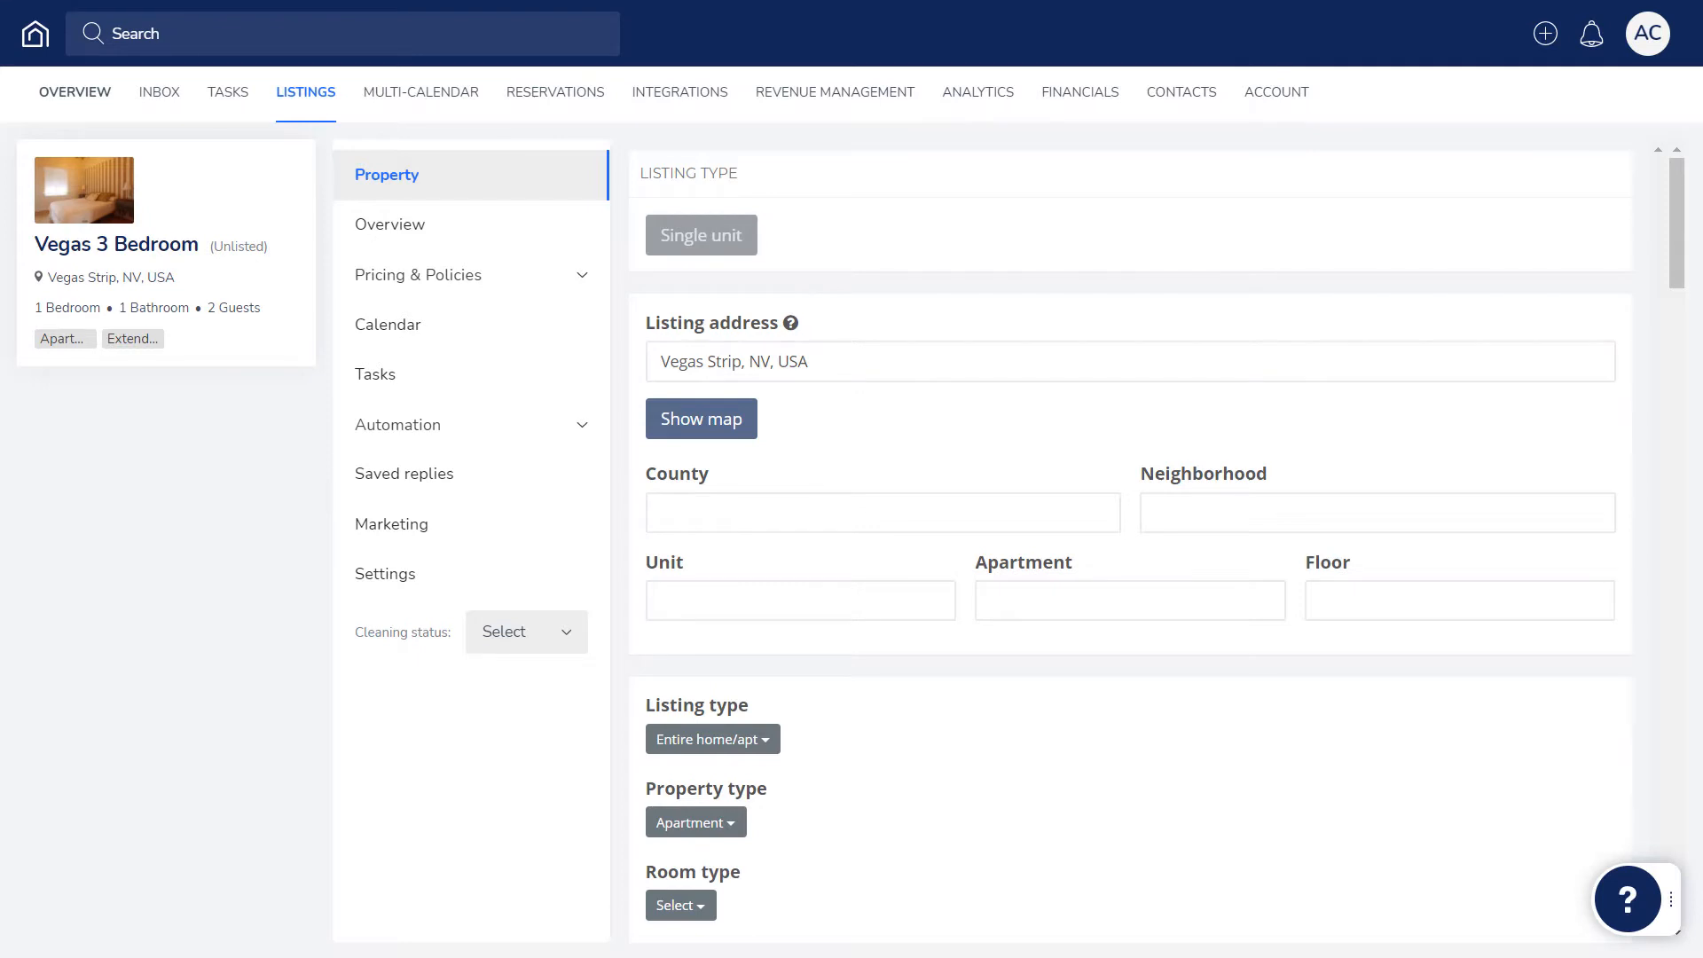
pyautogui.click(385, 573)
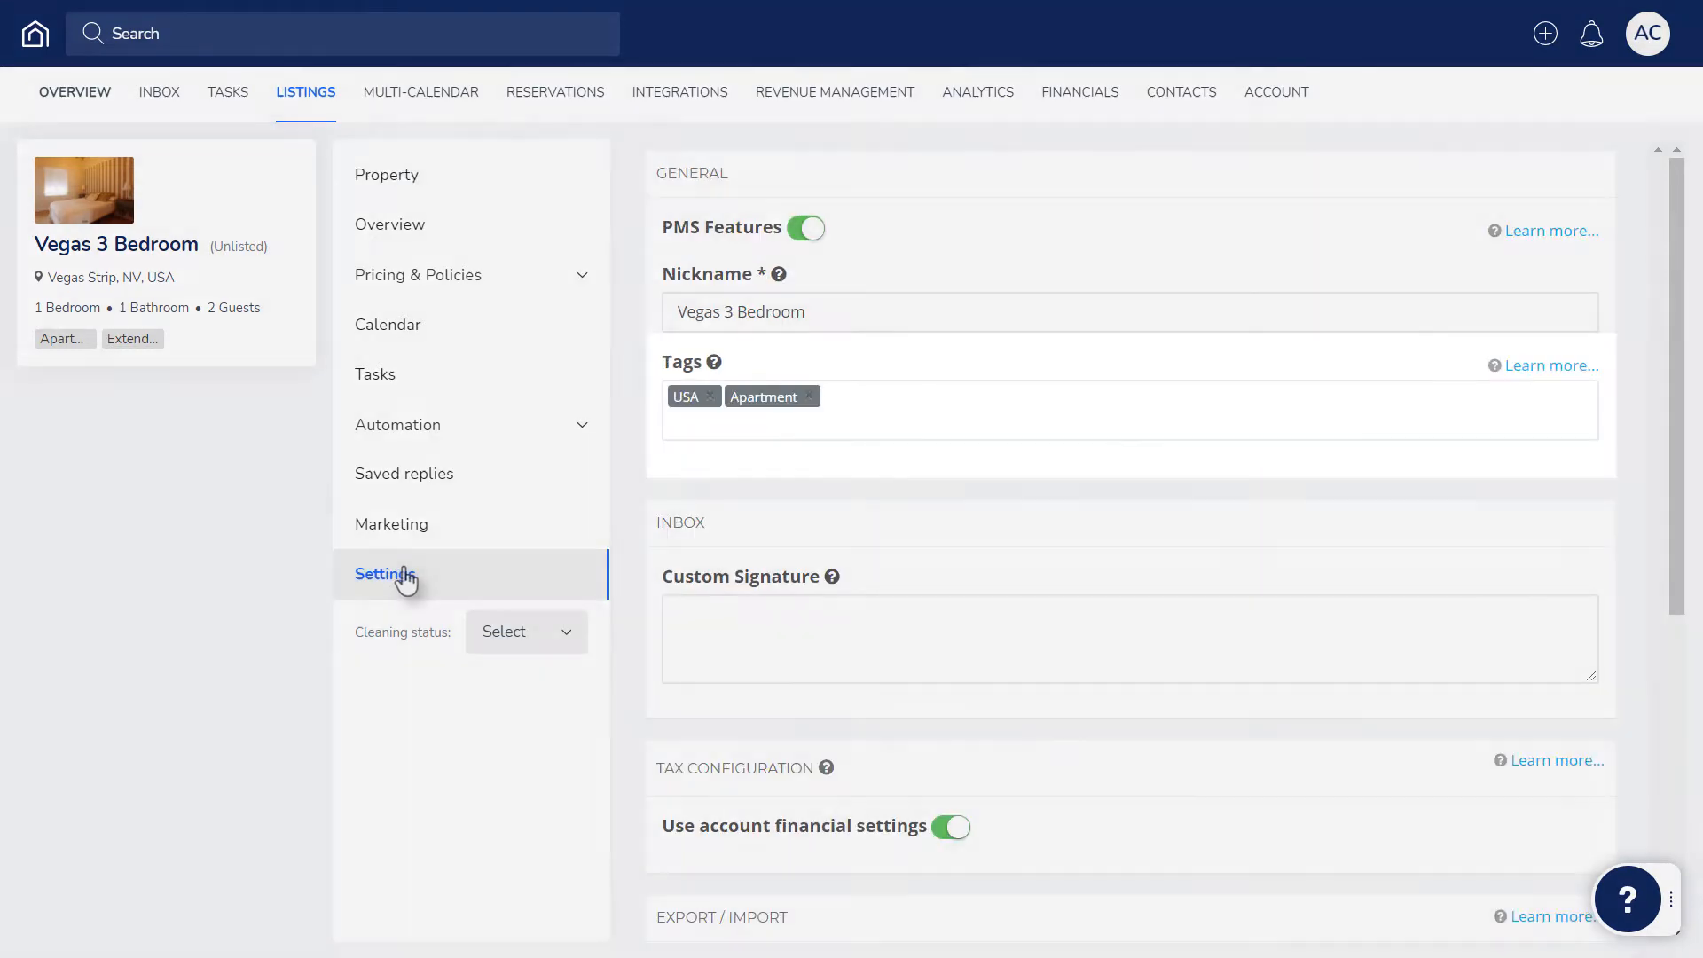
pyautogui.write('ExtendedStay')
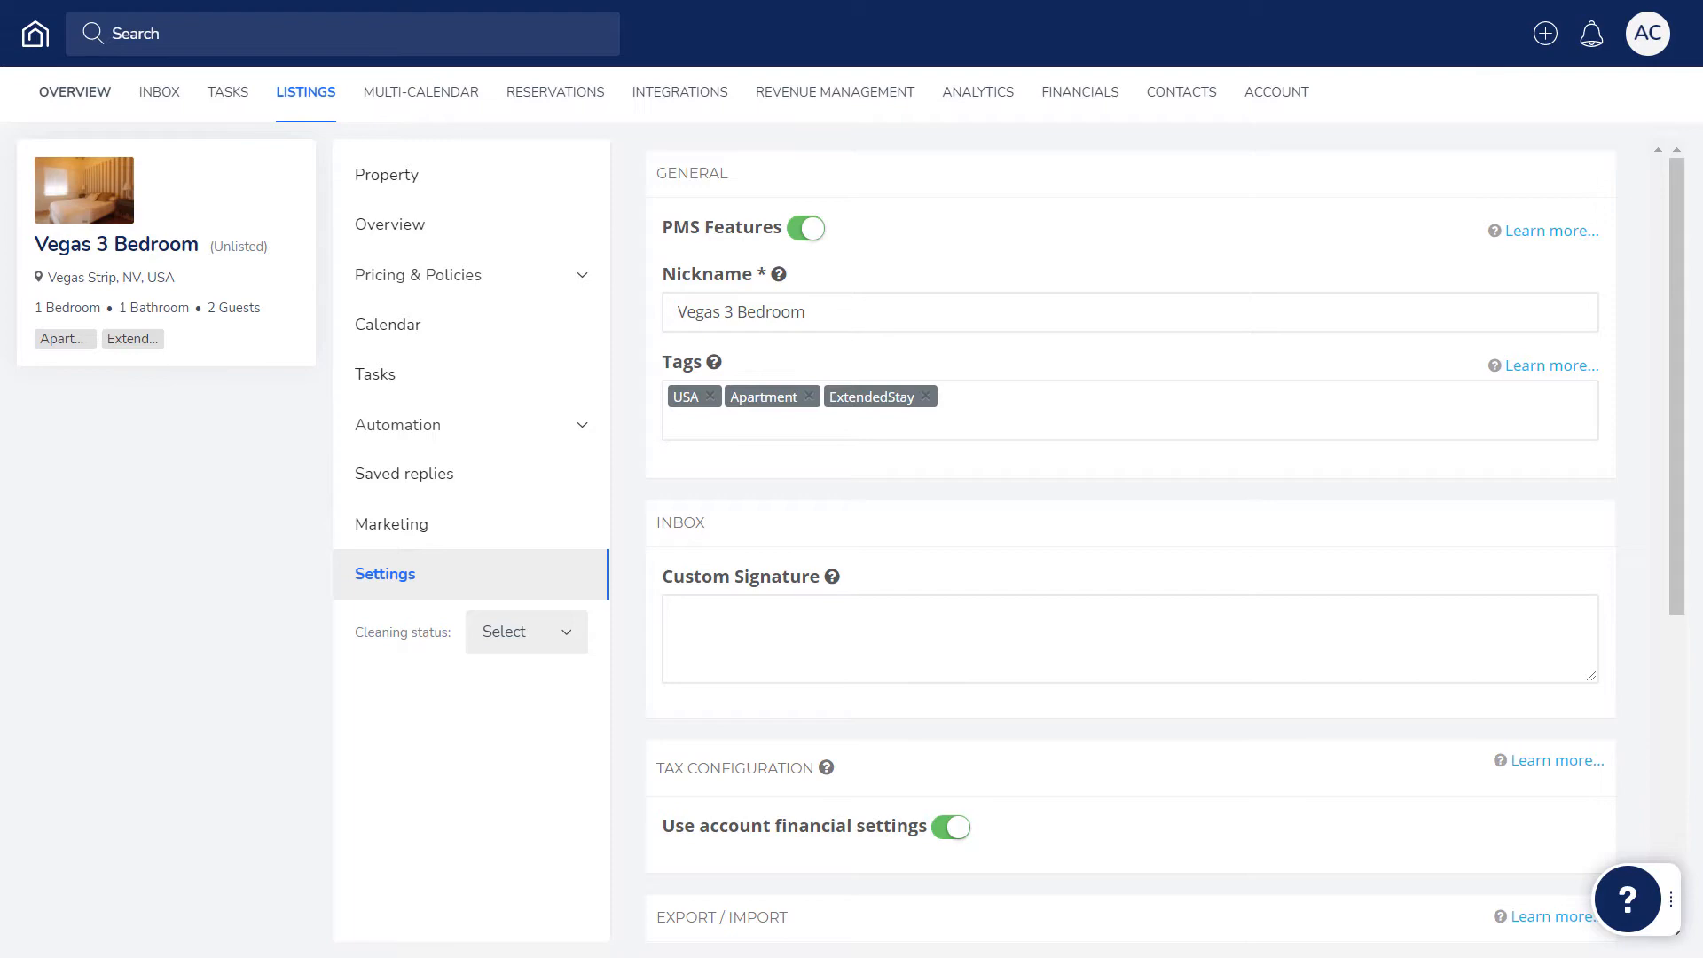
pyautogui.click(158, 91)
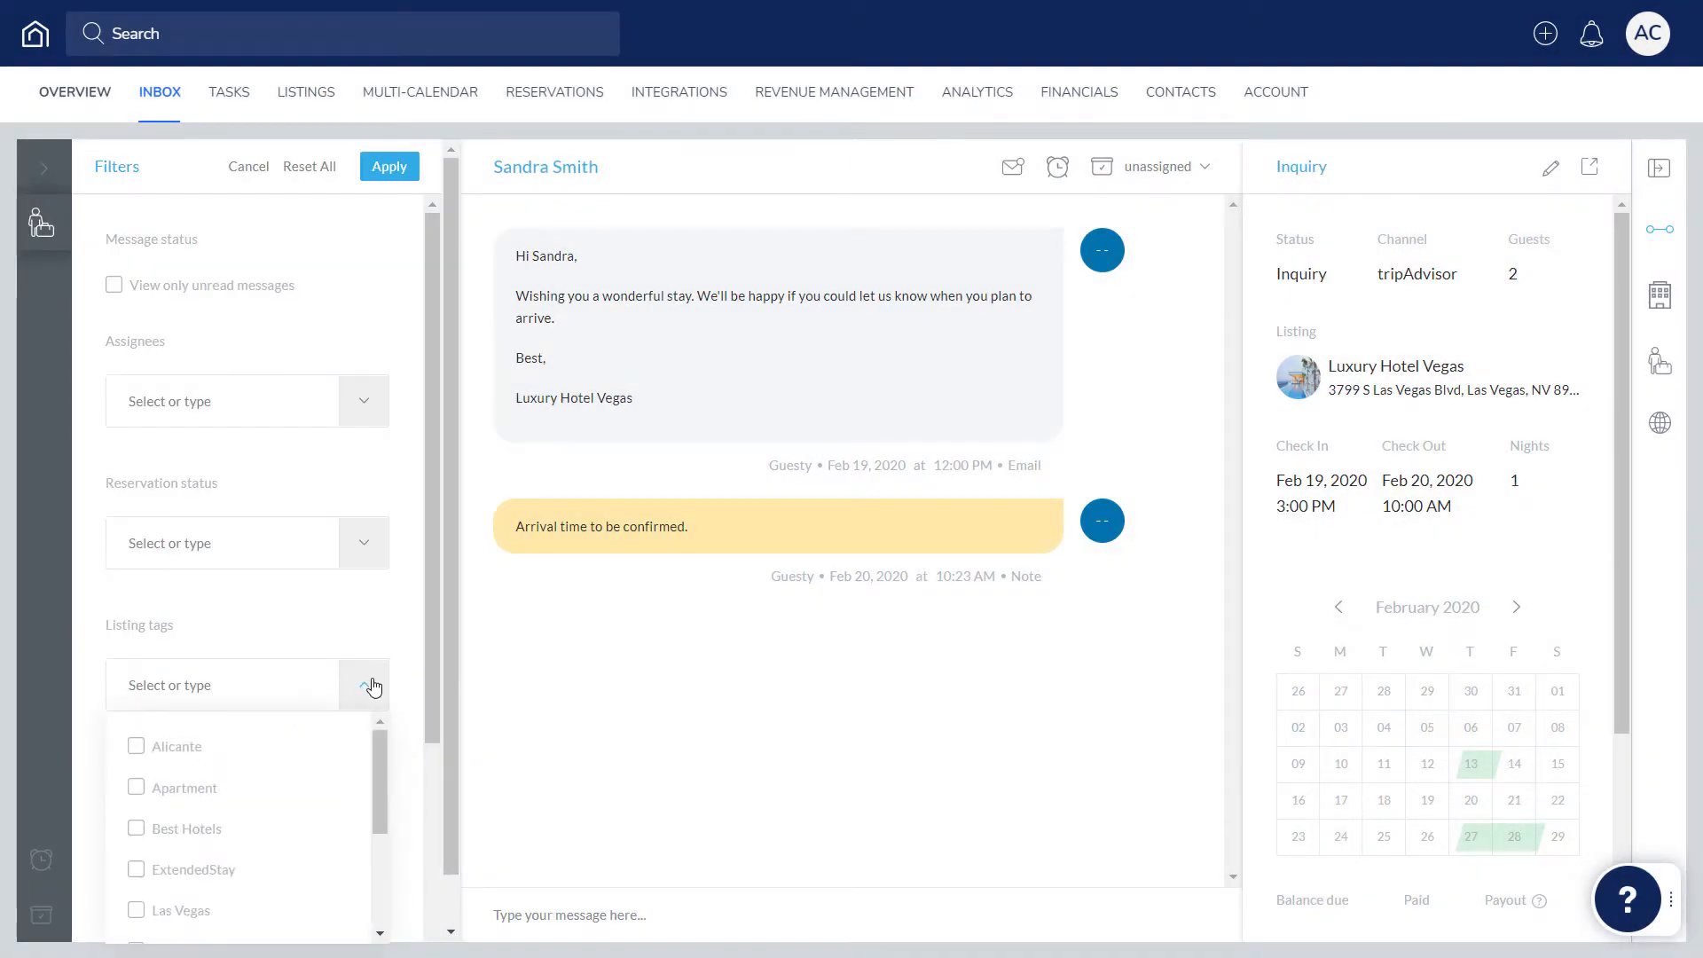
# - Filter the inbox to unread ExtendedStay conversations and save it as a new named view
pyautogui.click(136, 870)
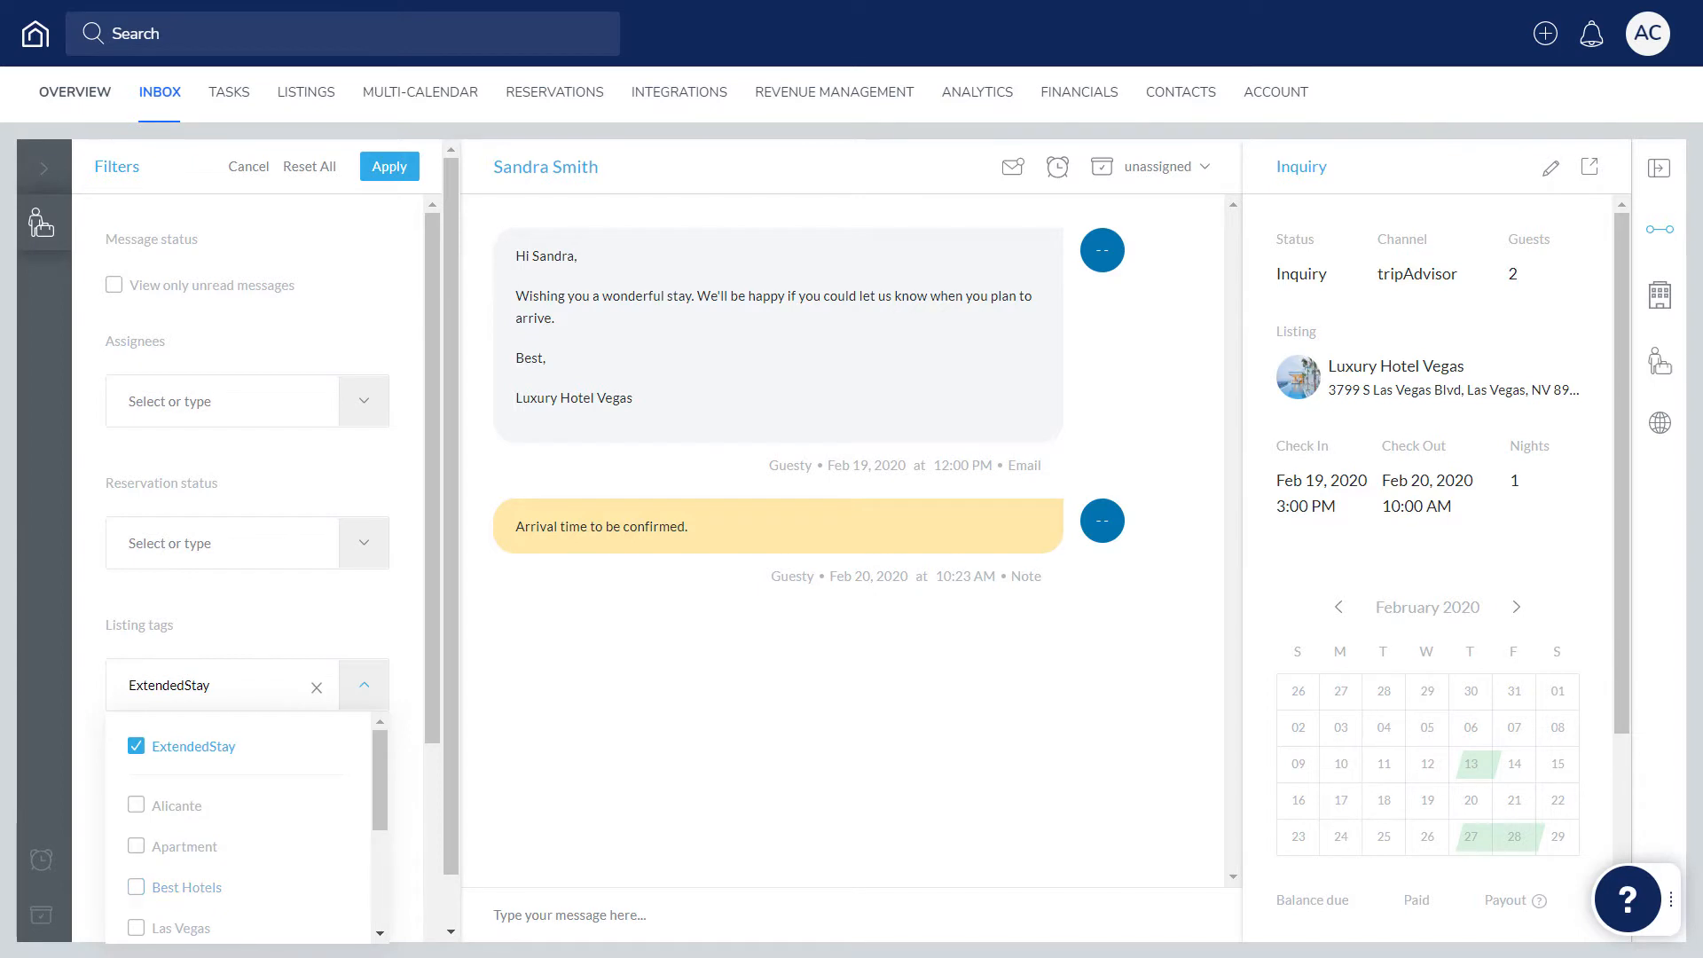
pyautogui.click(113, 284)
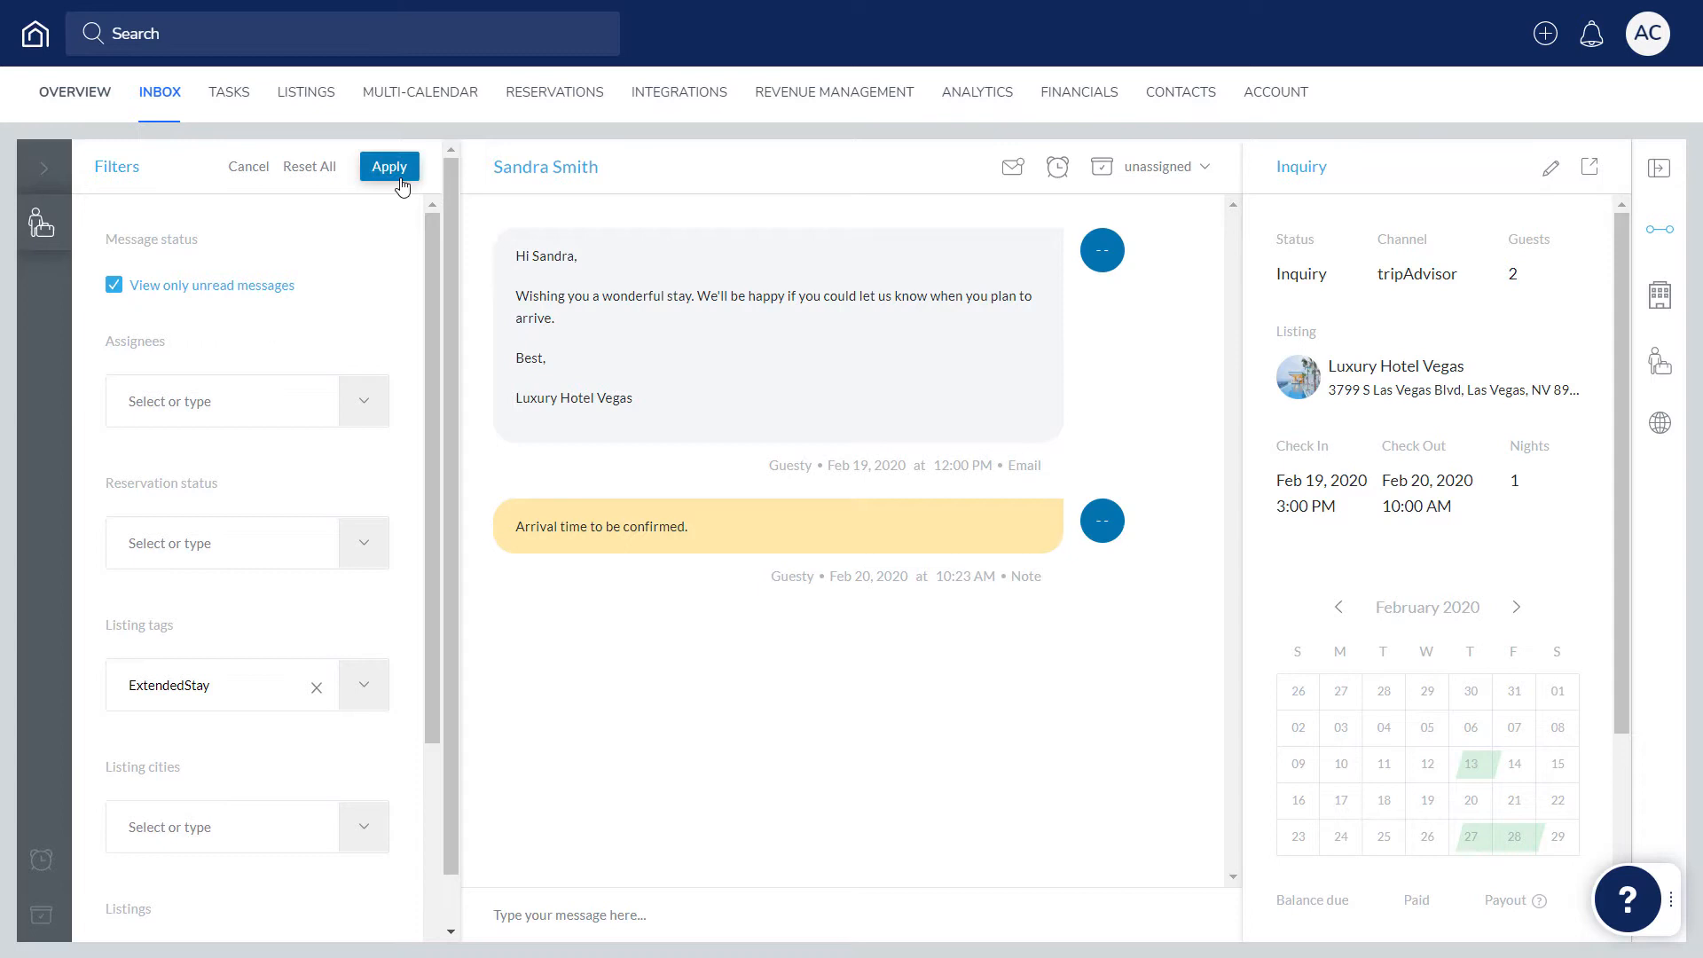
pyautogui.click(389, 167)
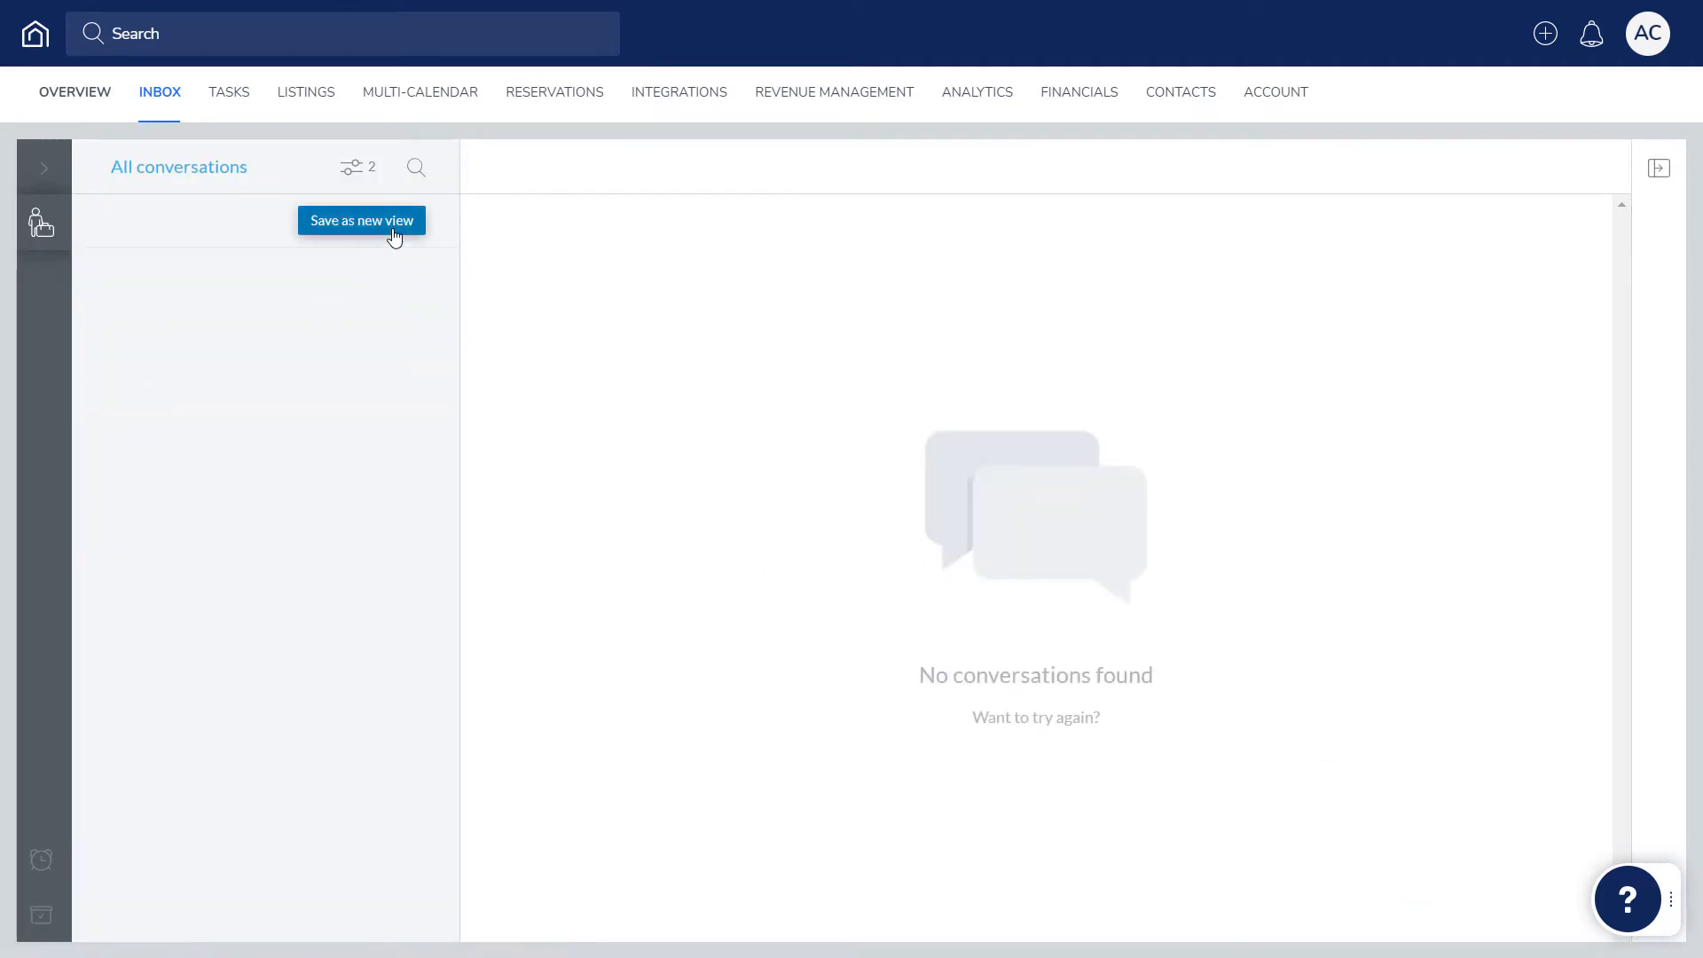
pyautogui.click(362, 220)
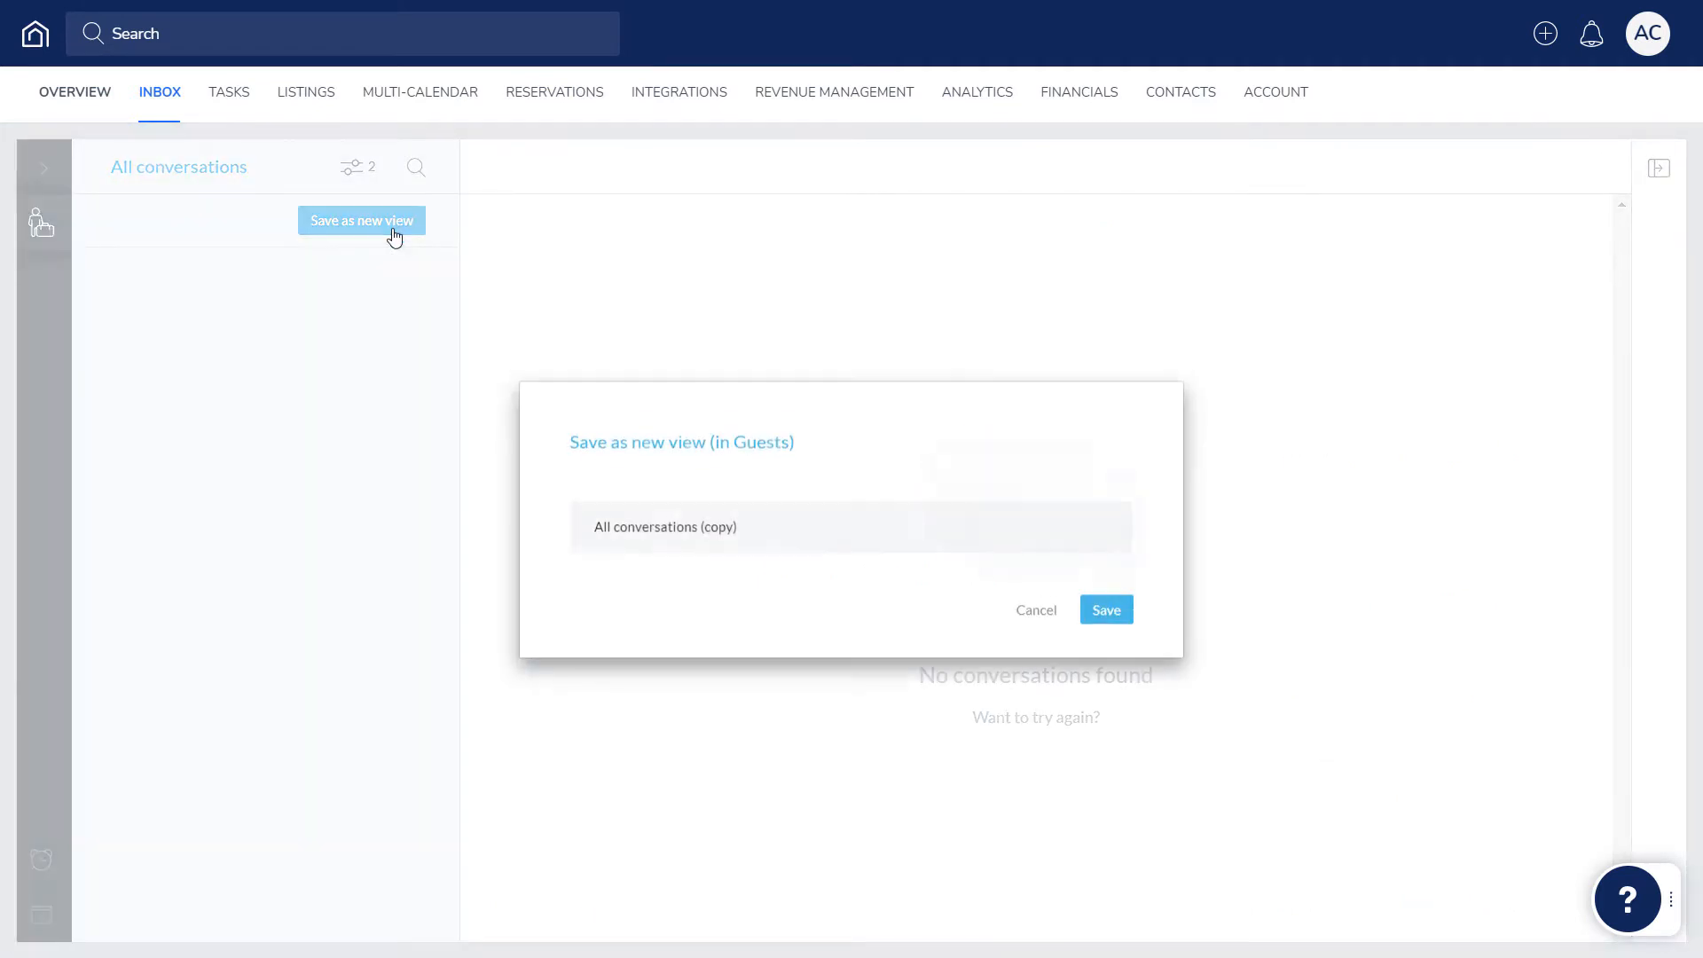
pyautogui.click(1104, 608)
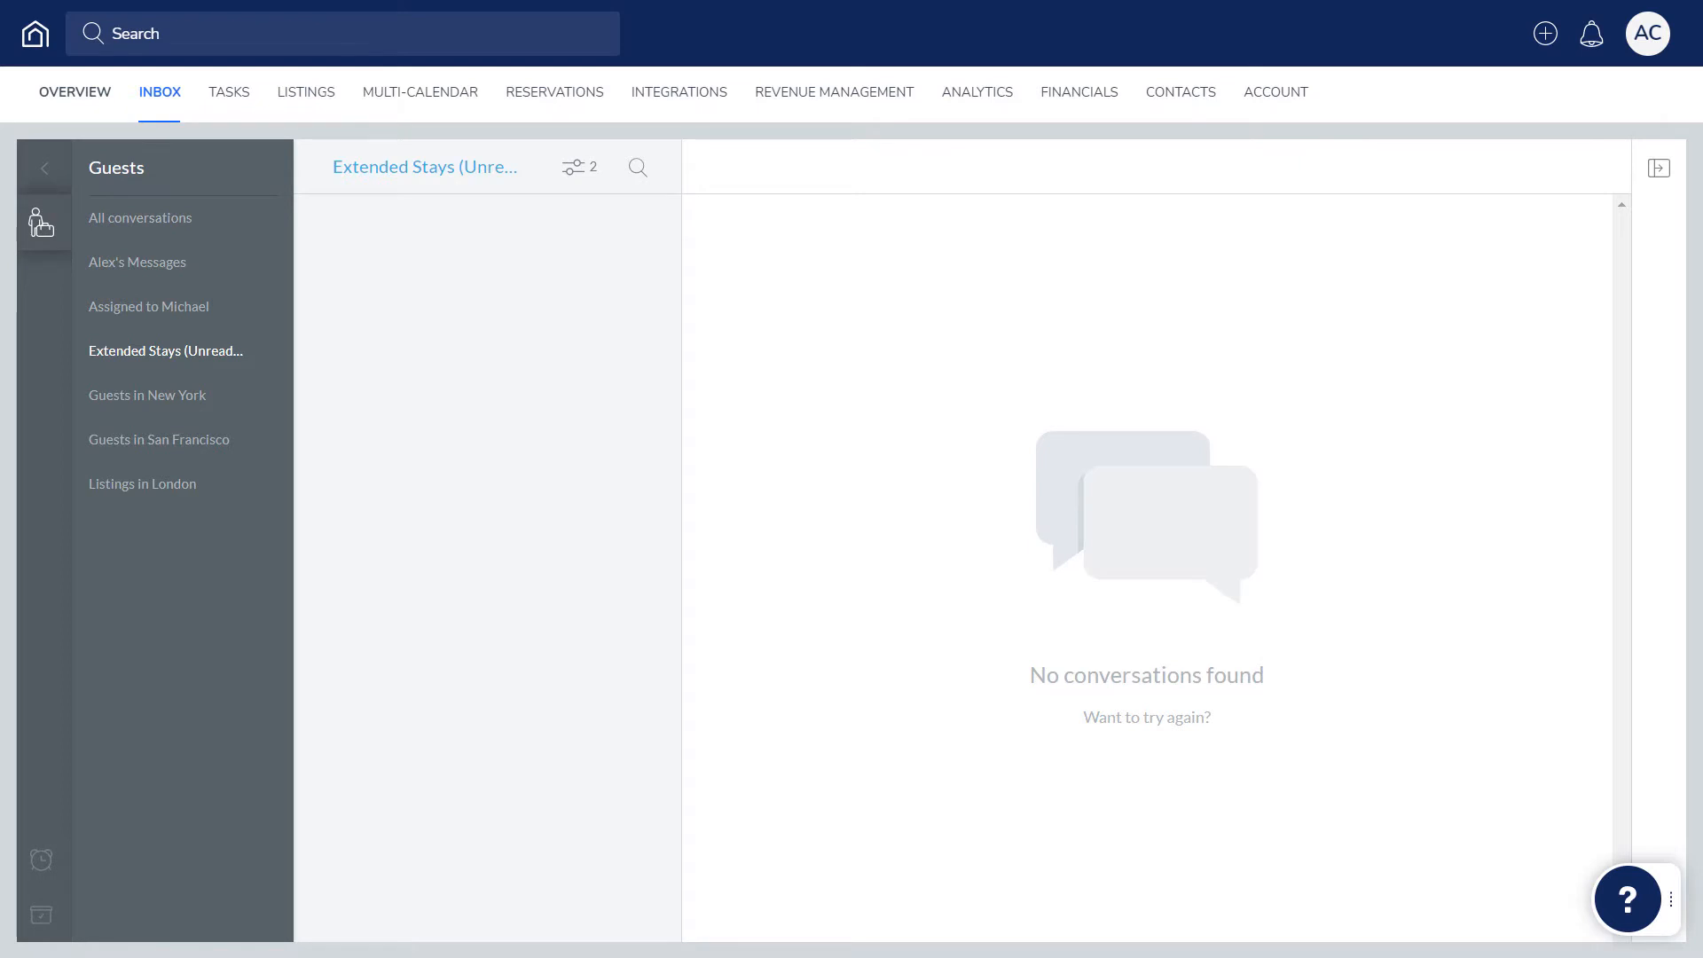
# - Add sending conditions: number of nights less than 28, plus a channel condition
pyautogui.click(305, 91)
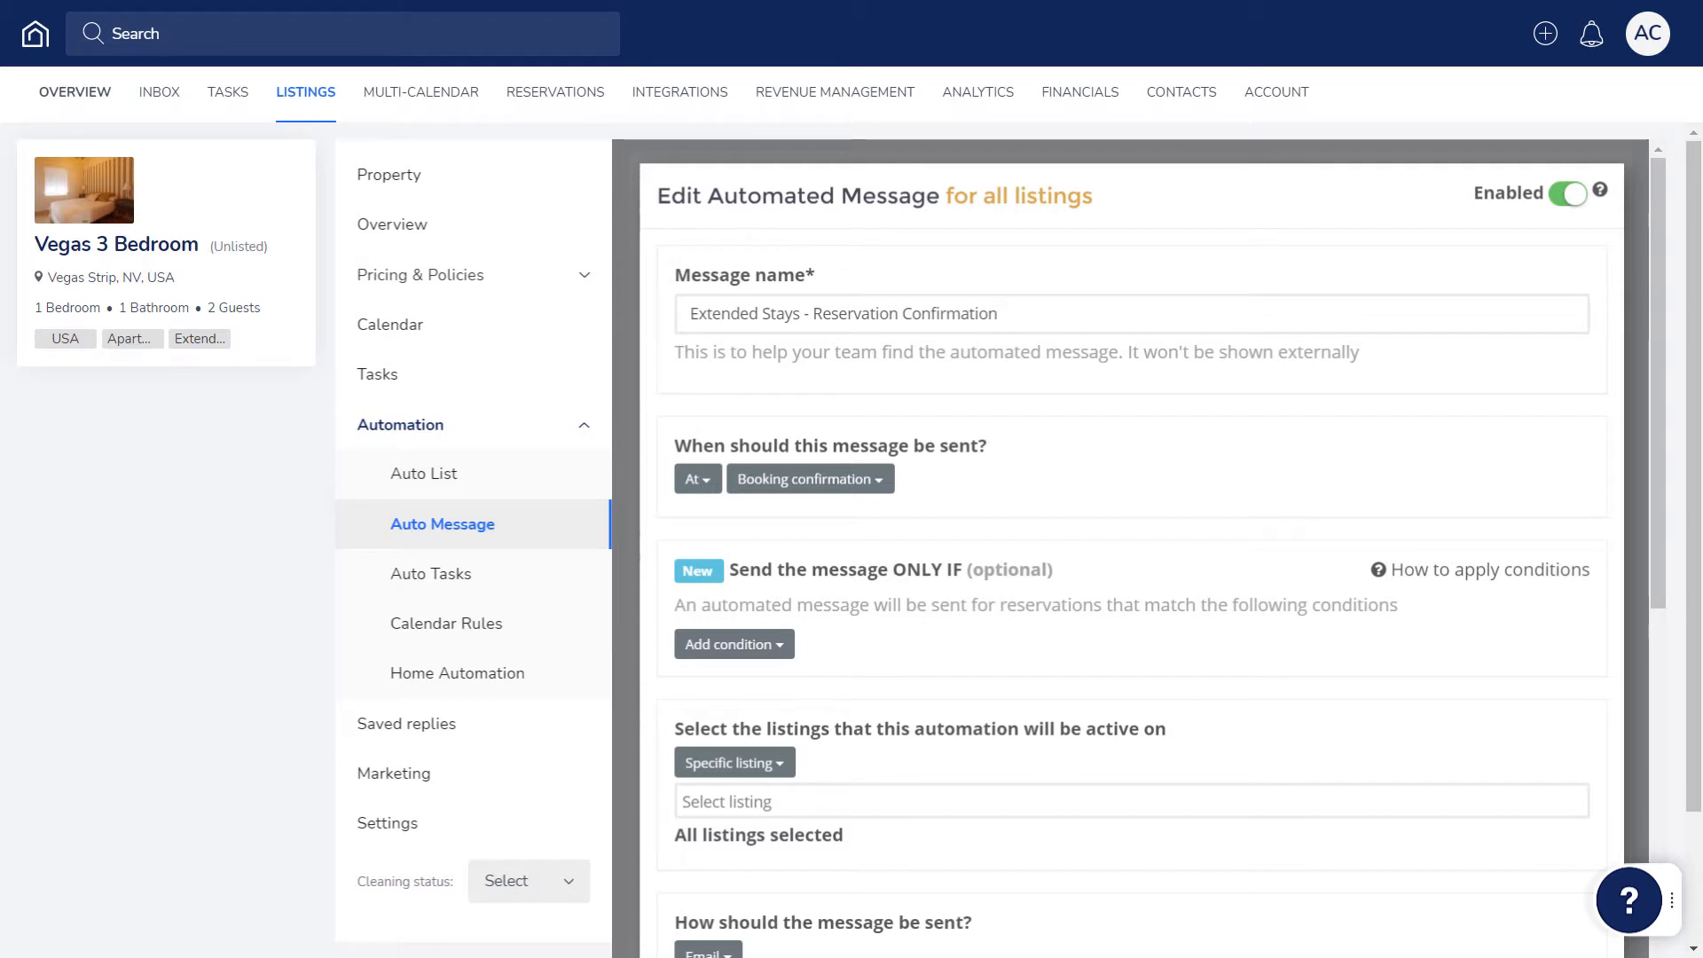
pyautogui.click(733, 642)
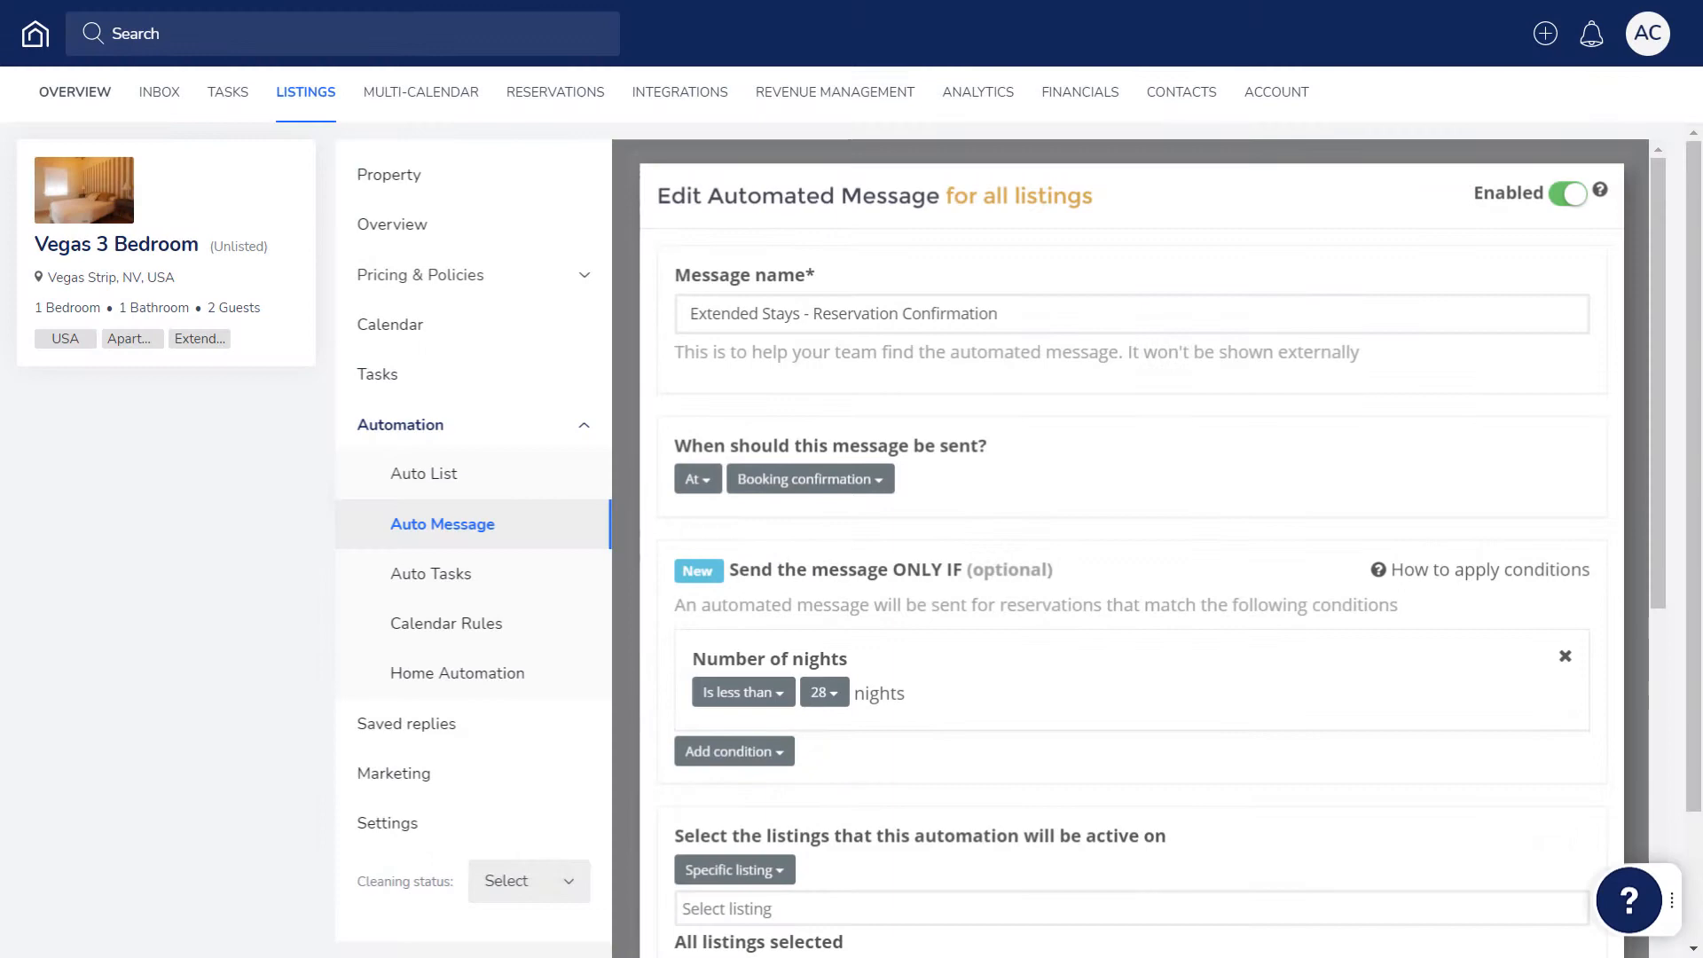
pyautogui.click(733, 750)
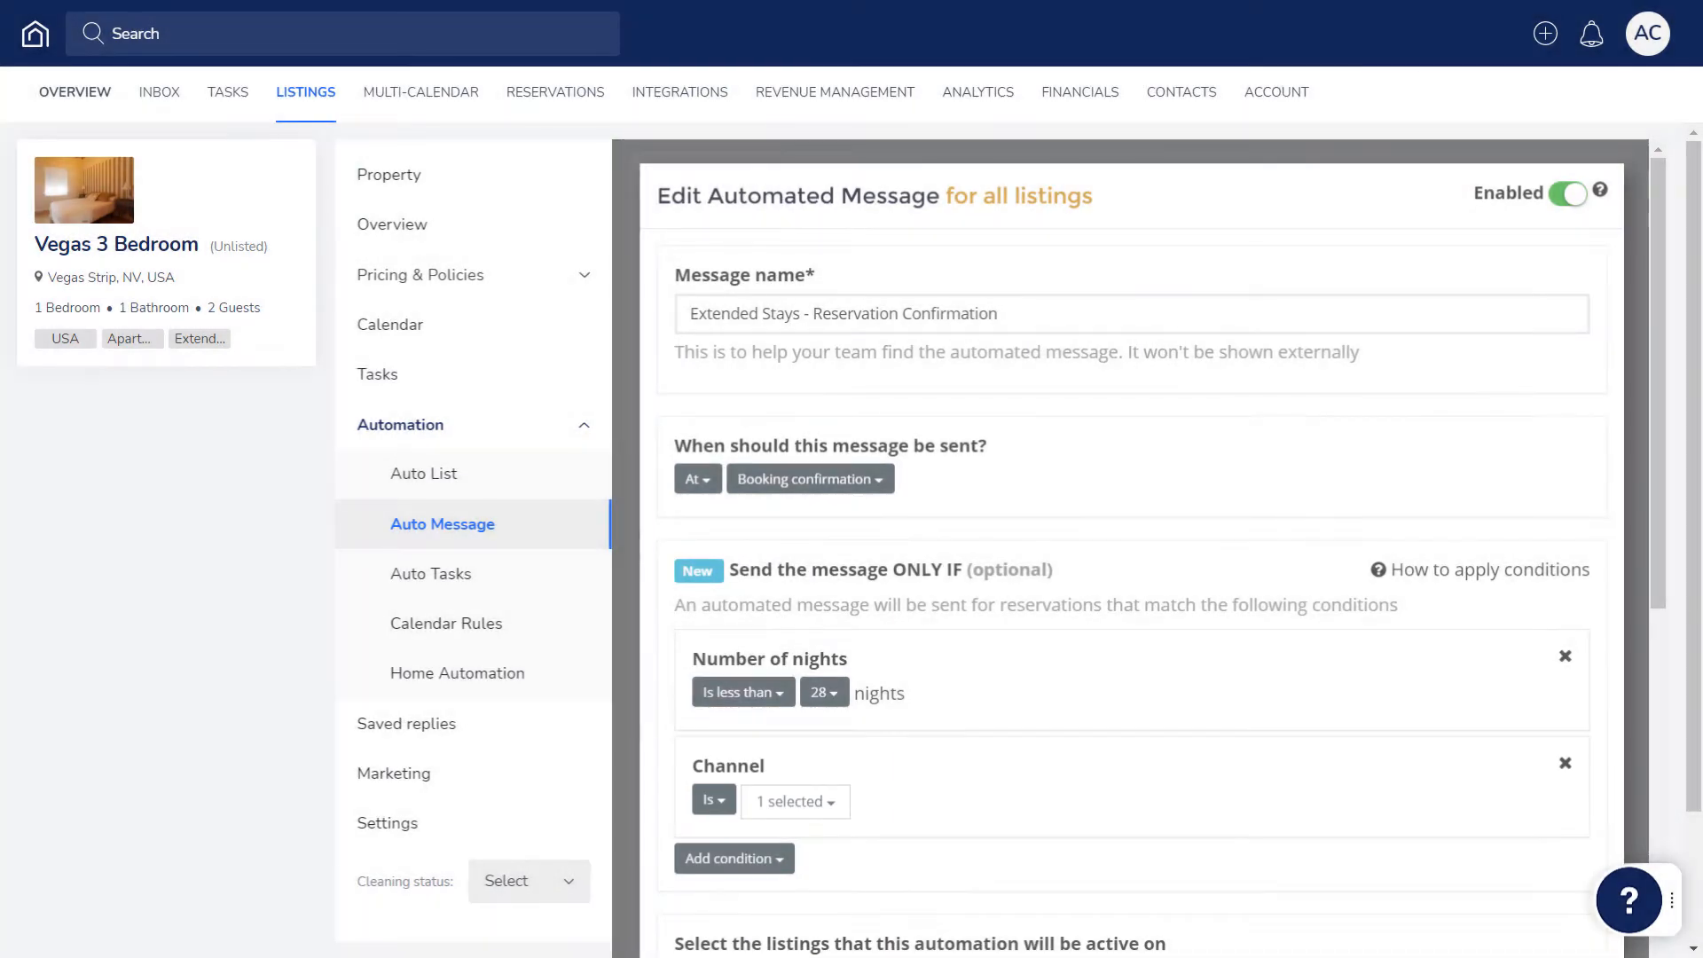
# - Target listings by filter with tag ExtendedStay instead of specific listings, and save the message
pyautogui.scroll(-3)
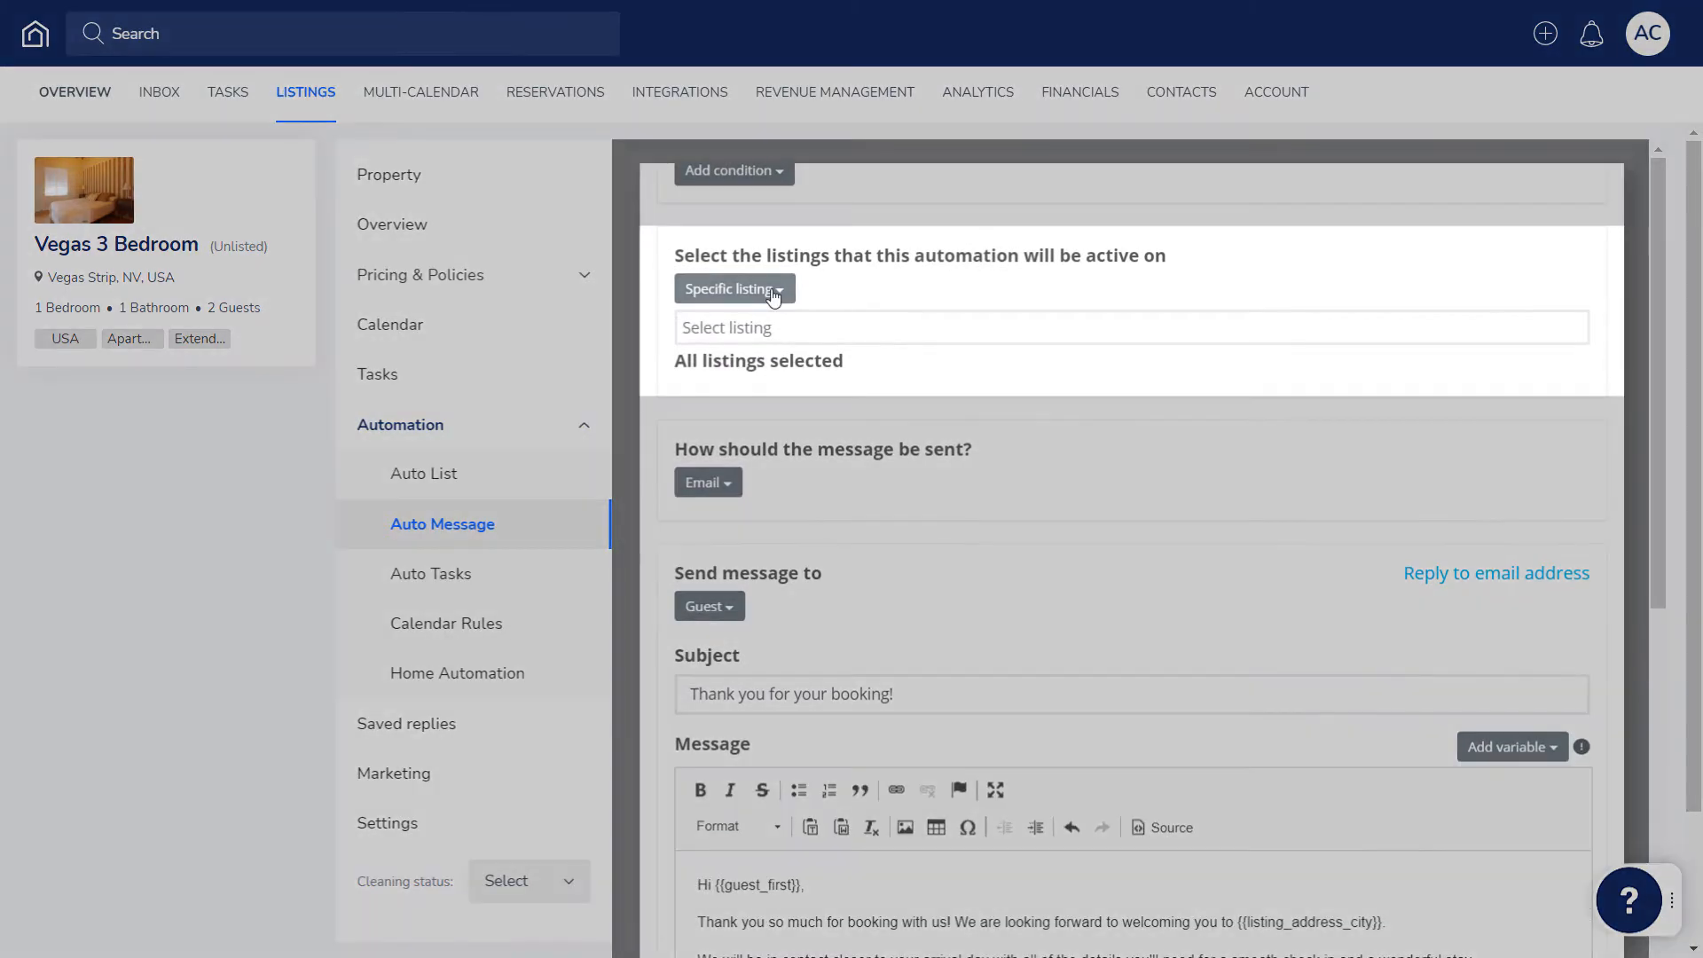
pyautogui.click(734, 289)
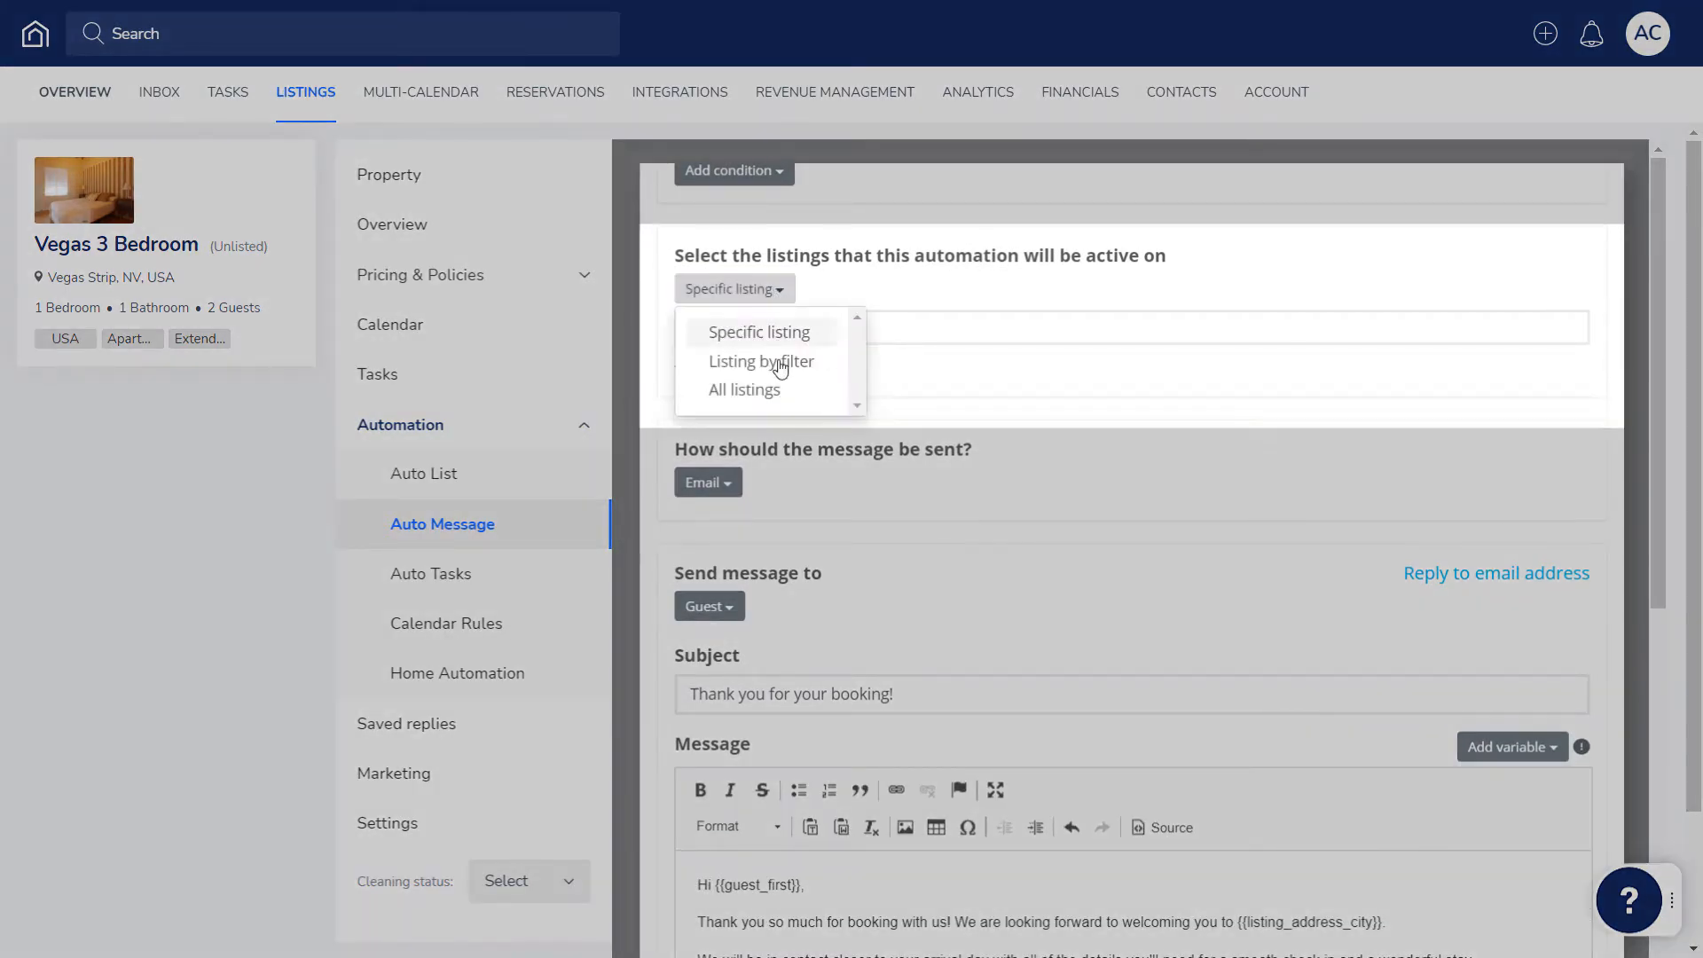
pyautogui.click(761, 360)
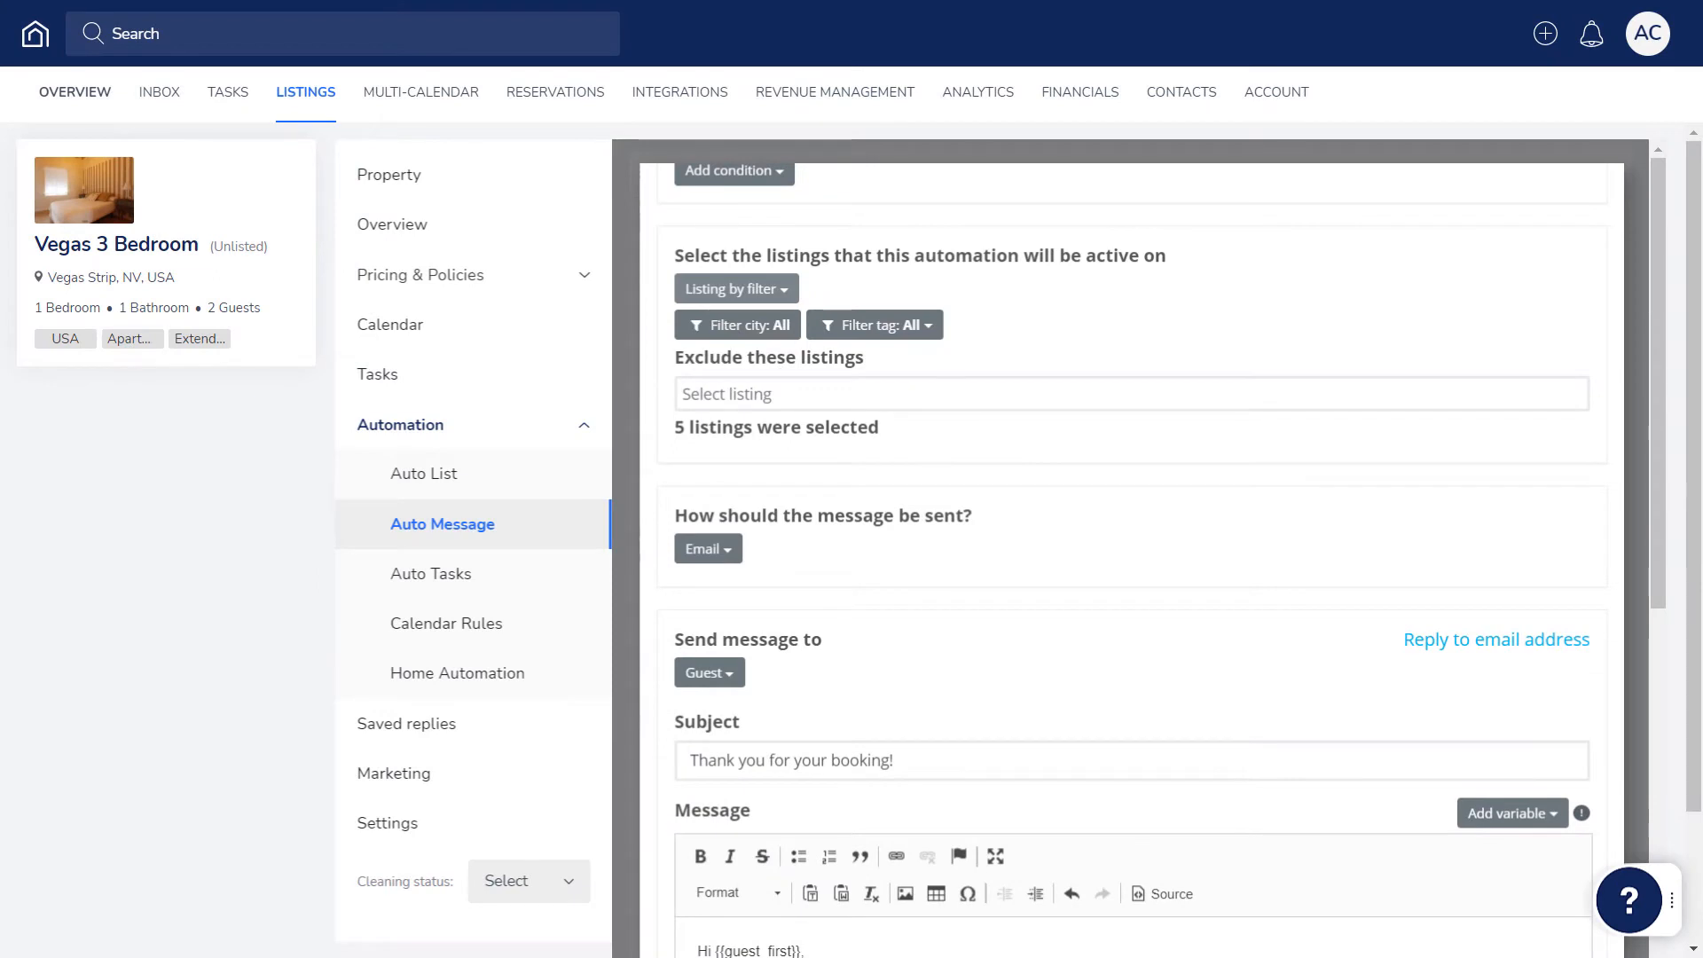
pyautogui.click(874, 323)
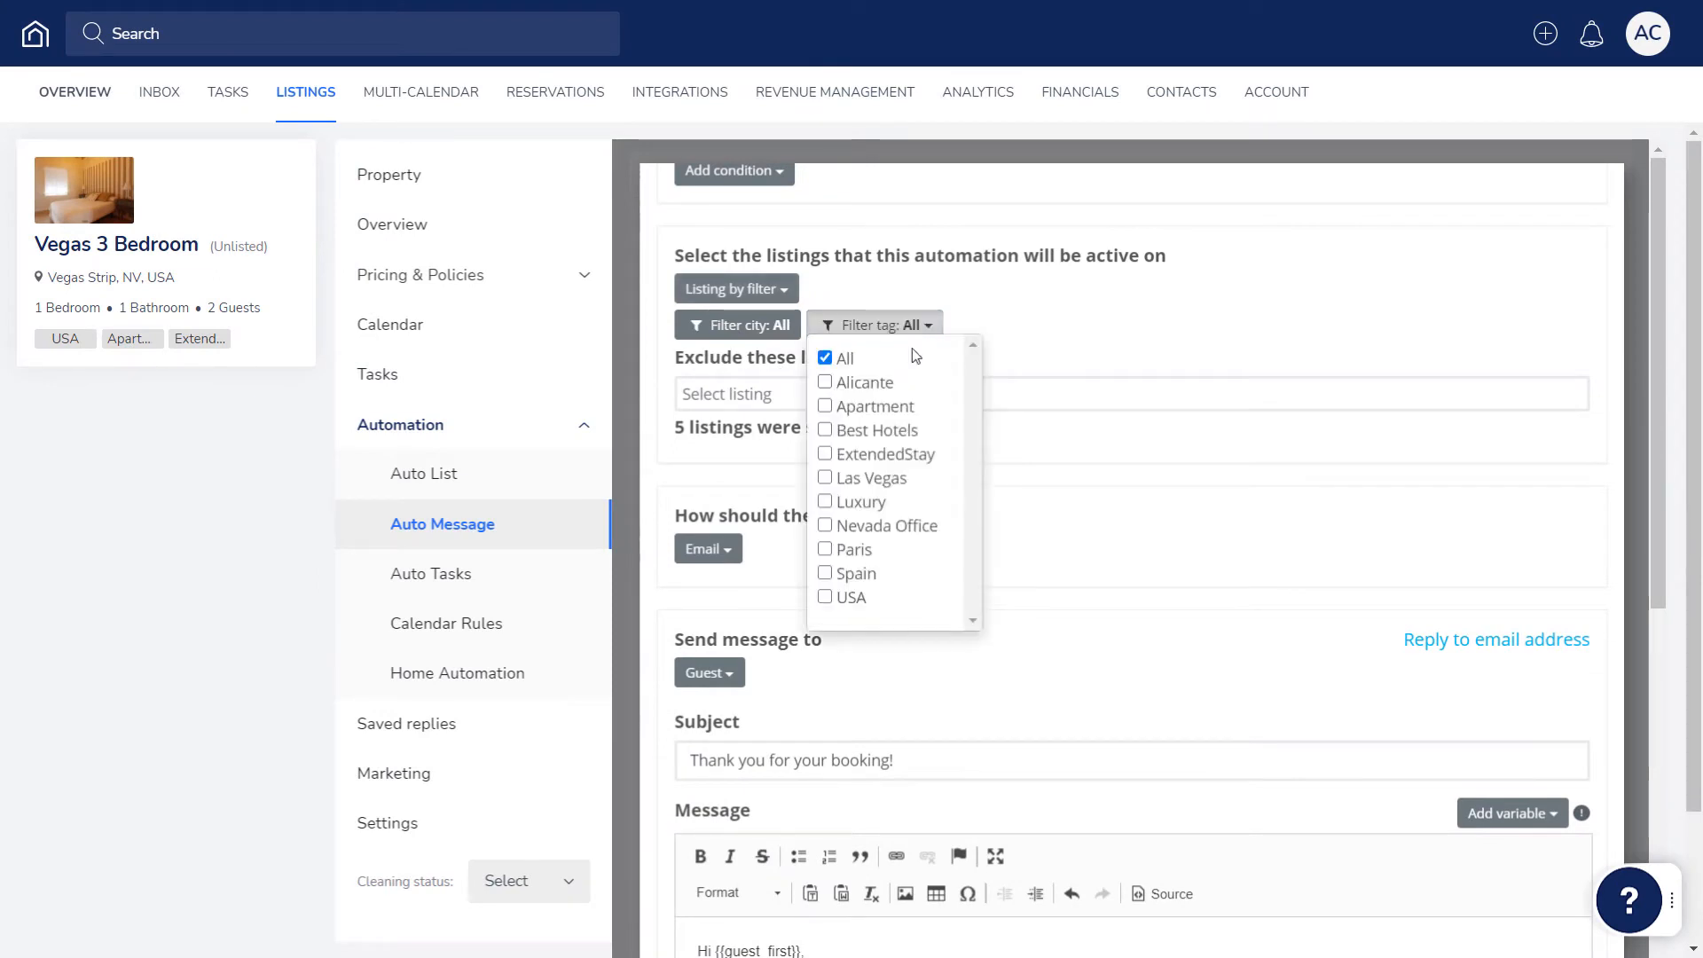
pyautogui.click(826, 455)
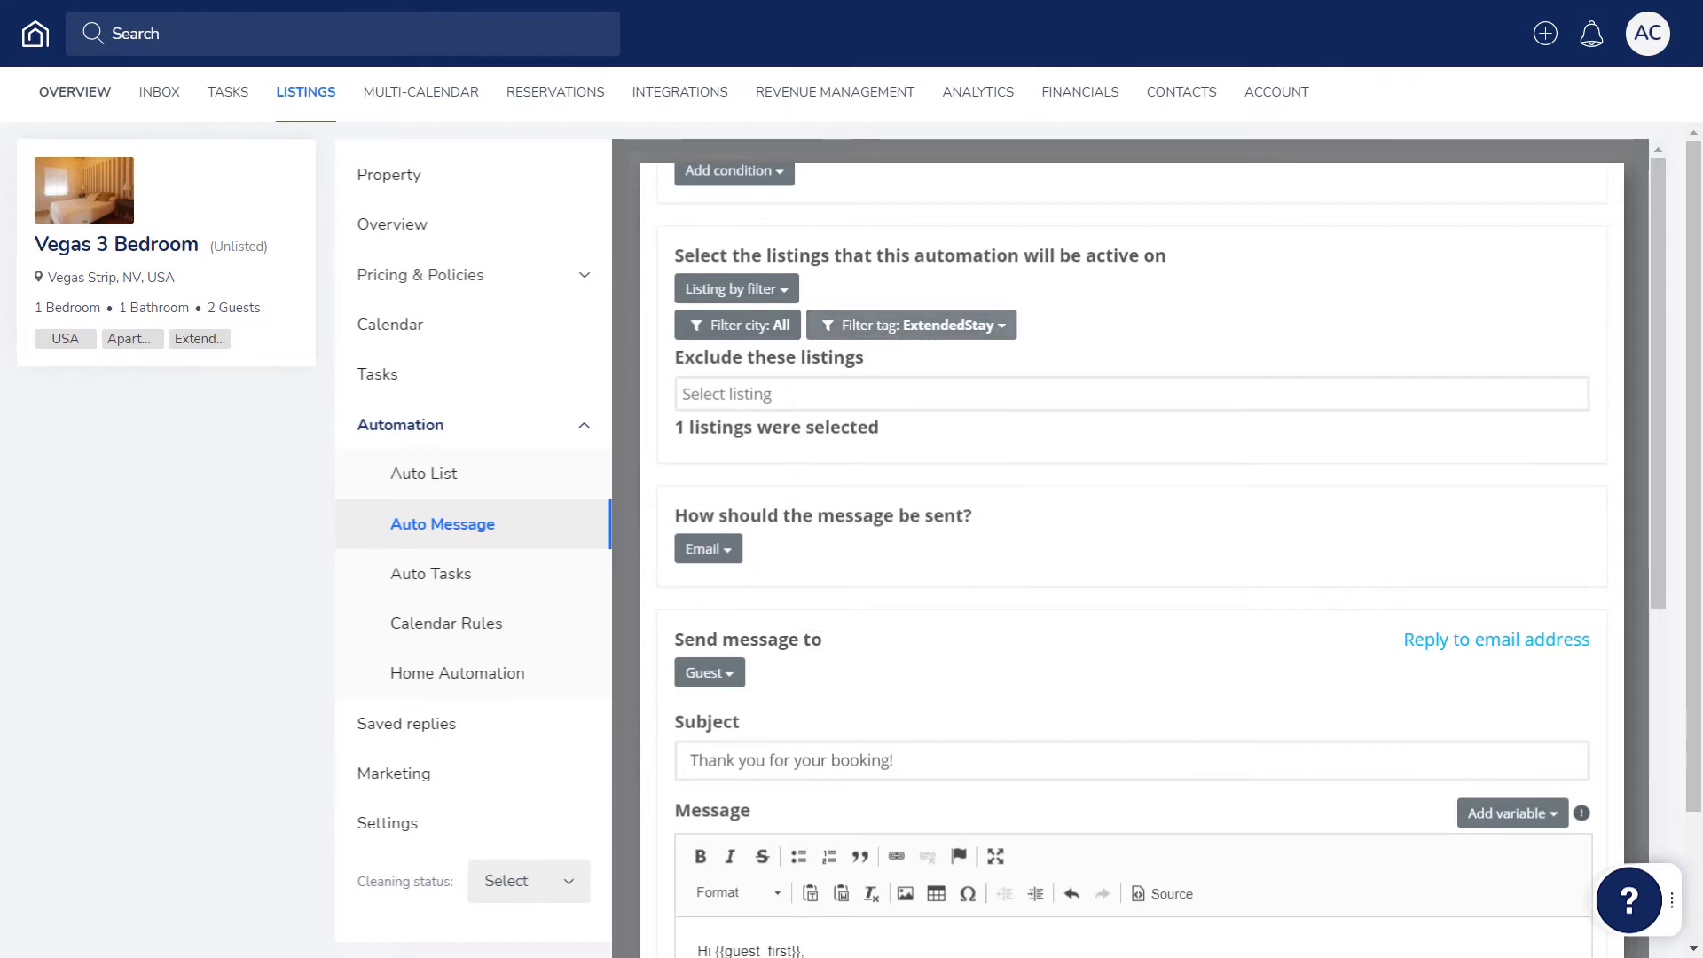
pyautogui.scroll(-3)
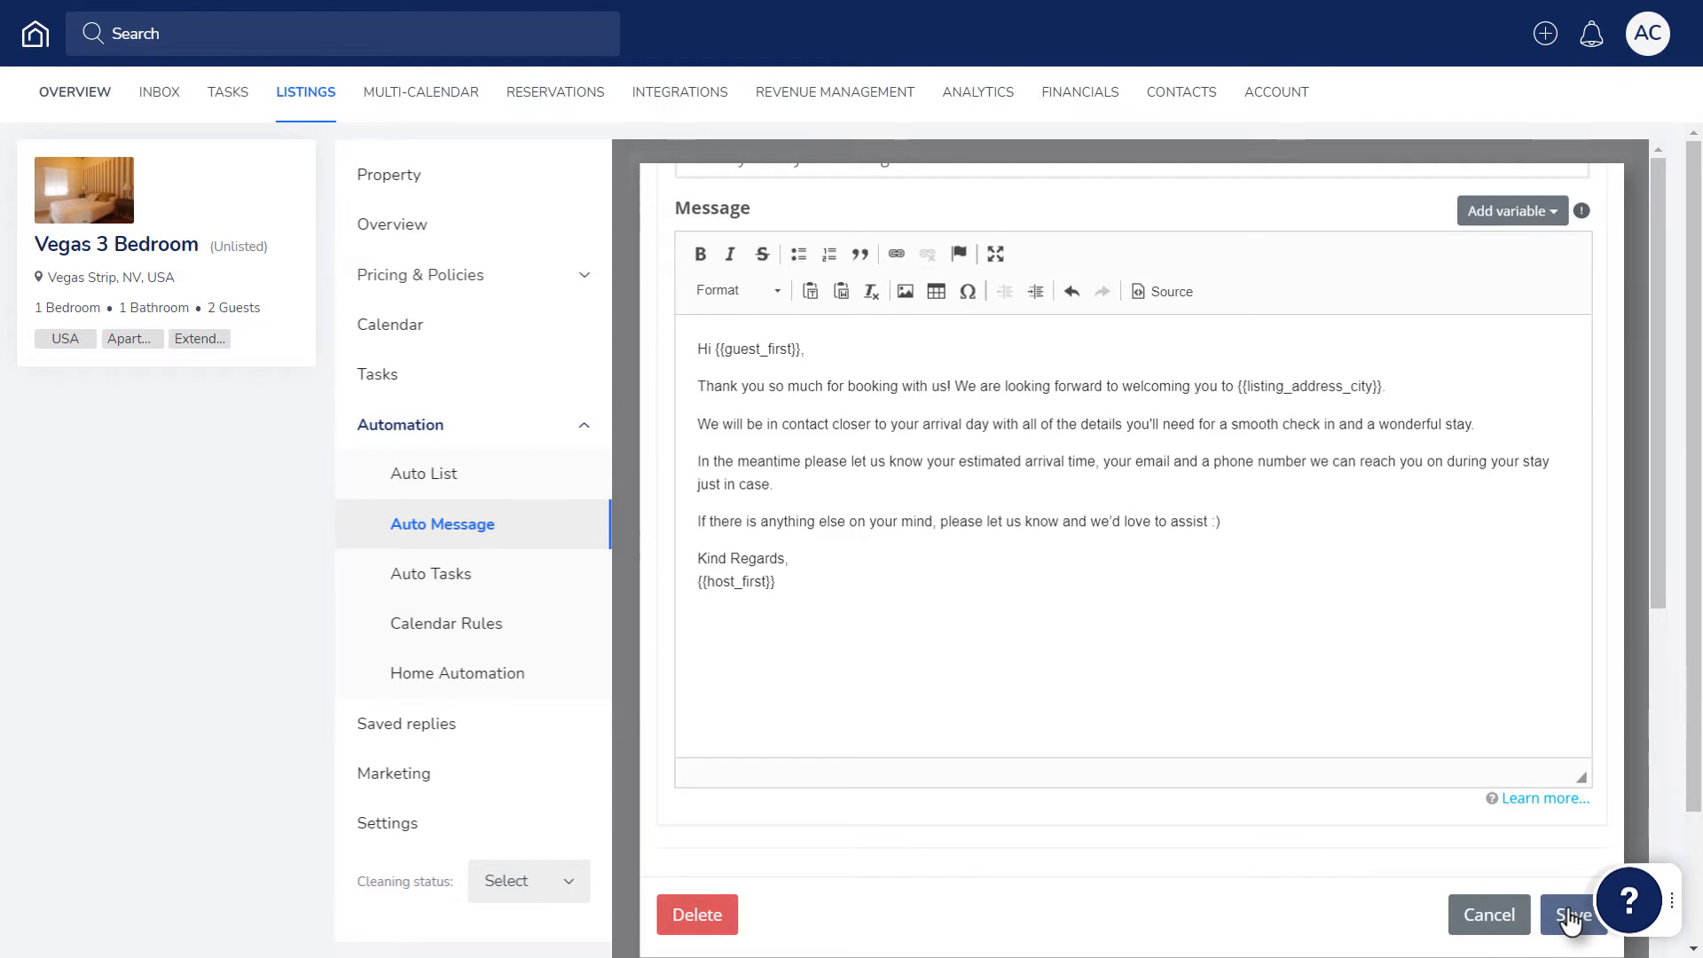
pyautogui.click(1572, 914)
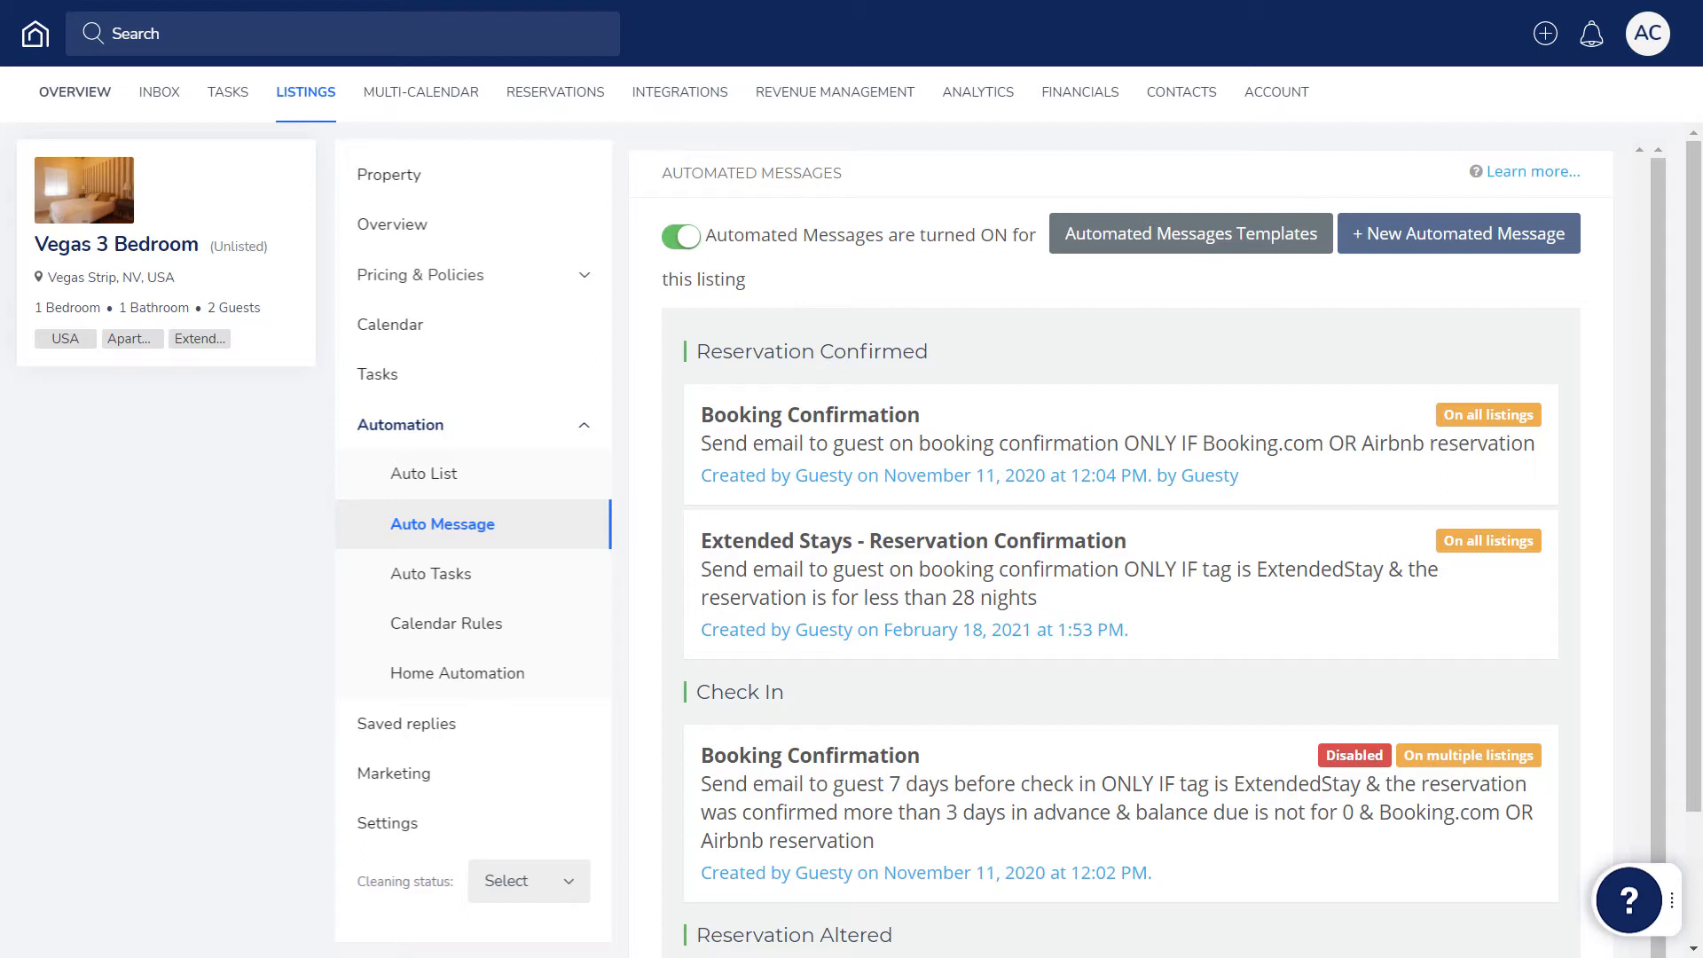
pyautogui.moveTo(1546, 32)
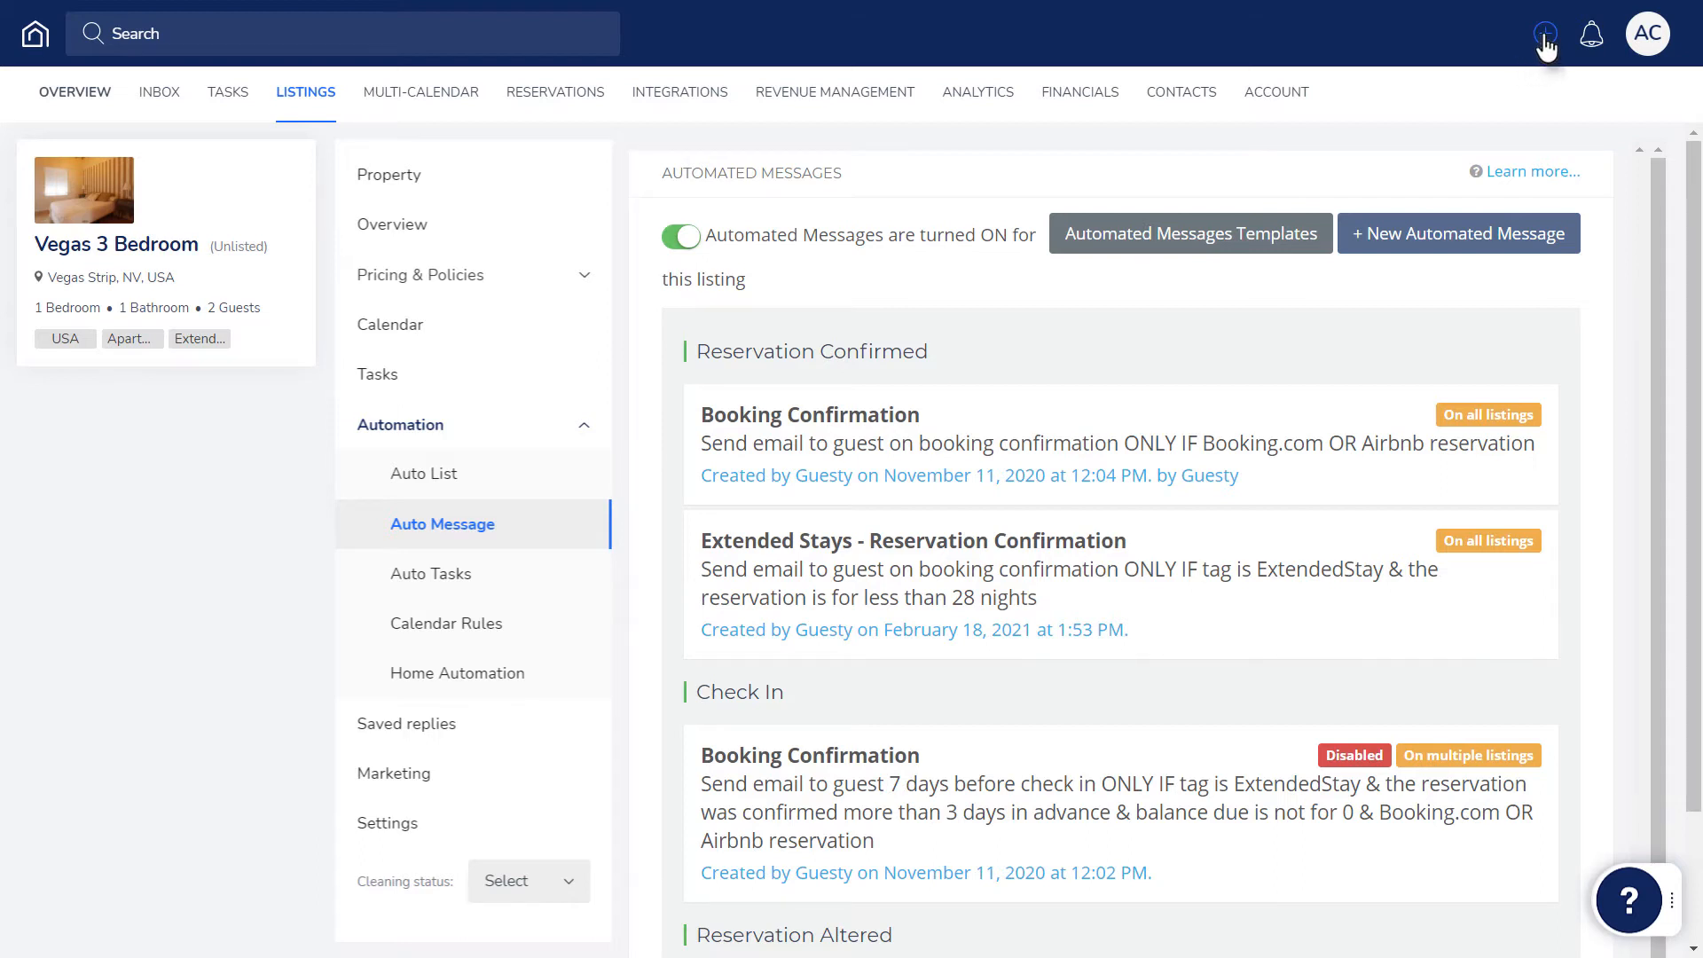
pyautogui.click(1545, 32)
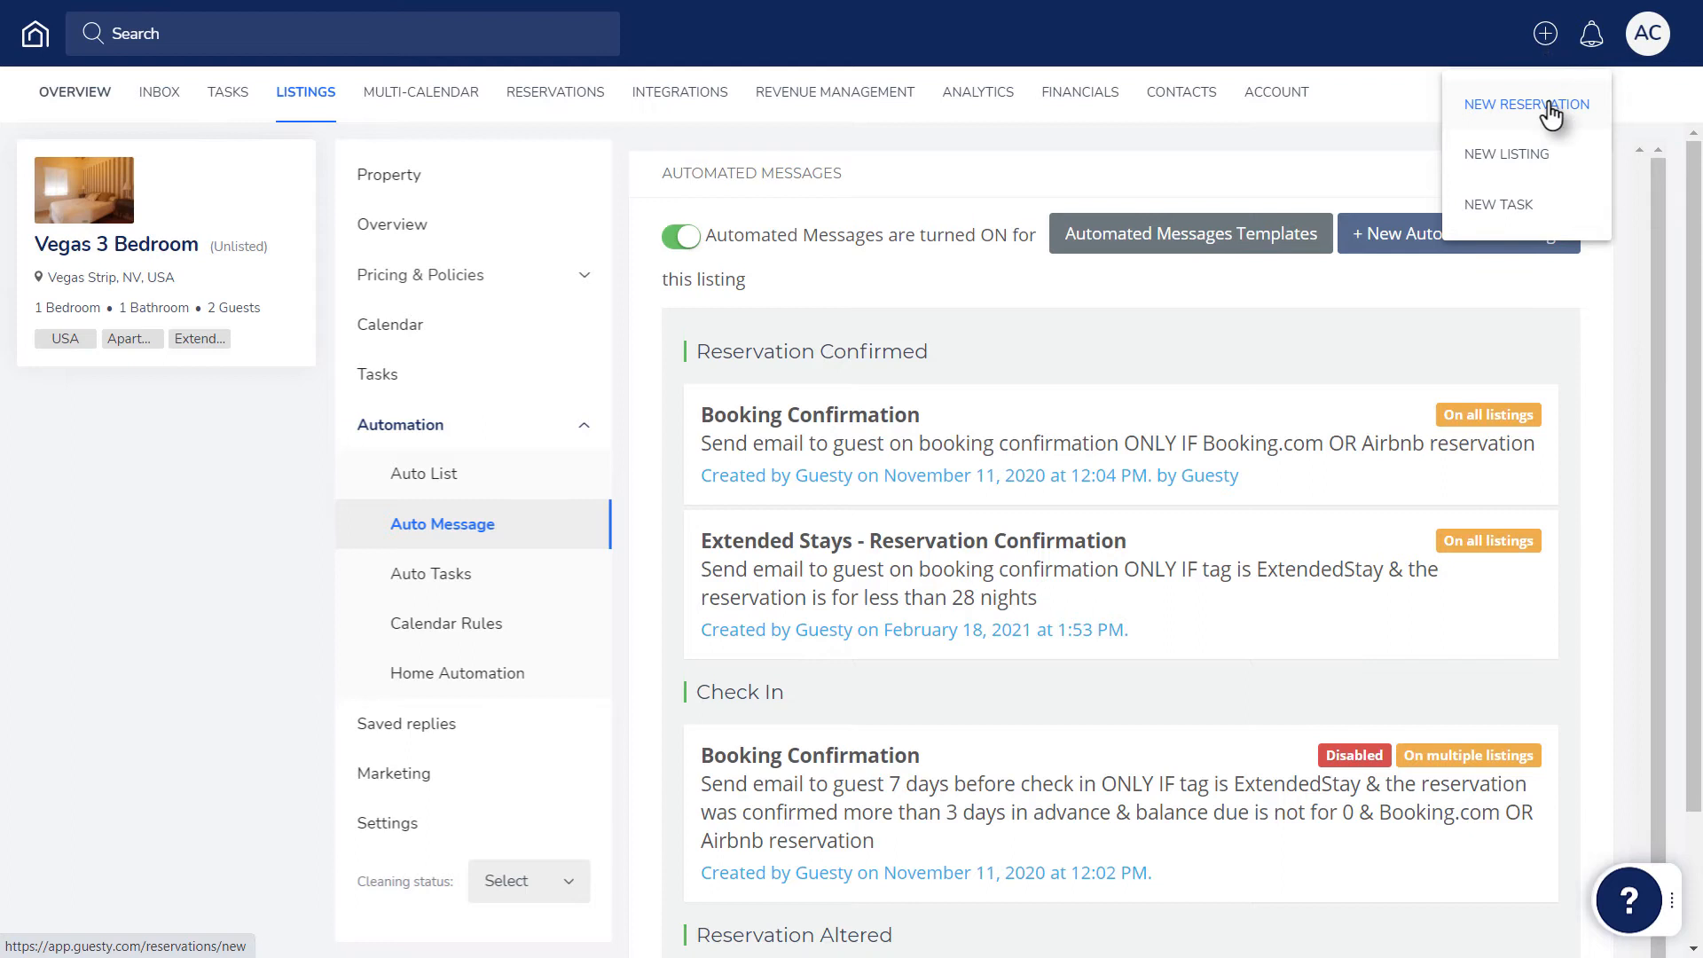
pyautogui.click(1526, 105)
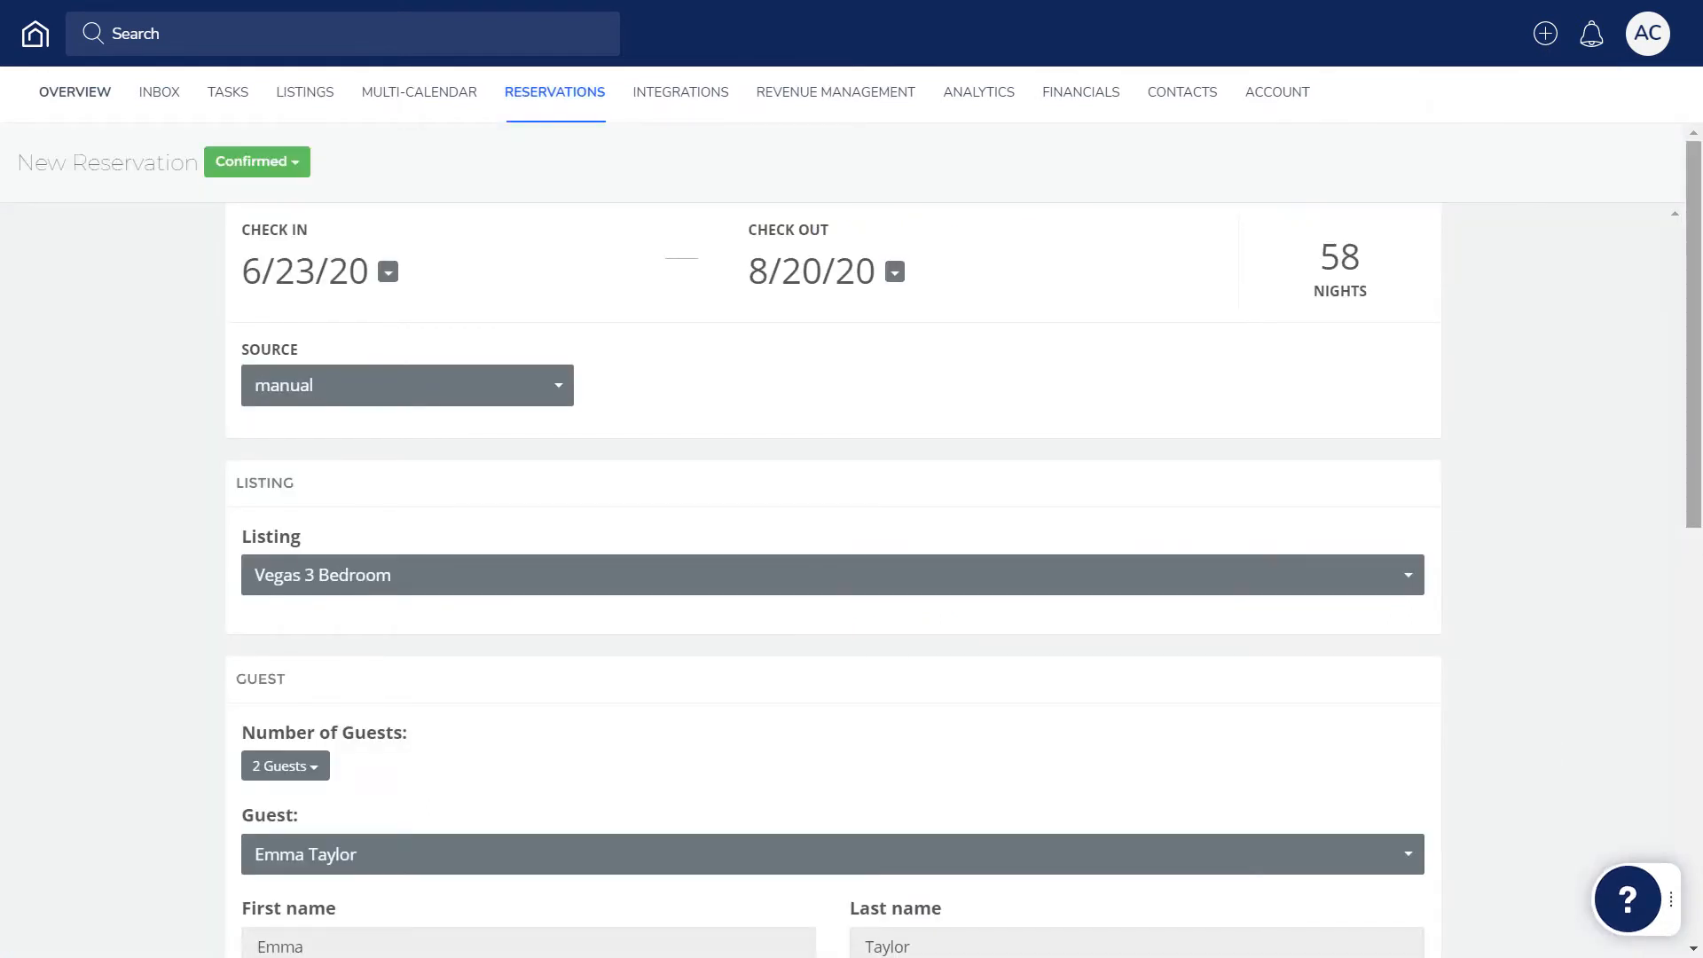
pyautogui.scroll(-3)
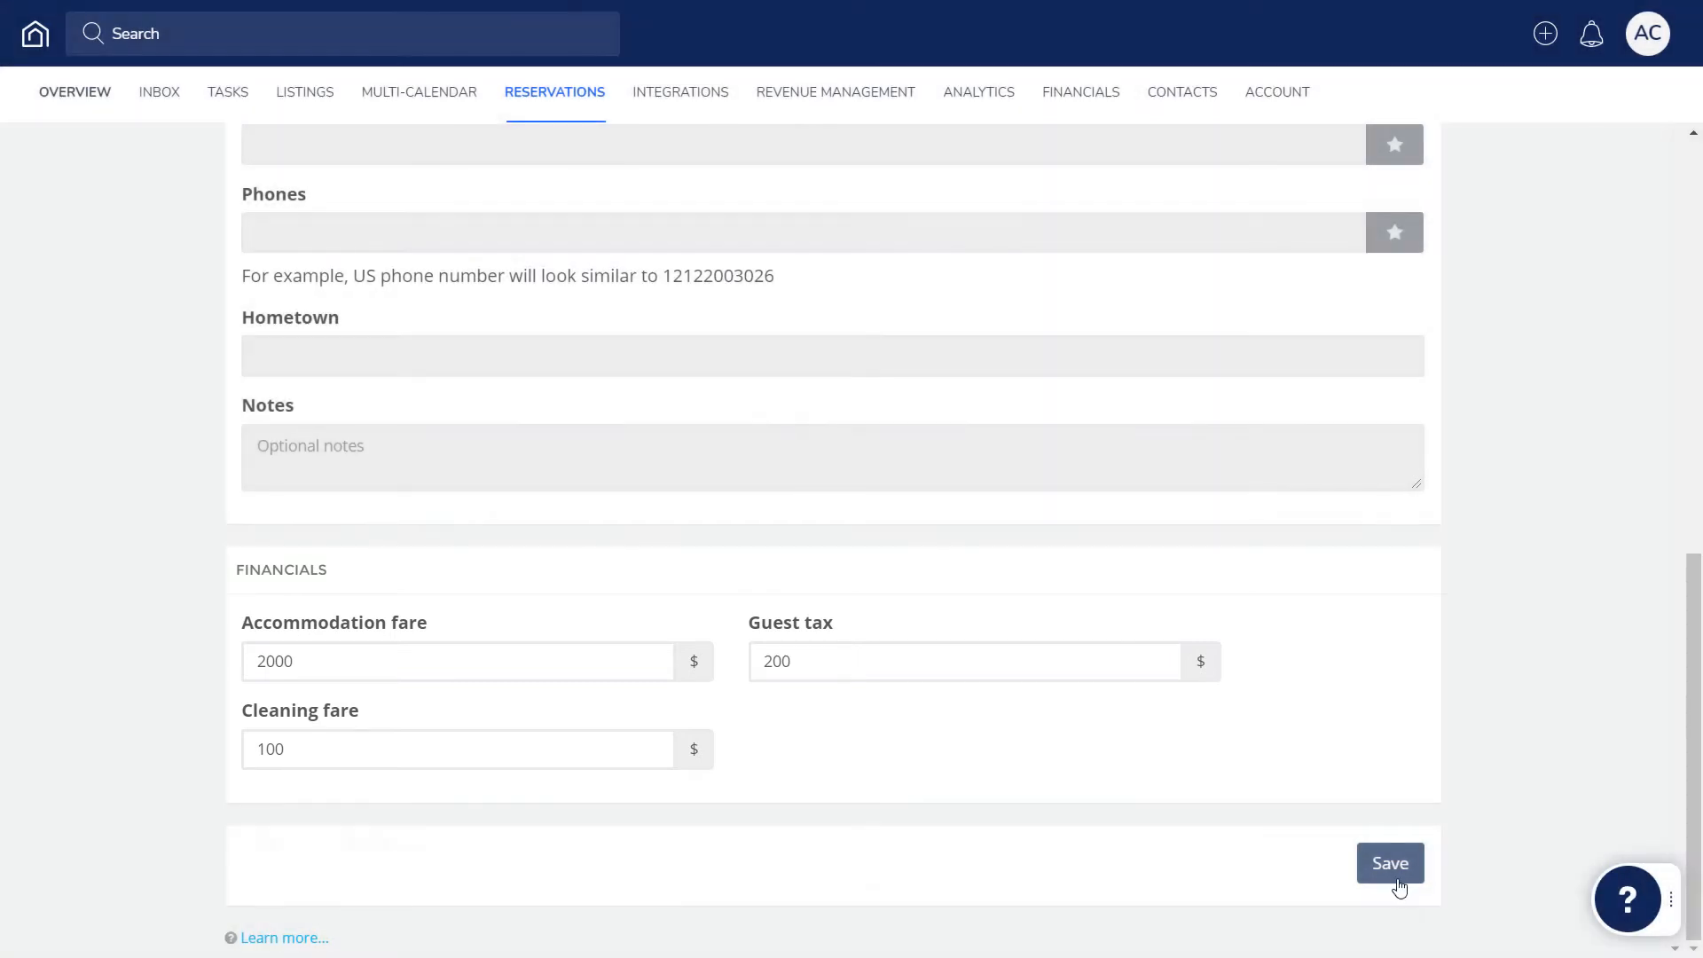
pyautogui.click(1389, 862)
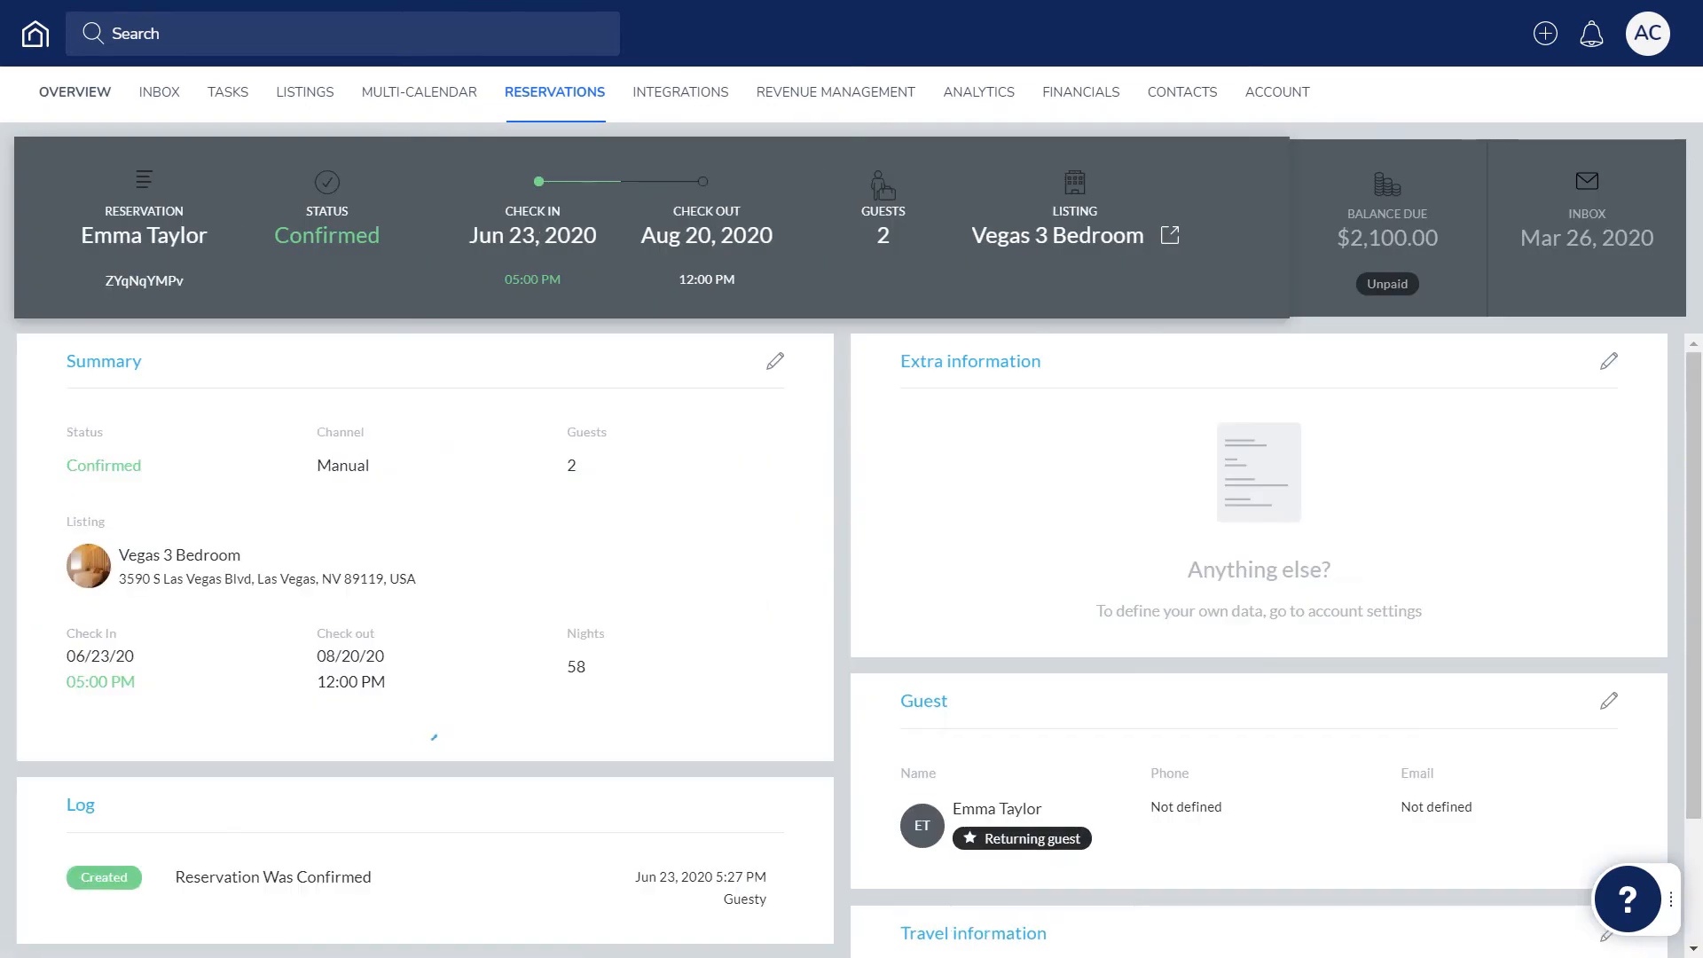
# - Expand the Summary card to reveal the June 2020 nightly price calendar, then go to Reservations
pyautogui.click(433, 738)
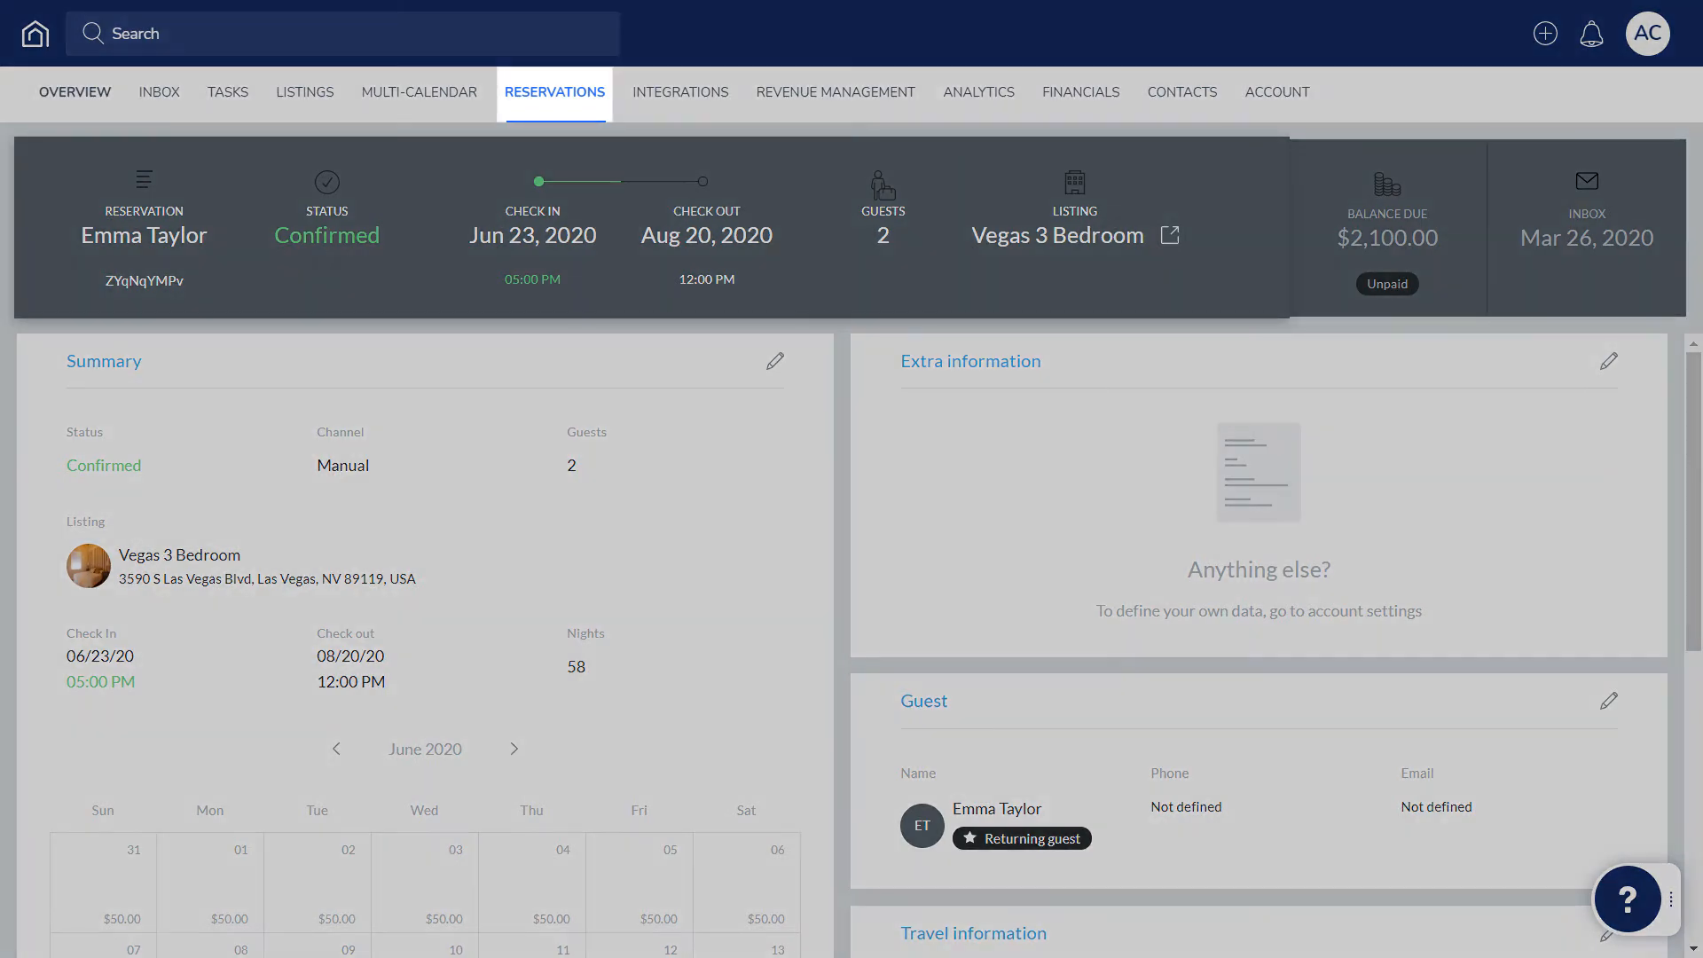
pyautogui.click(554, 90)
pyautogui.write('number')
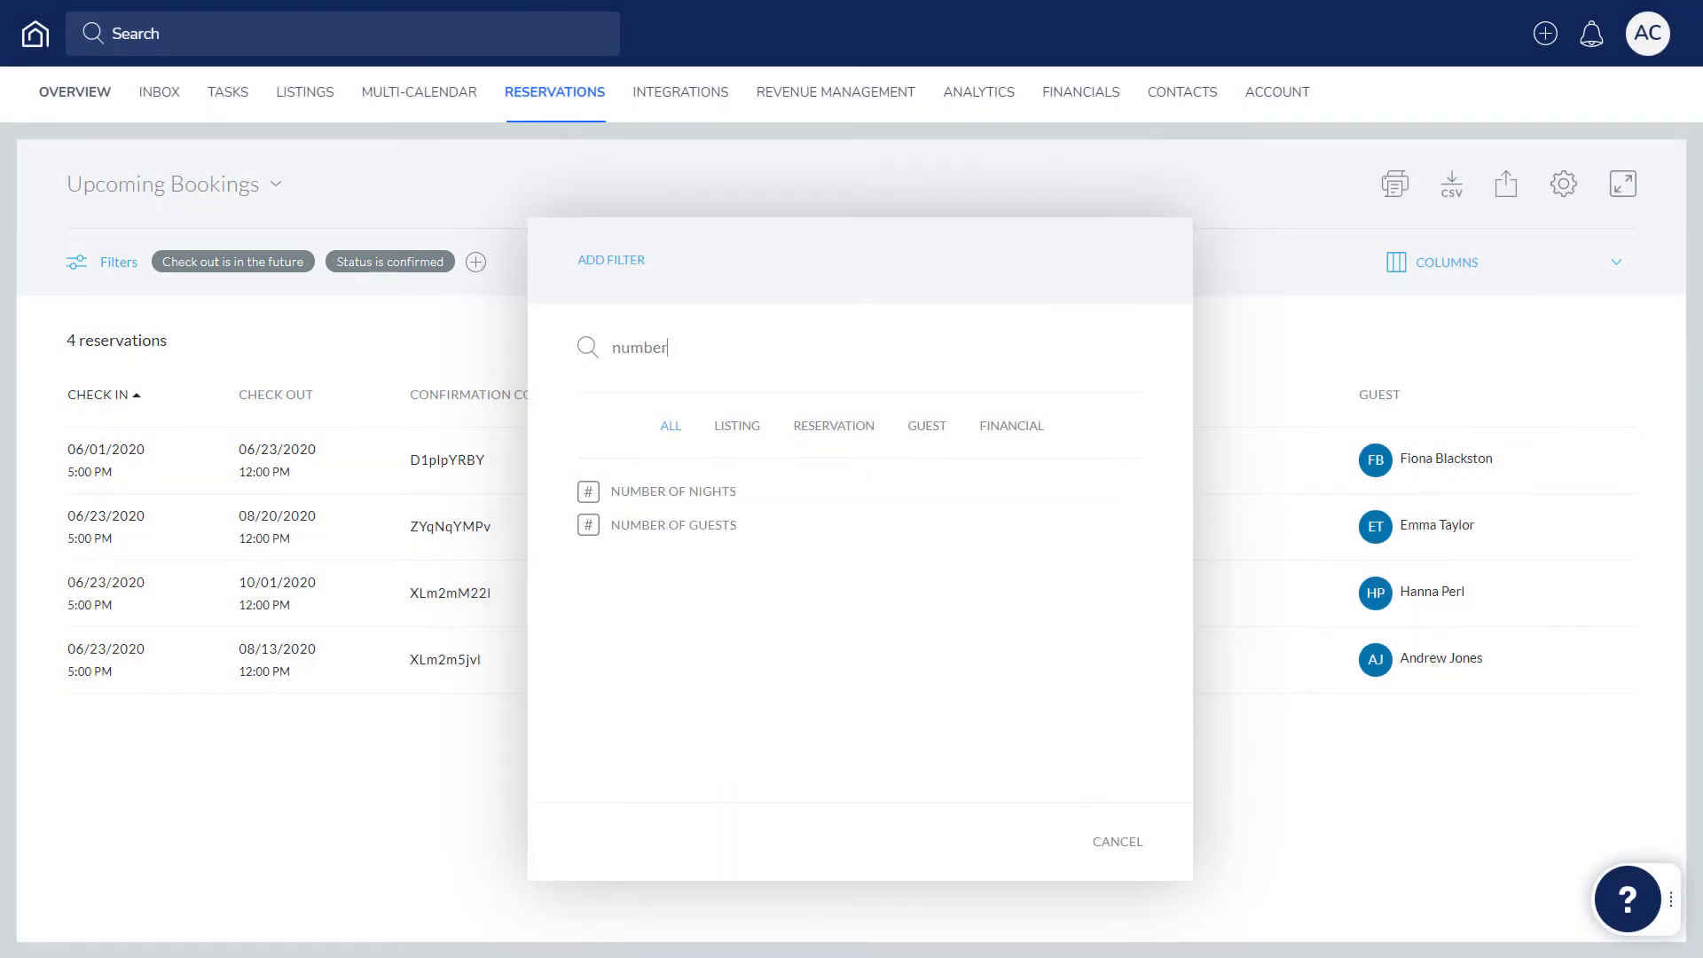
# - Add a Number of nights Is More Than 28 filter and dismiss the save reminder
pyautogui.write('of nights')
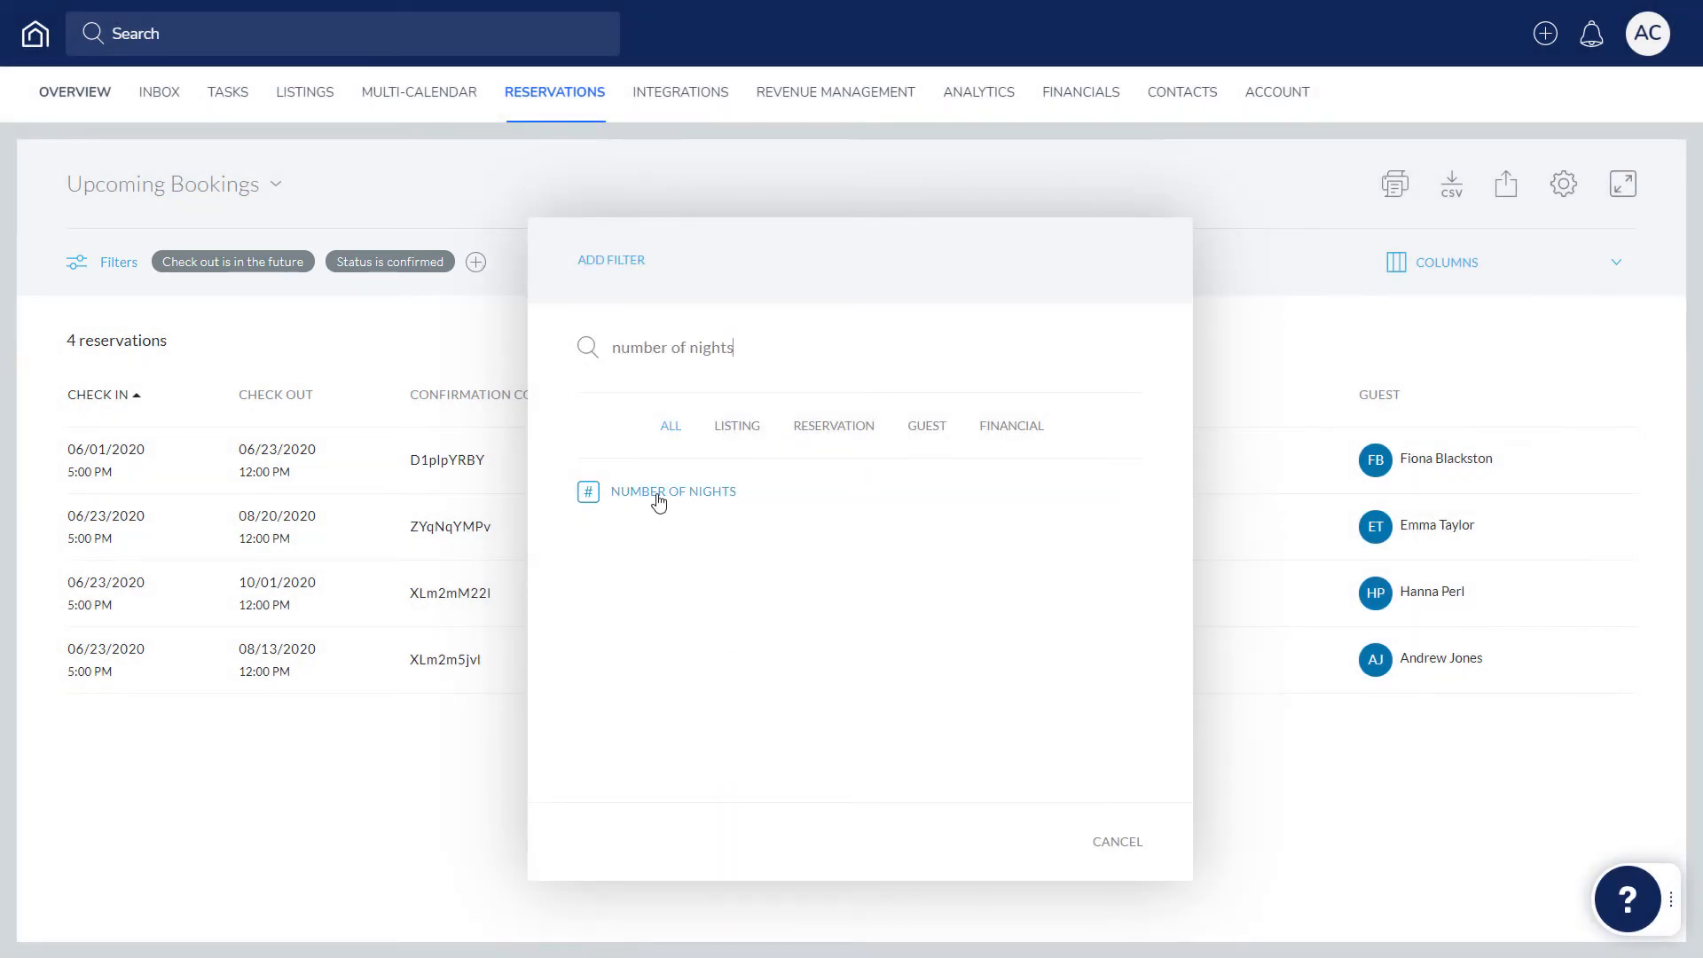
pyautogui.click(675, 492)
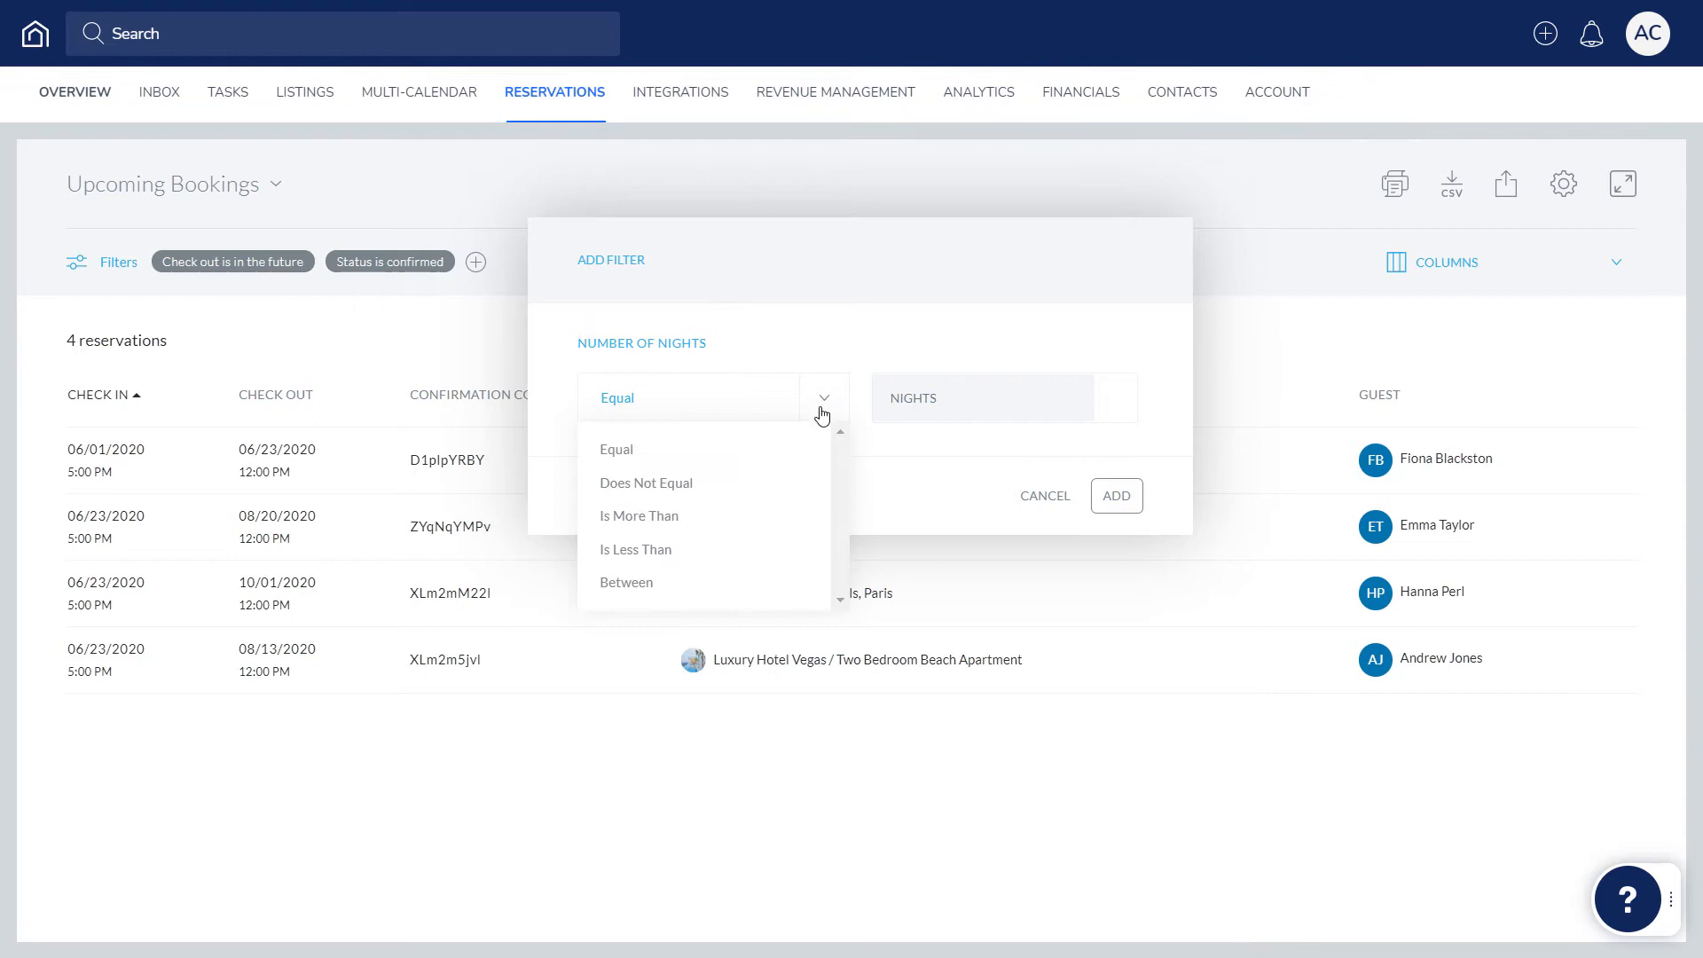
pyautogui.click(639, 515)
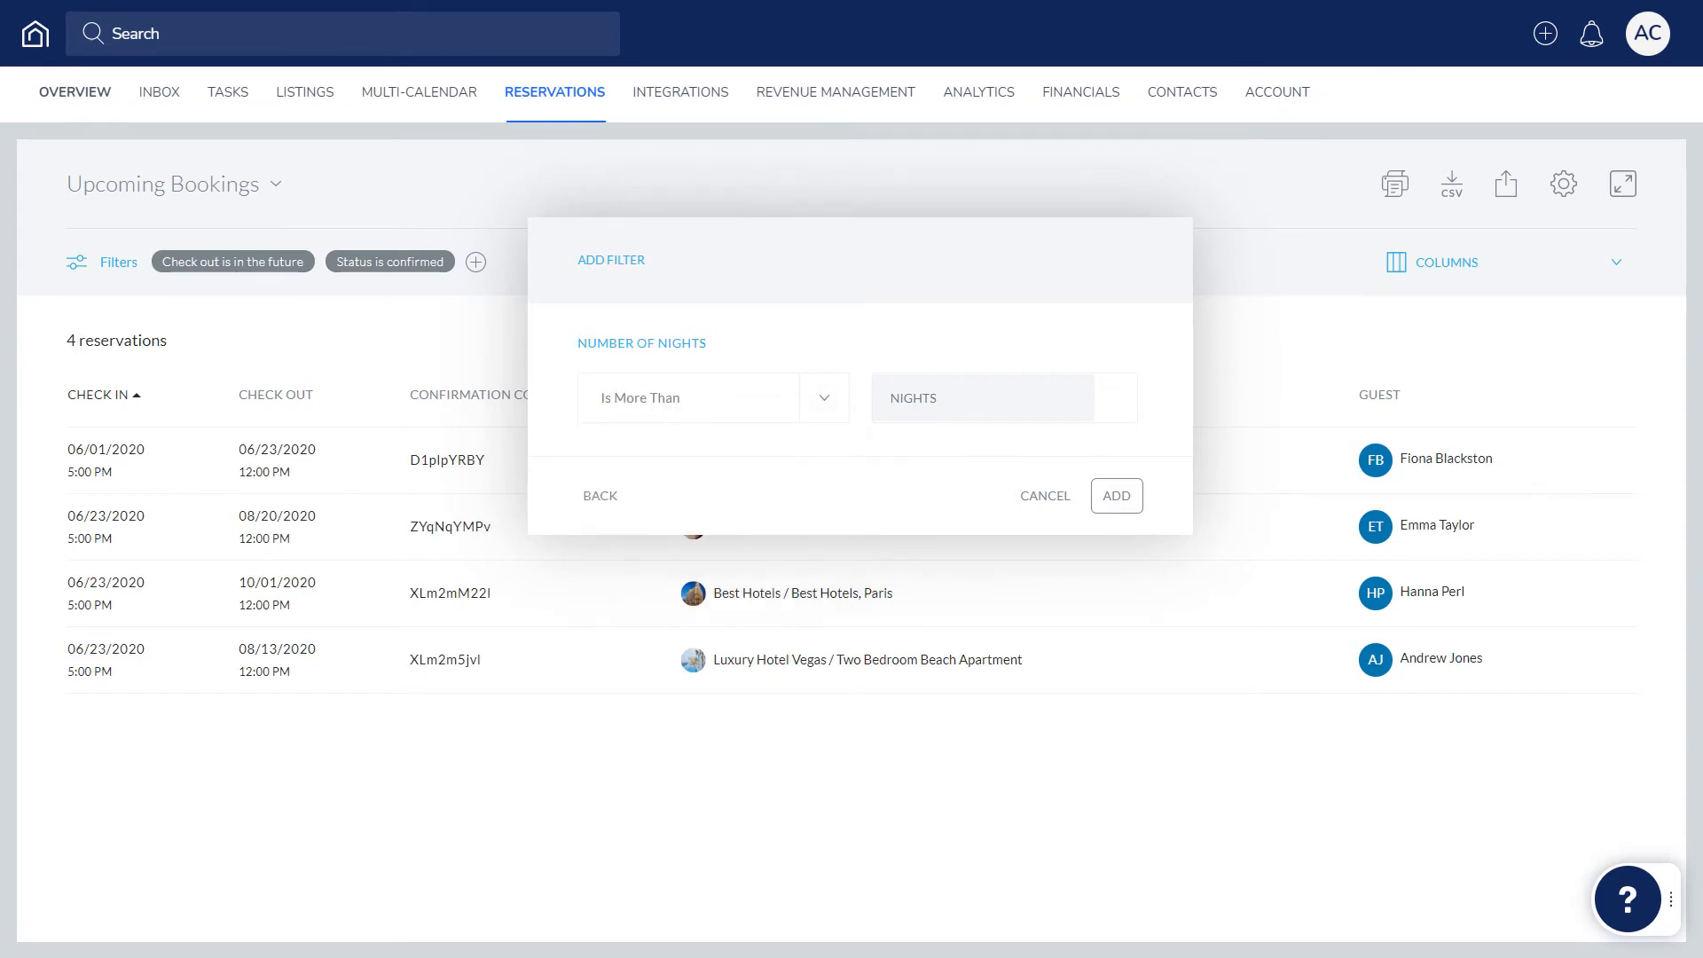
pyautogui.write('28')
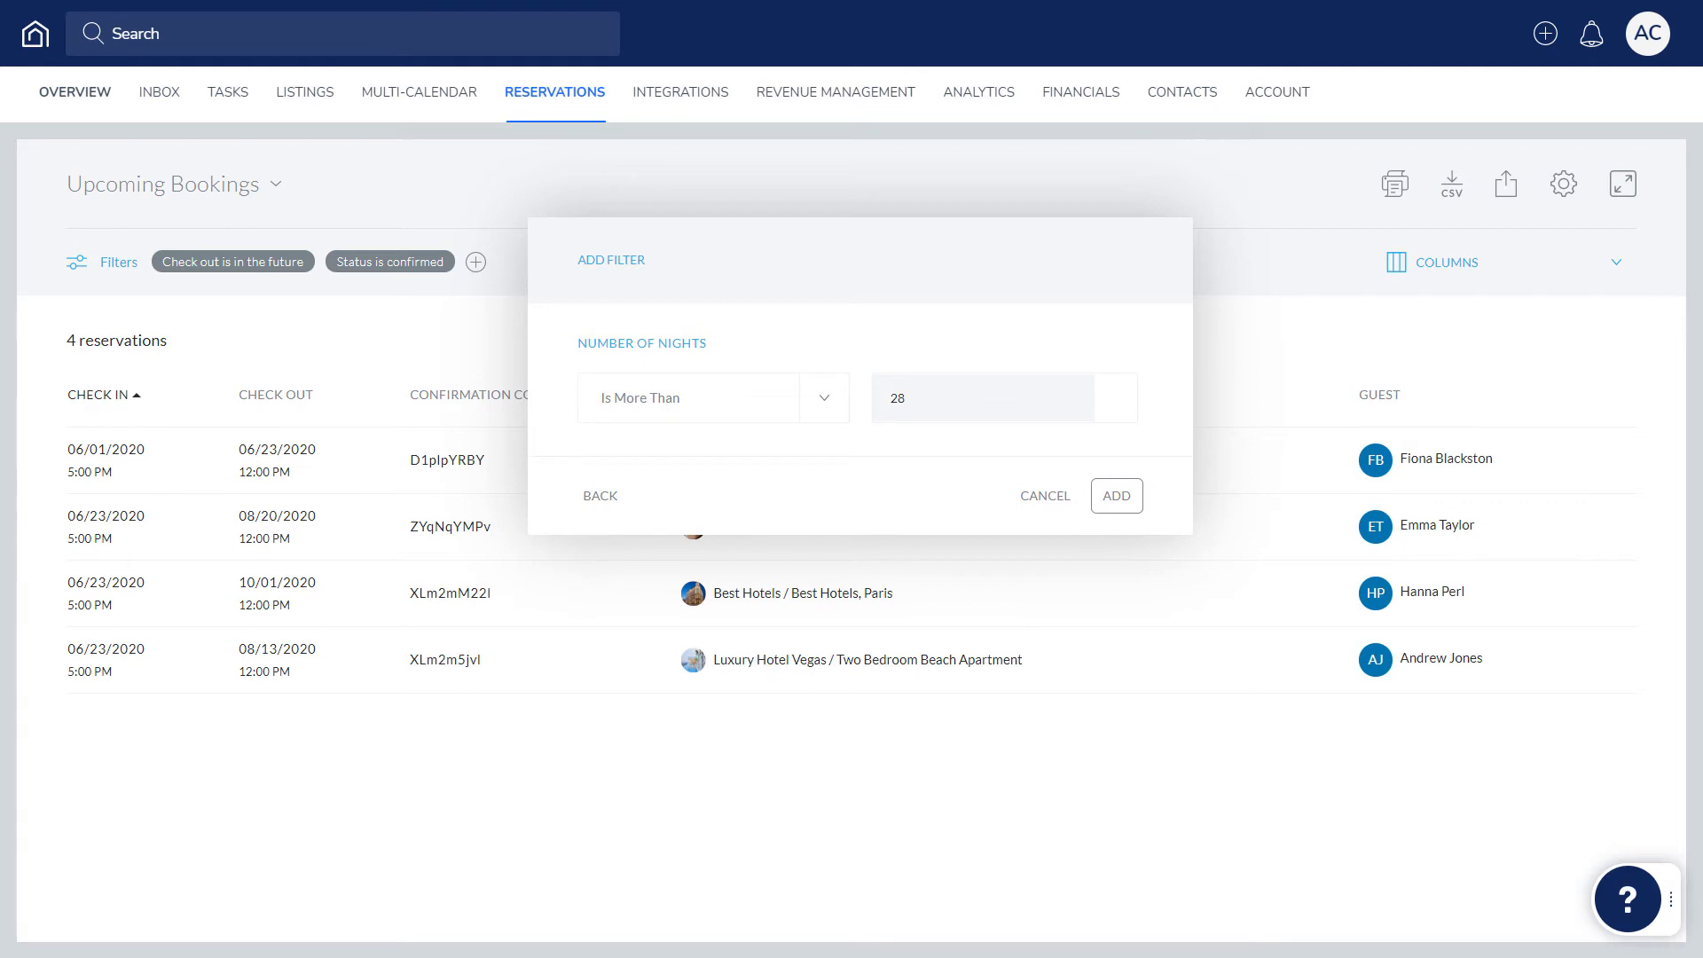
pyautogui.click(1116, 495)
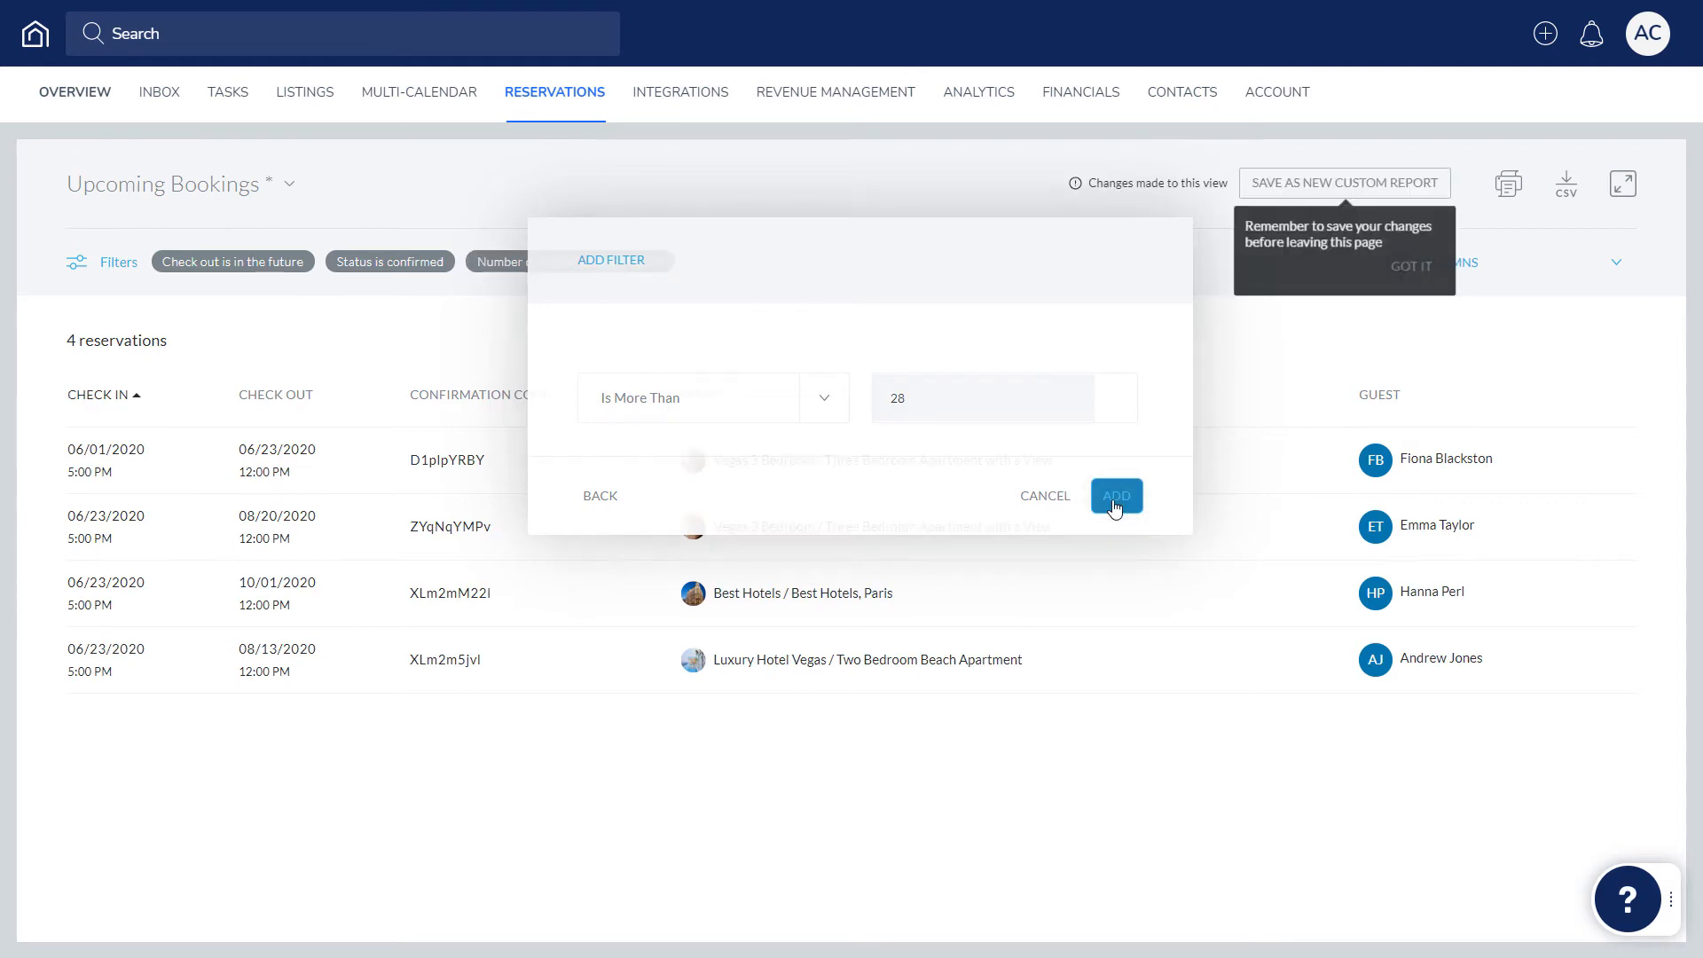
pyautogui.click(1116, 495)
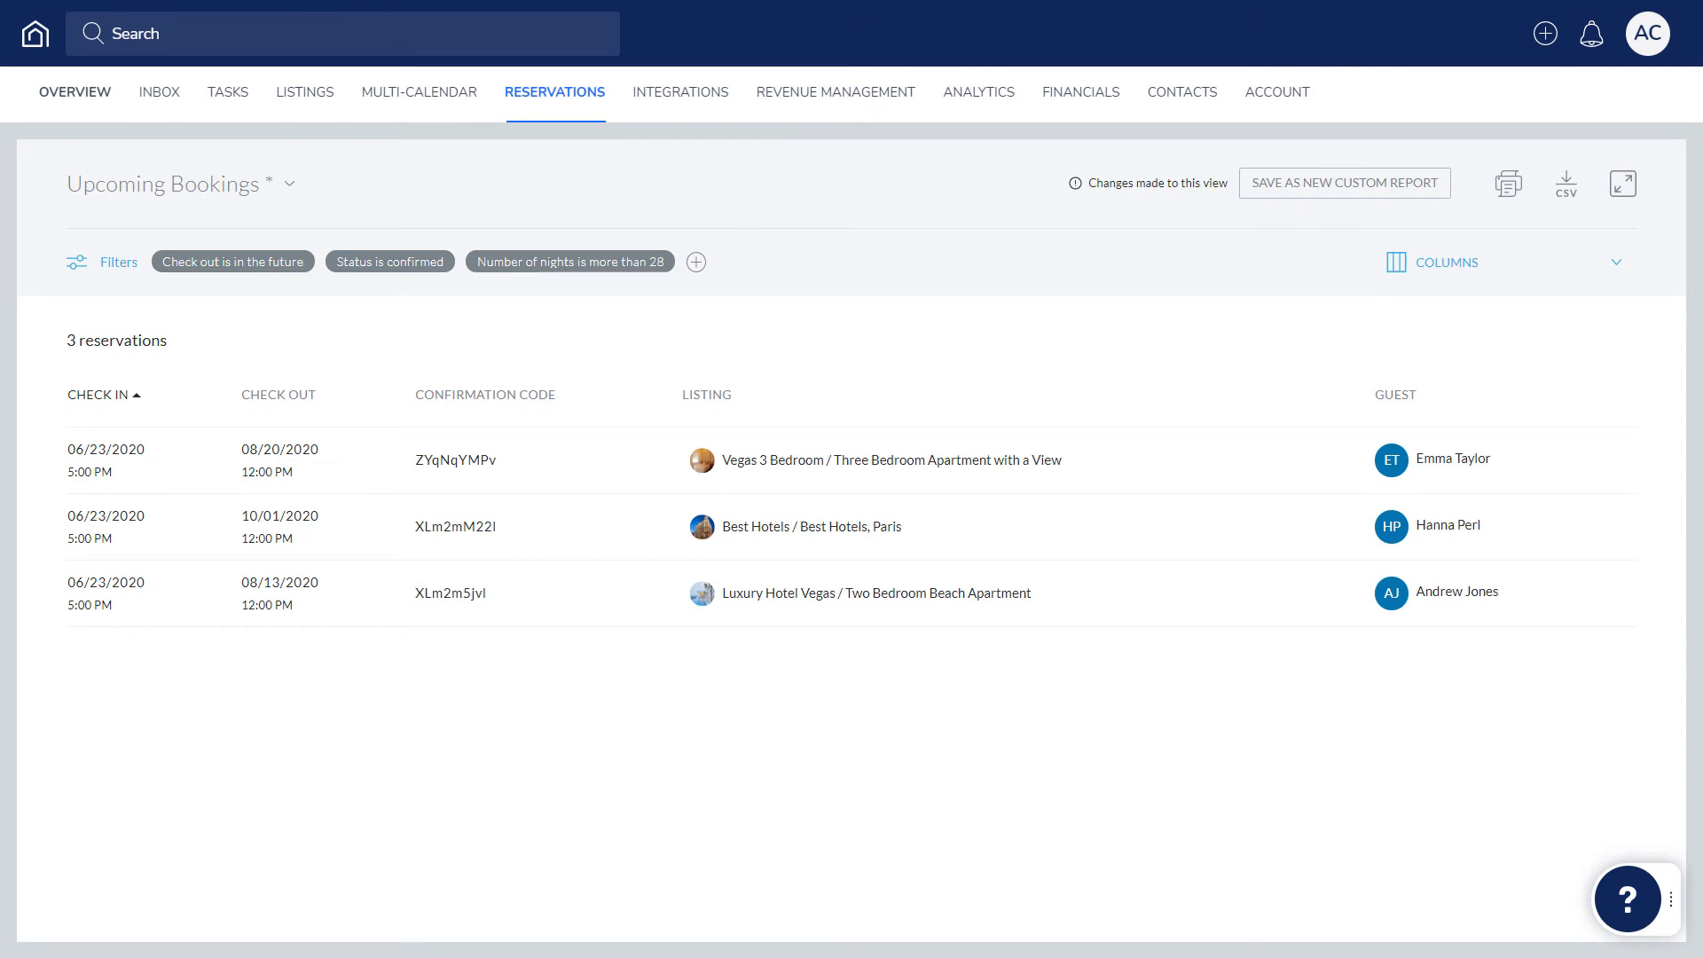
# - Add a Listing's tag filter for ExtendedStay and review the status and check-out filter chips unchanged
pyautogui.click(696, 262)
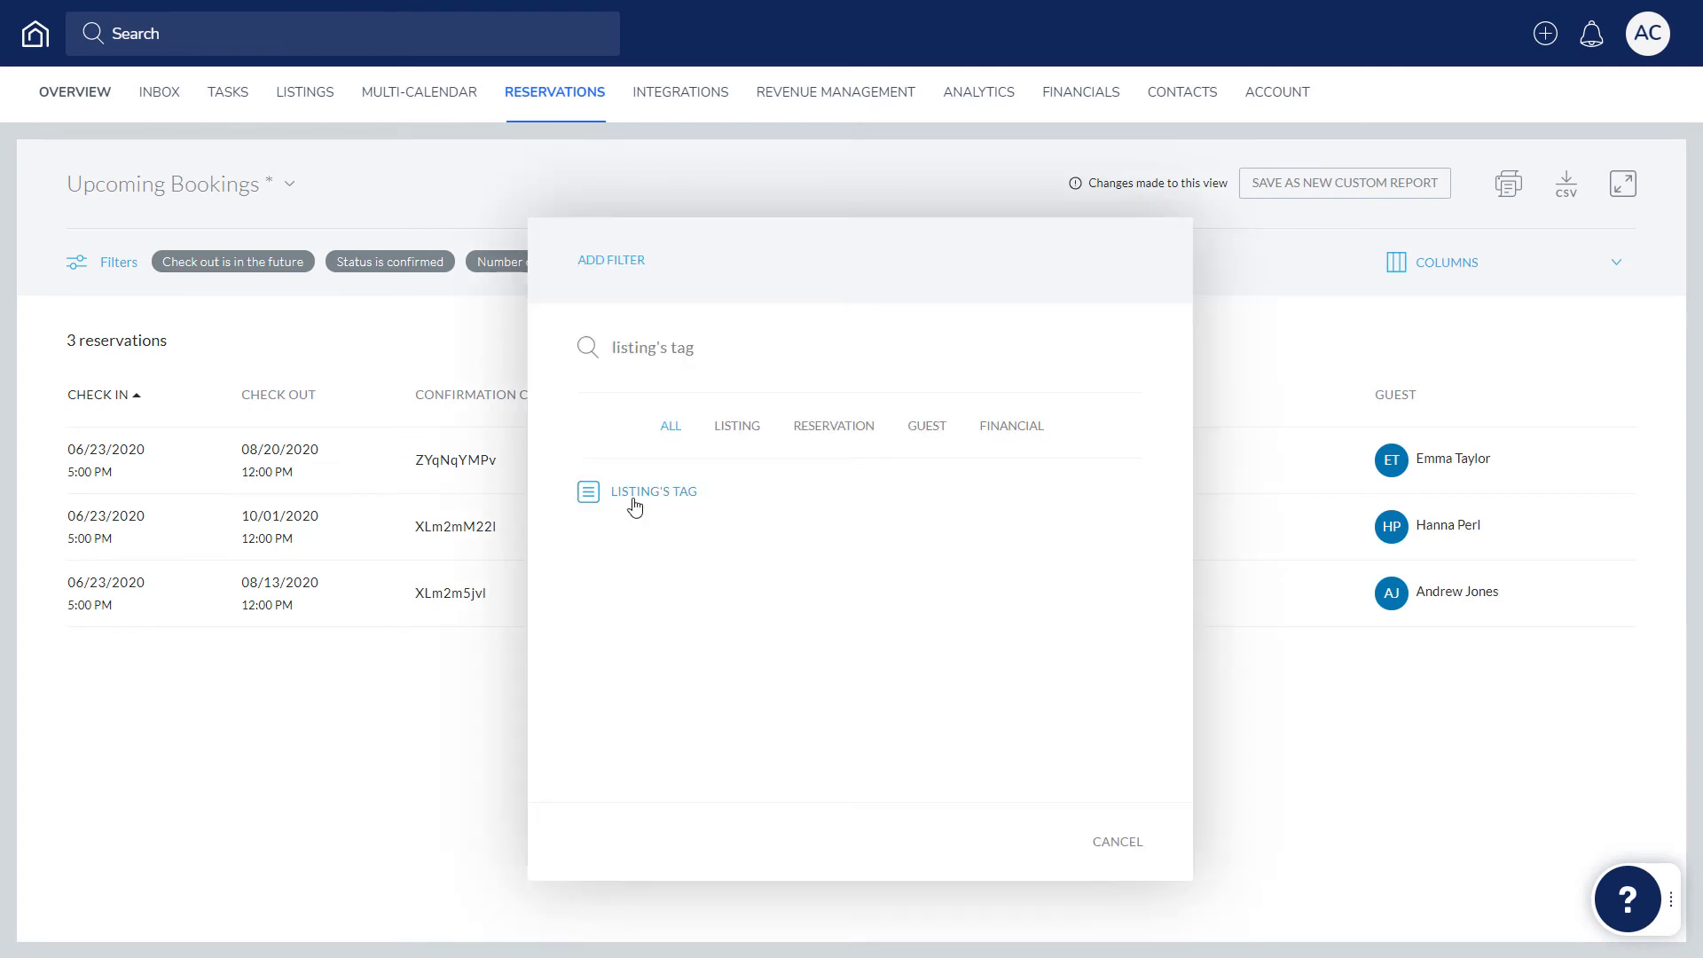
pyautogui.click(653, 491)
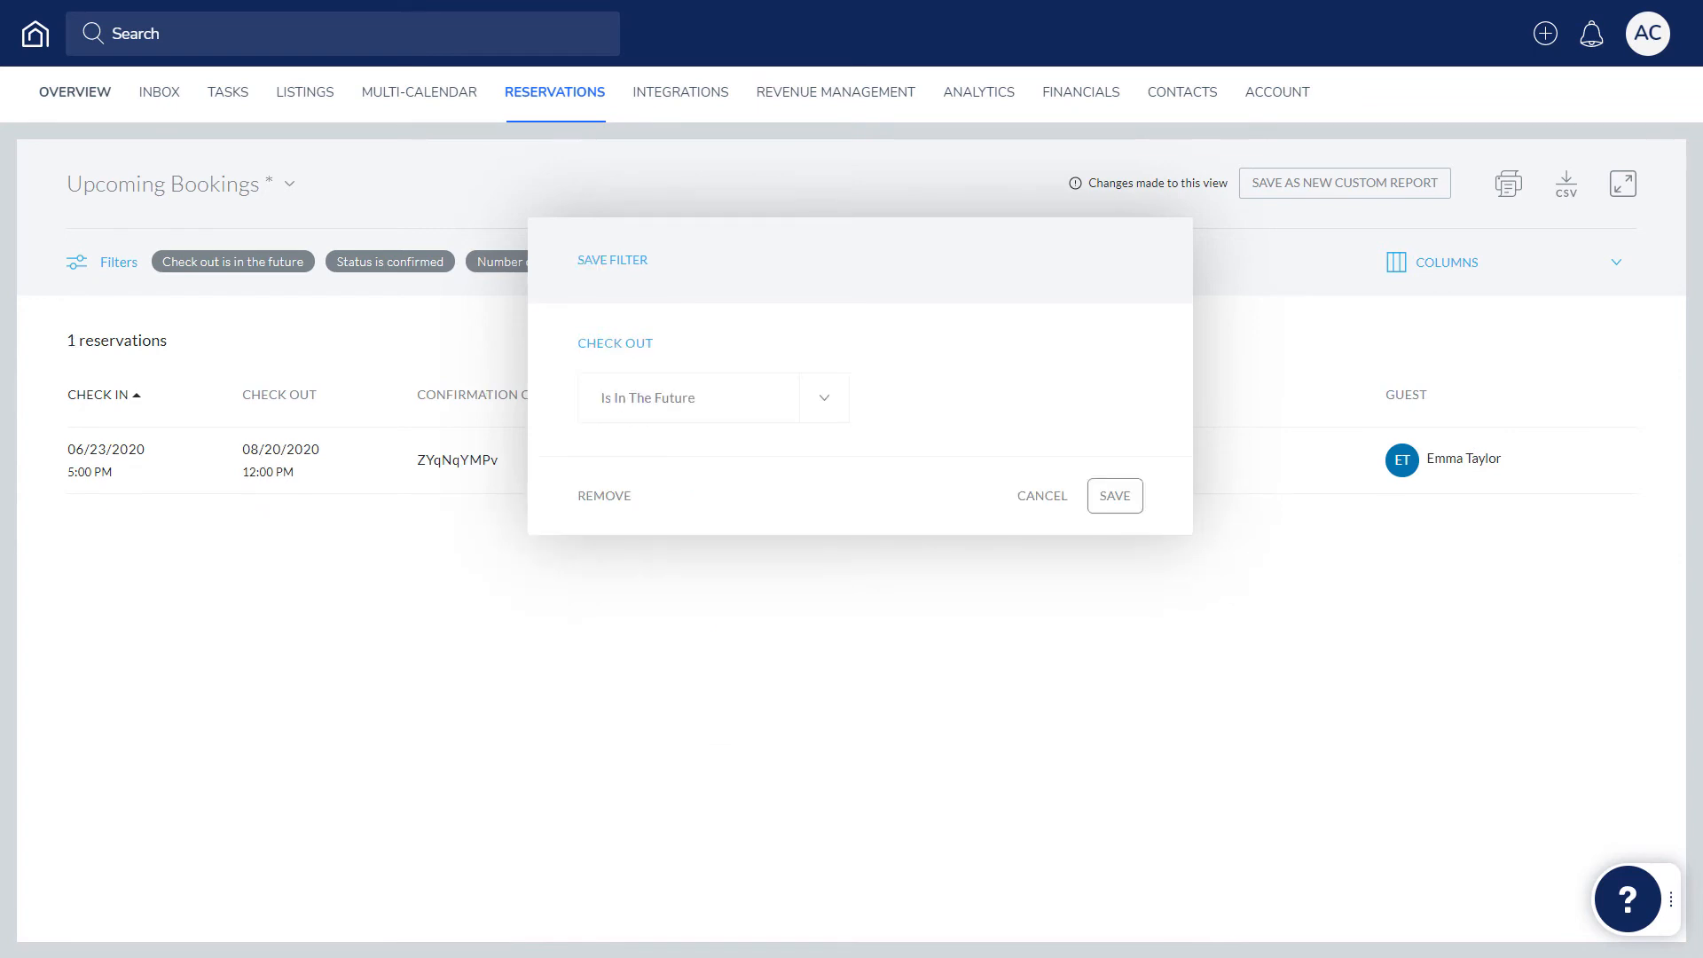
pyautogui.click(388, 261)
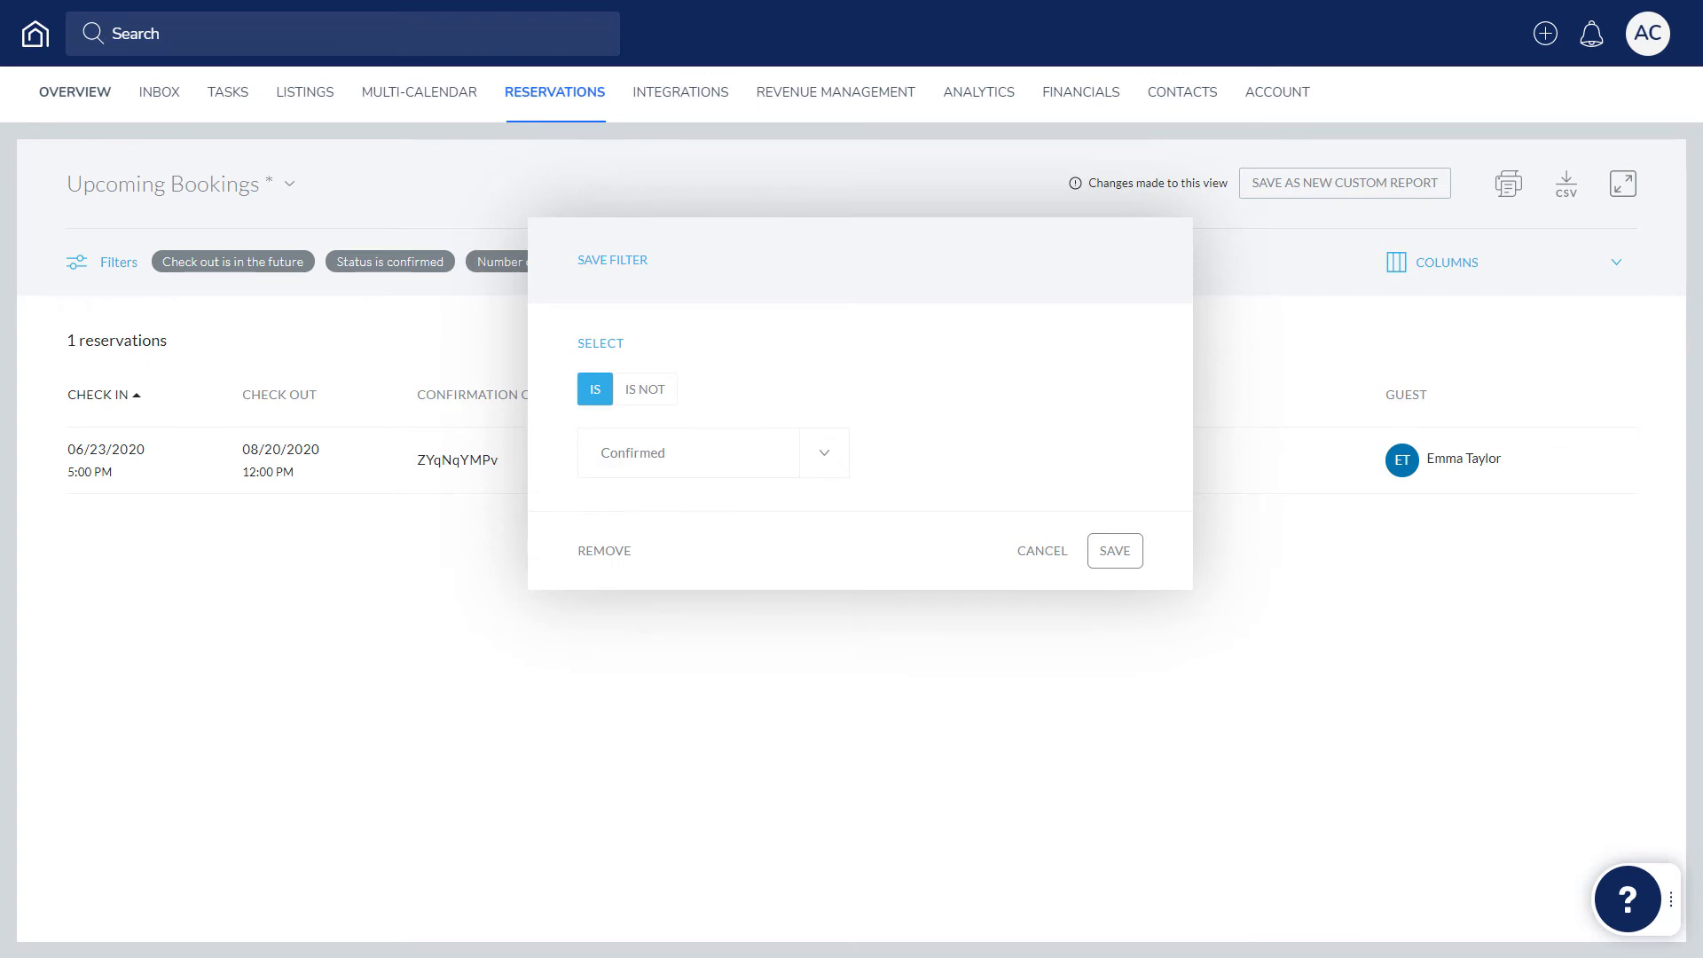
pyautogui.click(1114, 551)
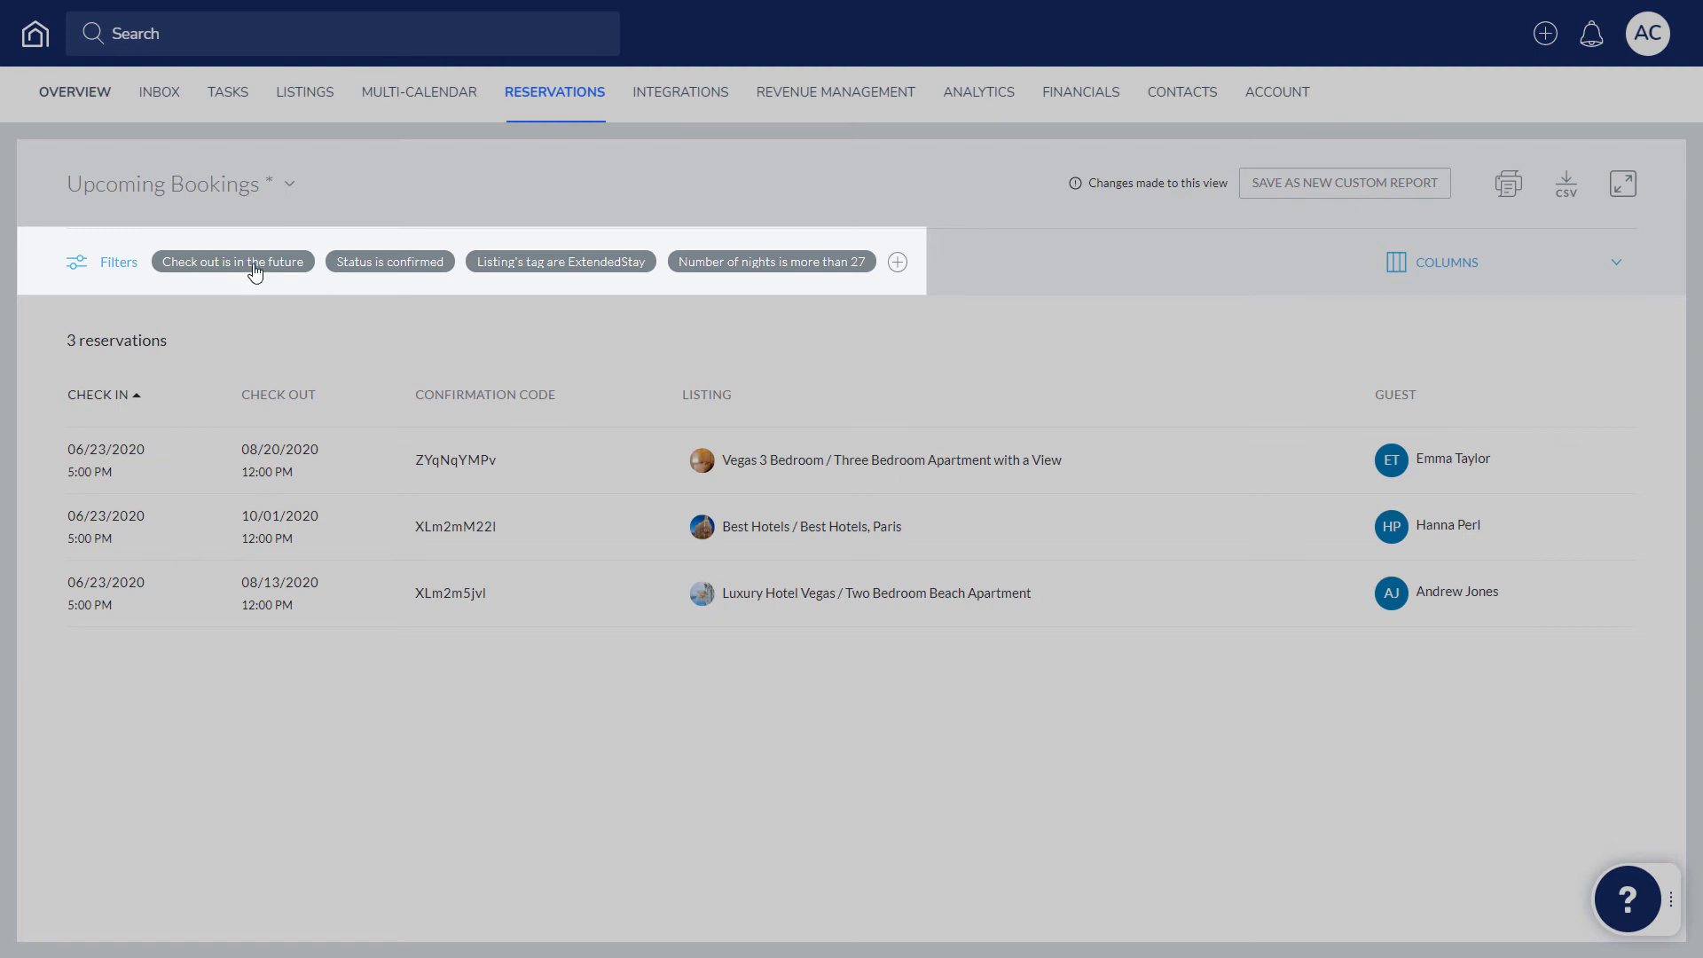
pyautogui.click(231, 261)
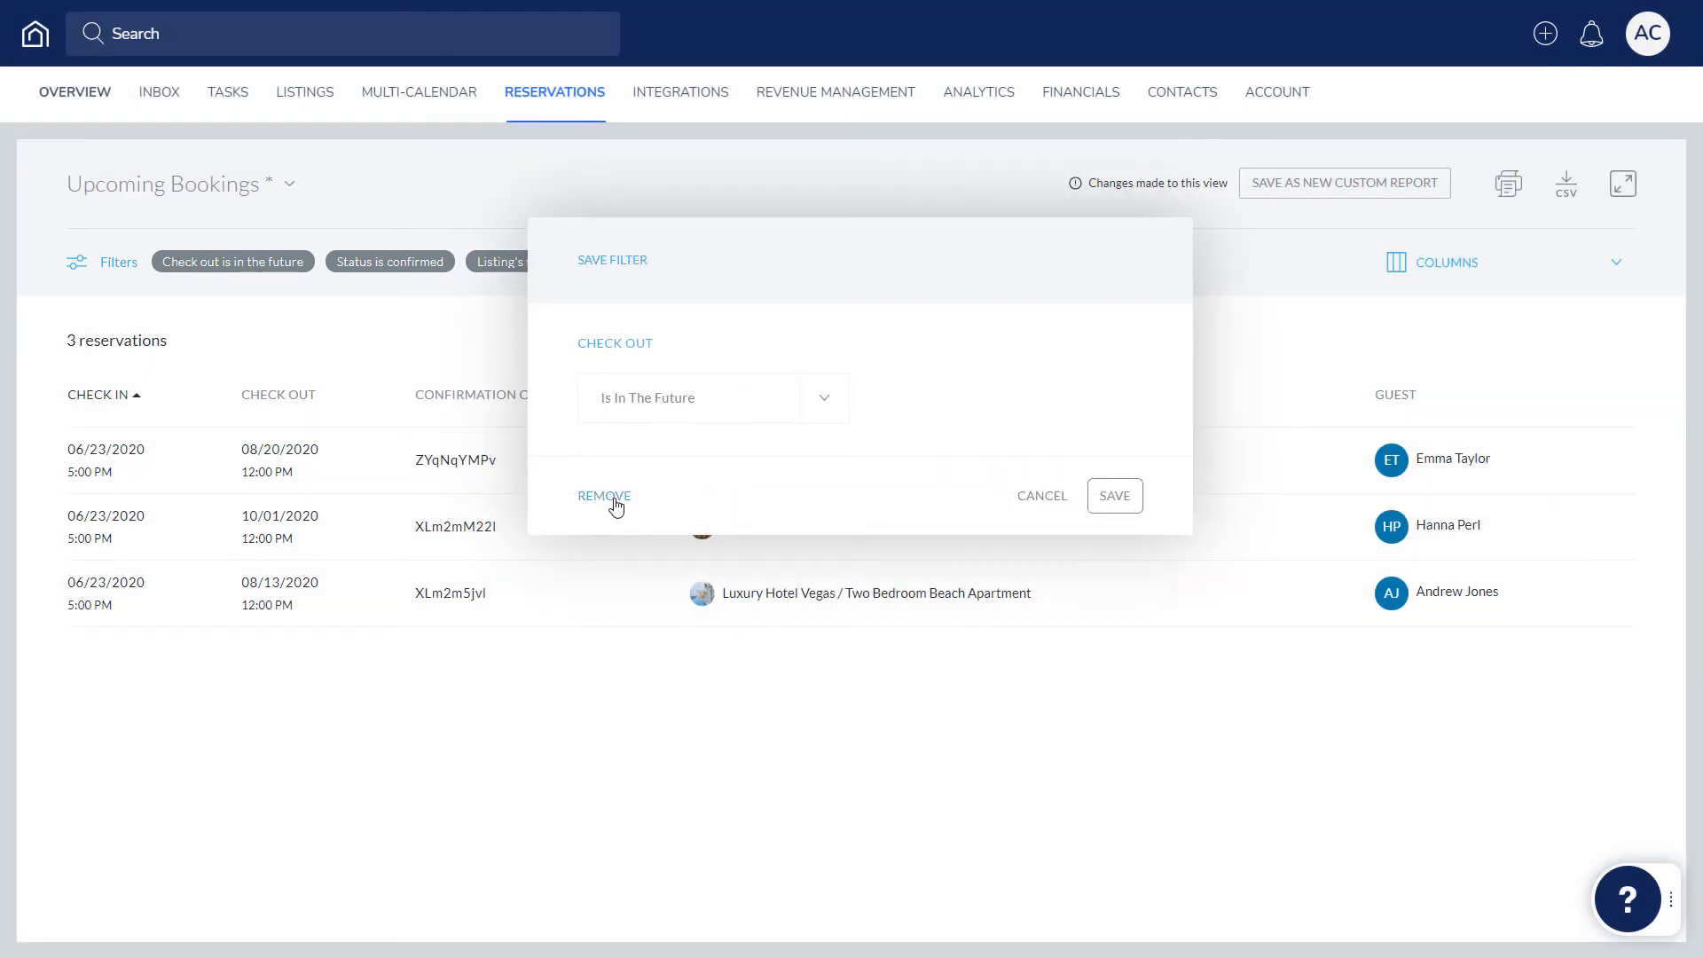
pyautogui.click(1114, 495)
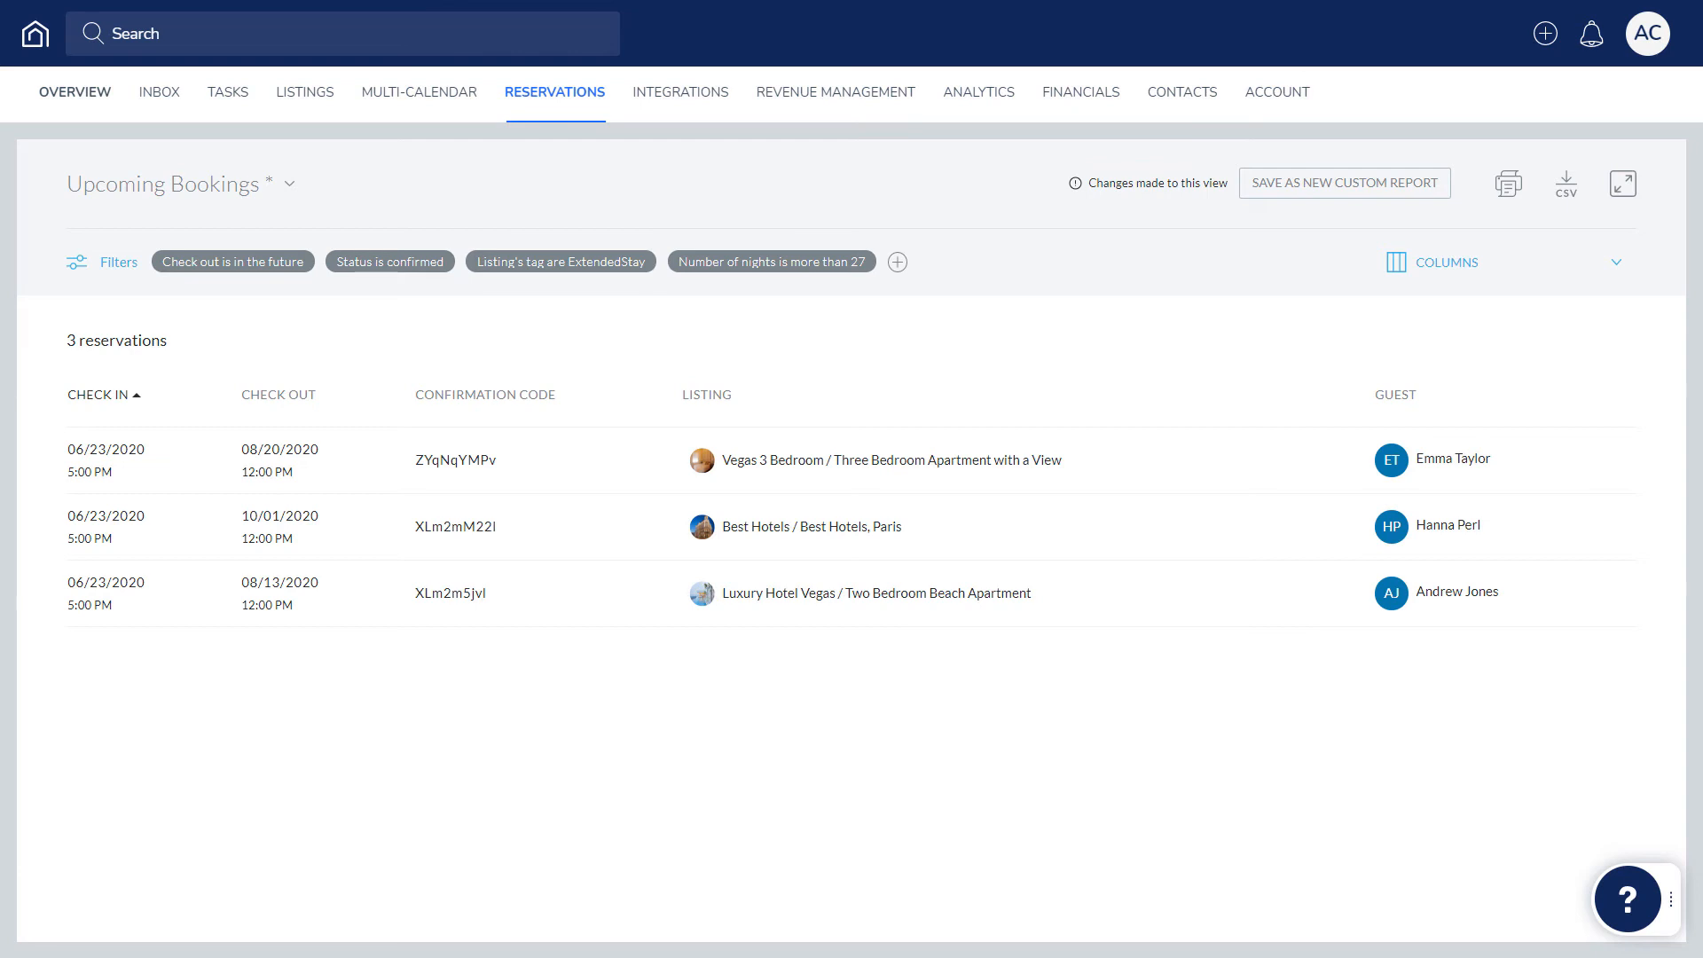
# - Add Balance Due and Total Paid financial columns and save the view as custom report 'Extended Stay Reservations'
pyautogui.click(1443, 263)
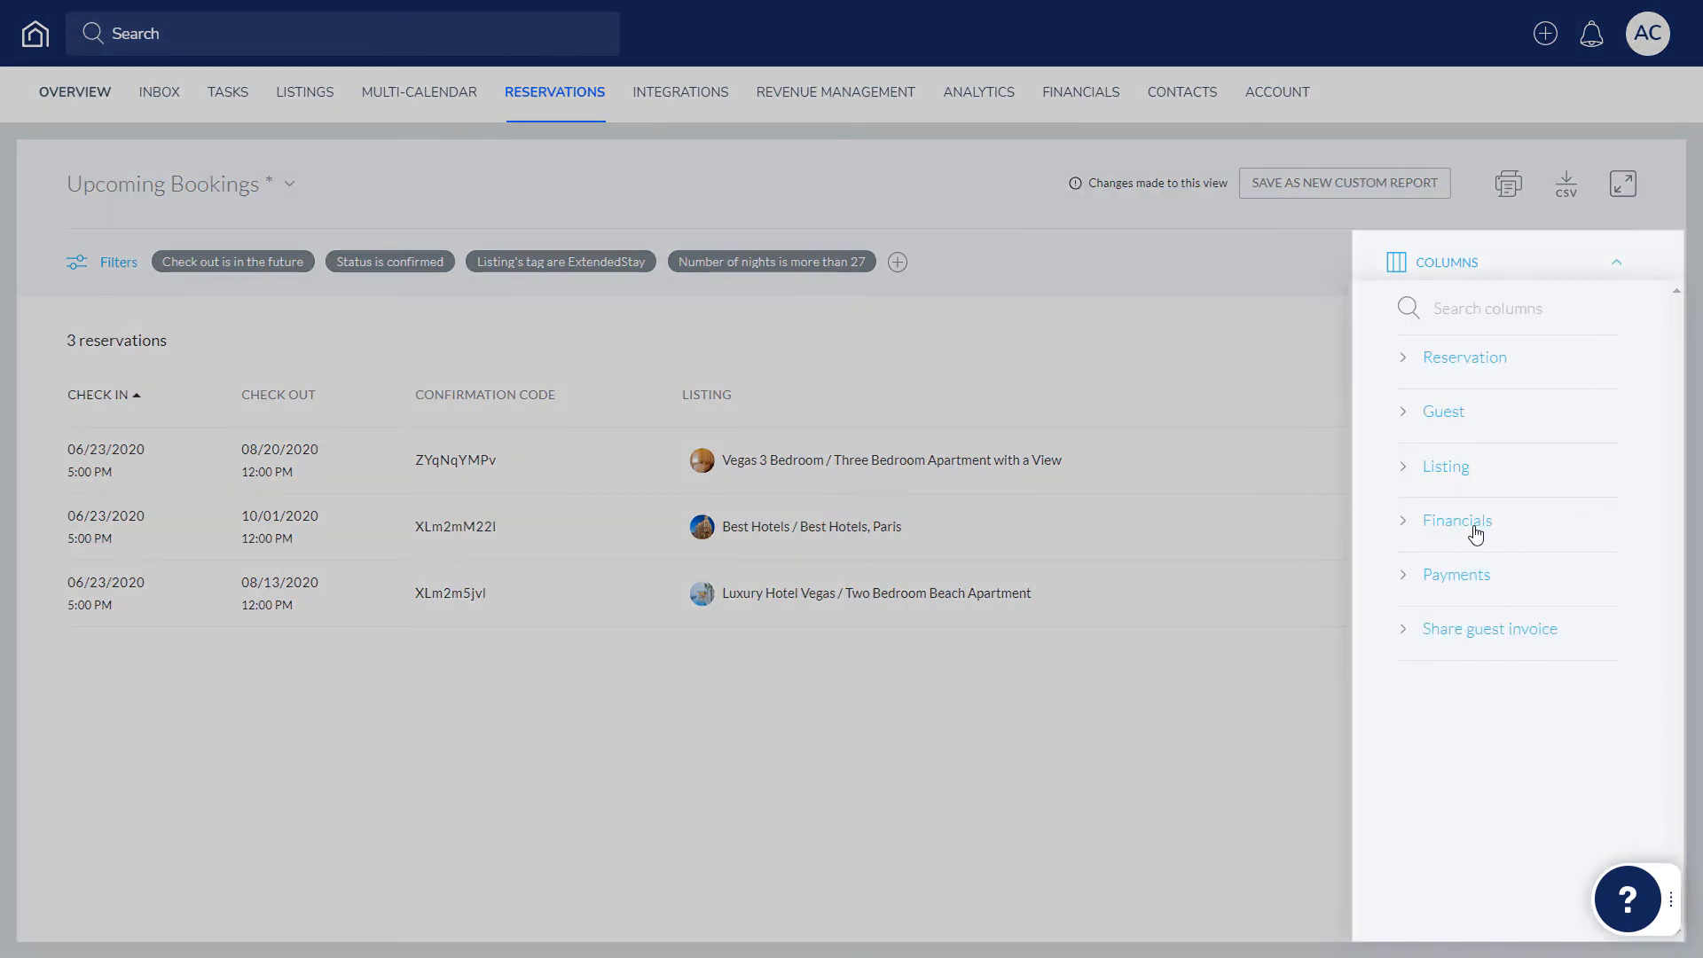
pyautogui.click(1458, 520)
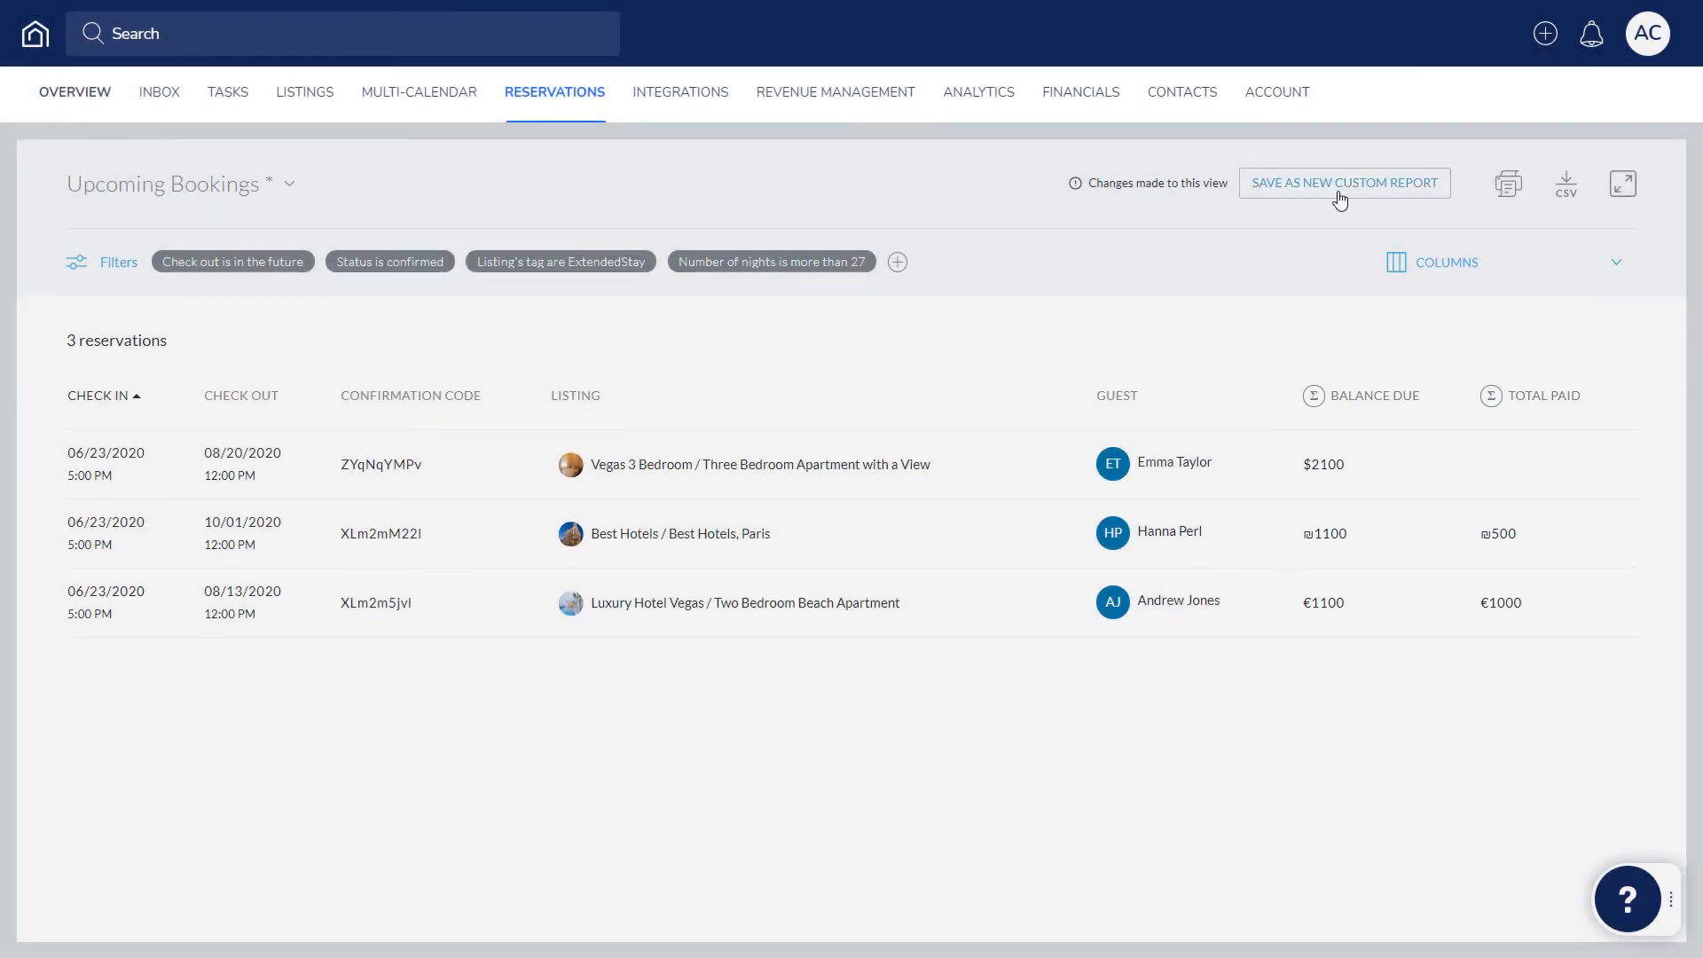
pyautogui.click(1343, 181)
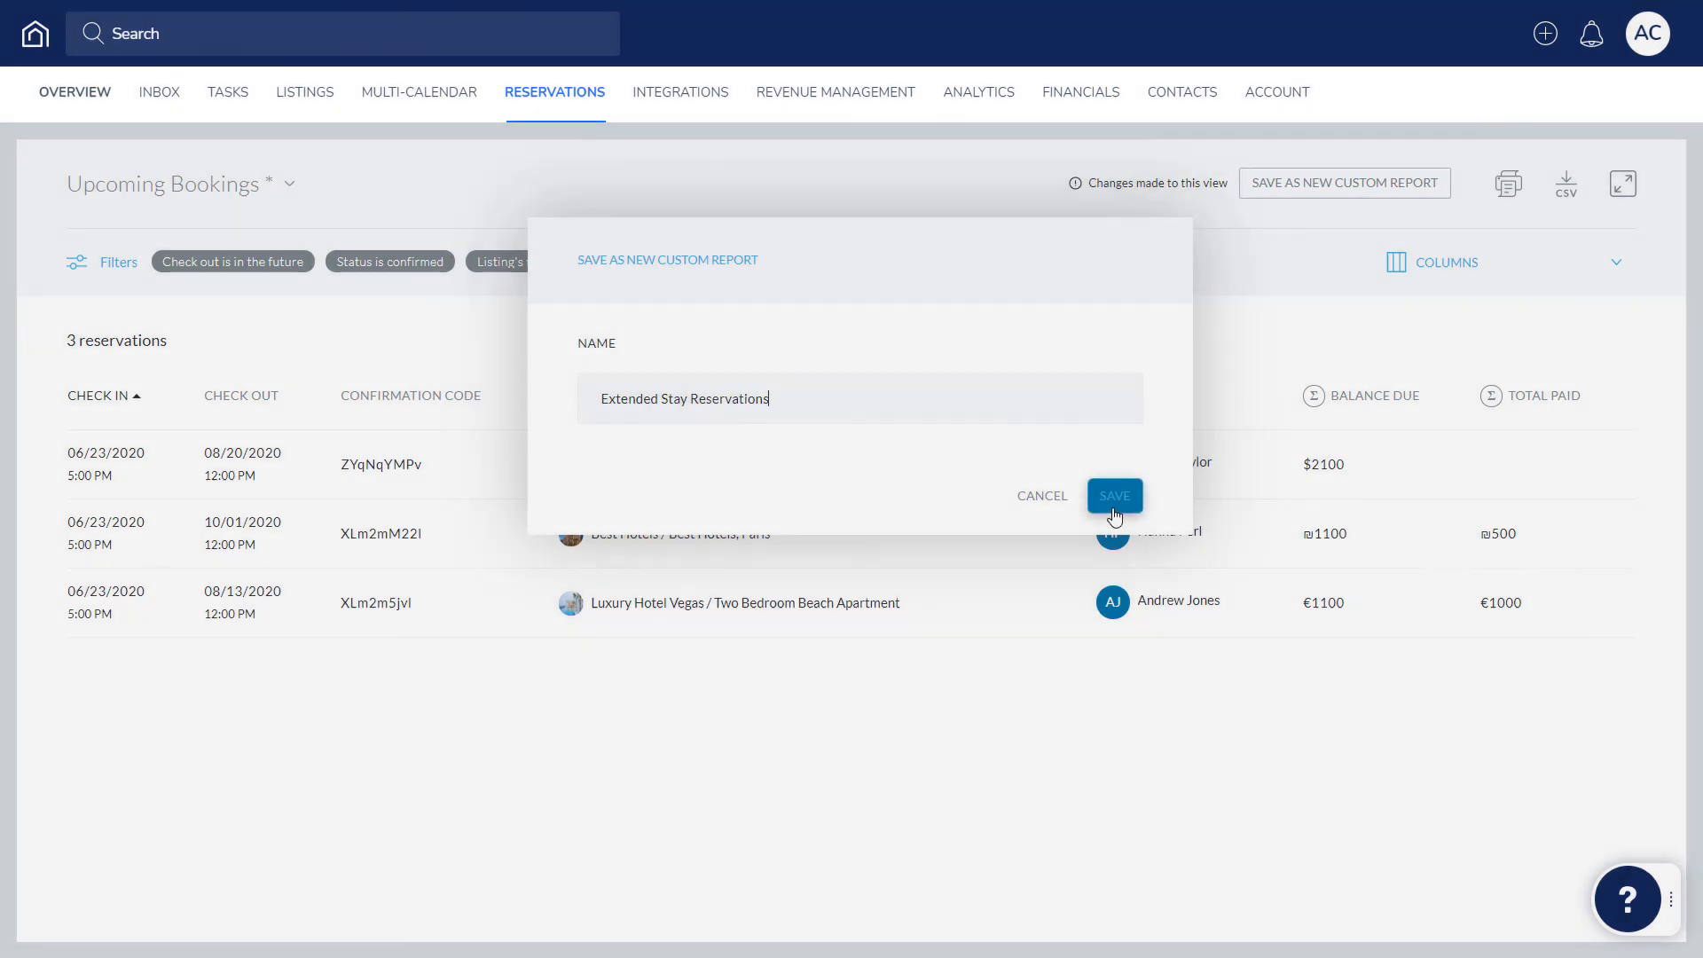
pyautogui.click(1115, 495)
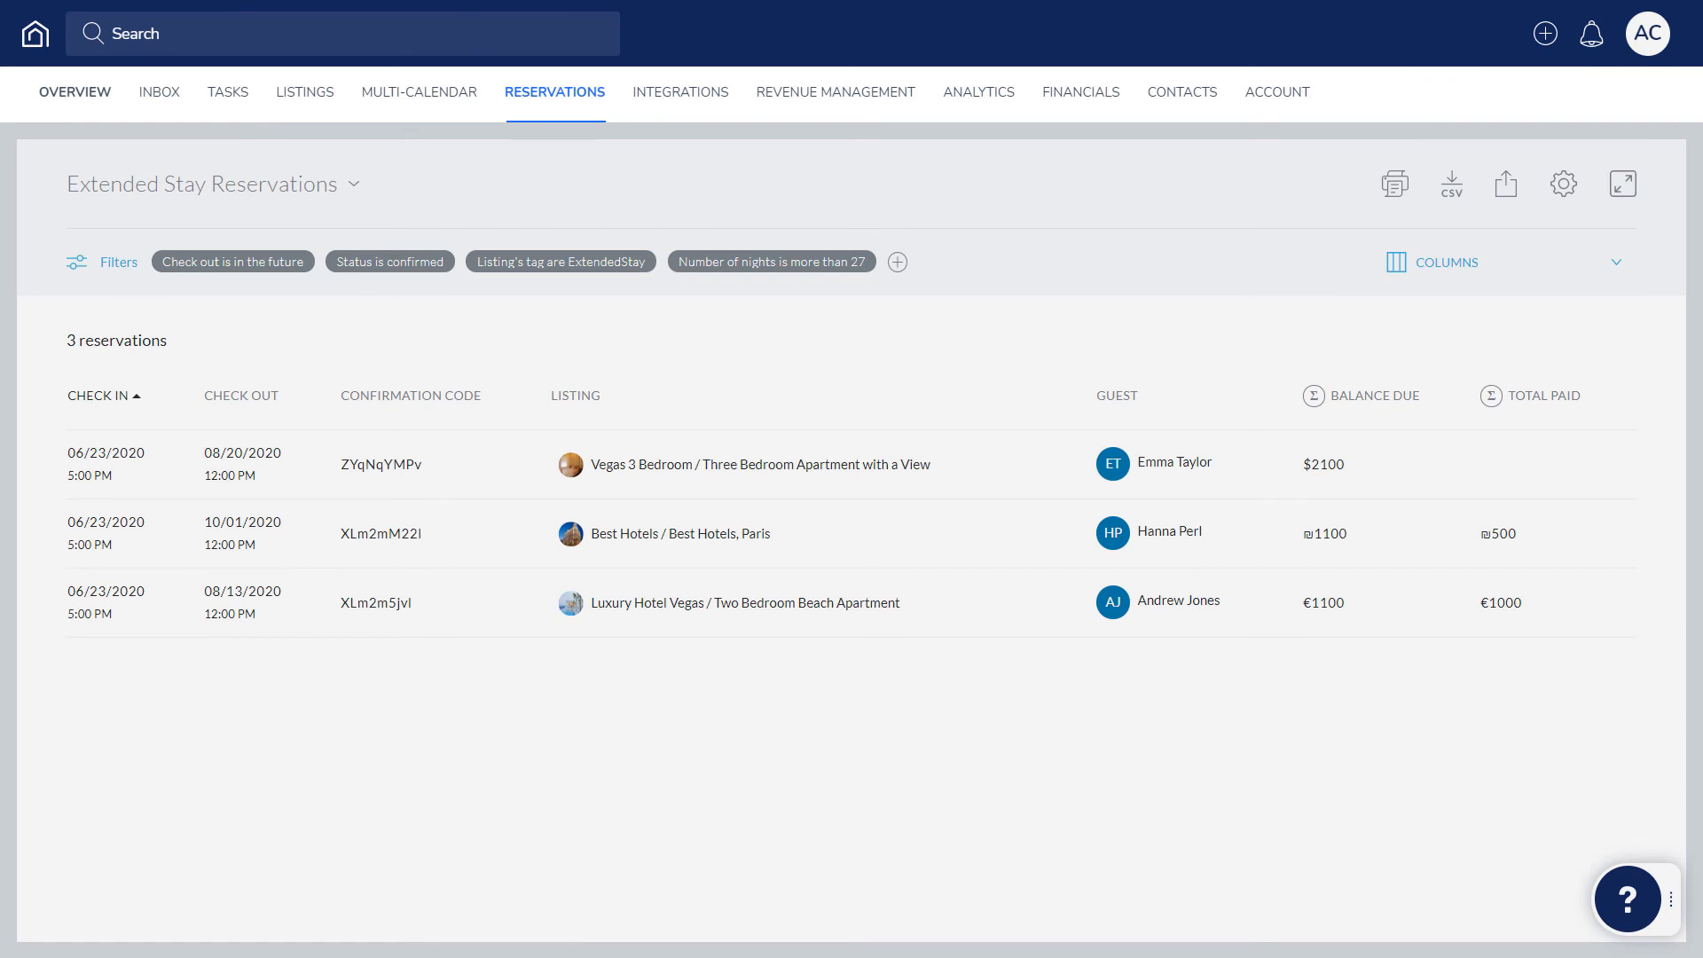
pyautogui.moveTo(880, 575)
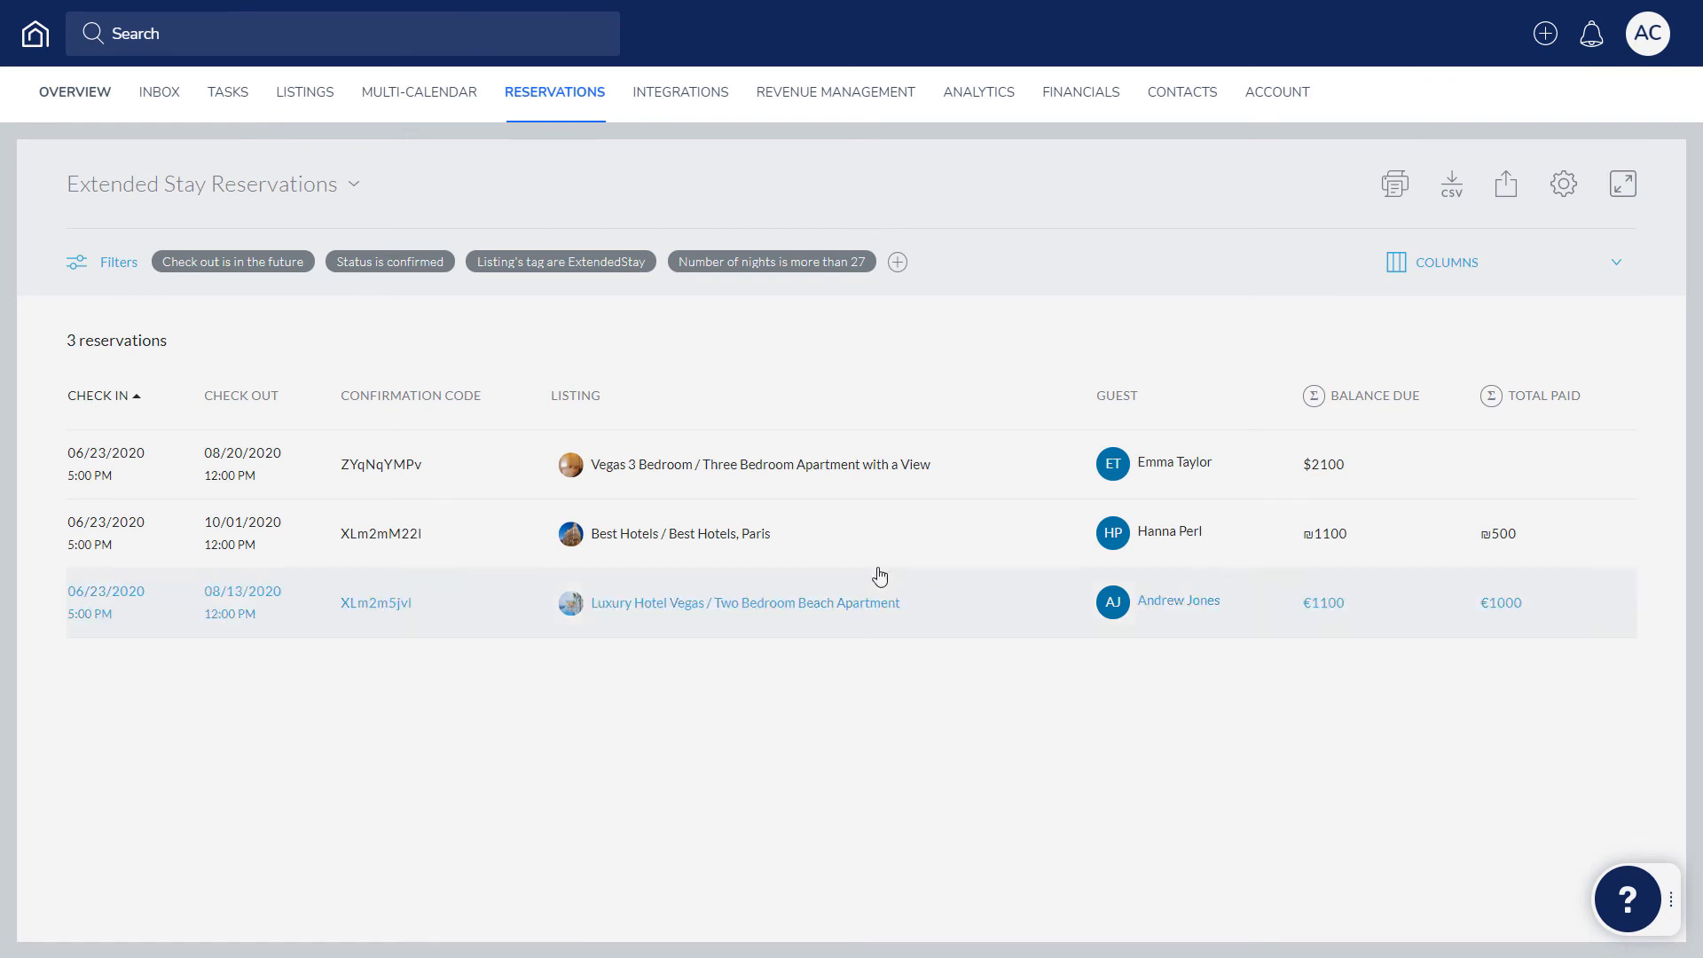
# - Open the reservation's balance, record a 100 cash payment under Payments
pyautogui.click(761, 464)
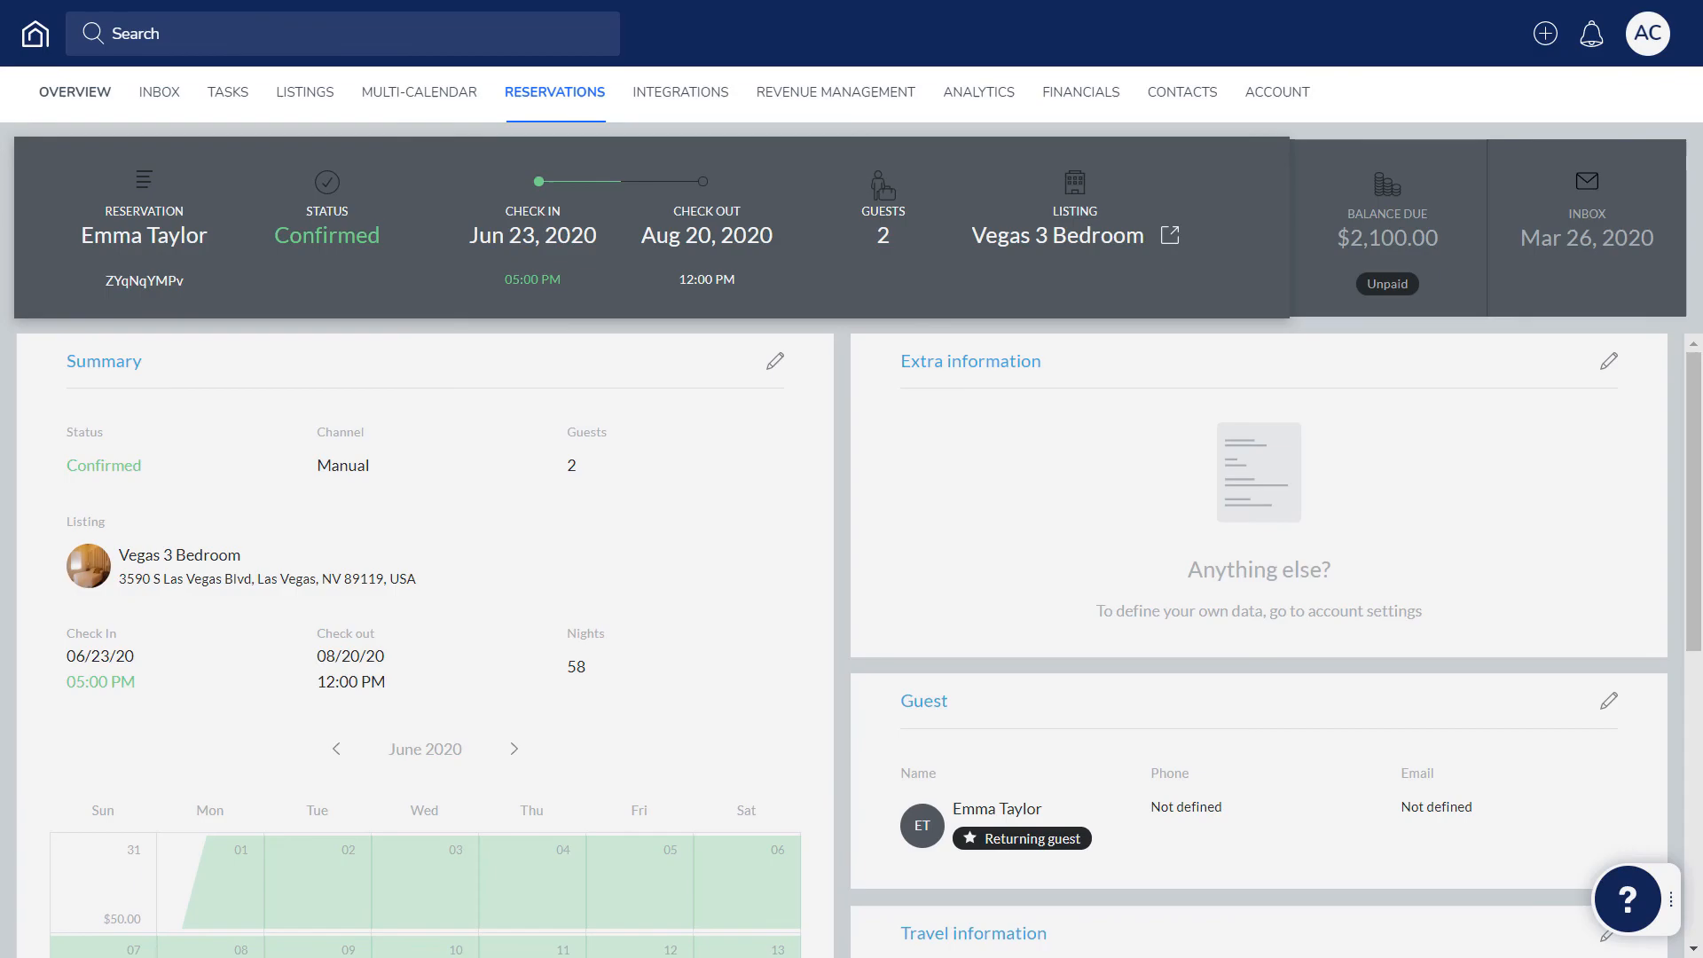
pyautogui.click(1388, 229)
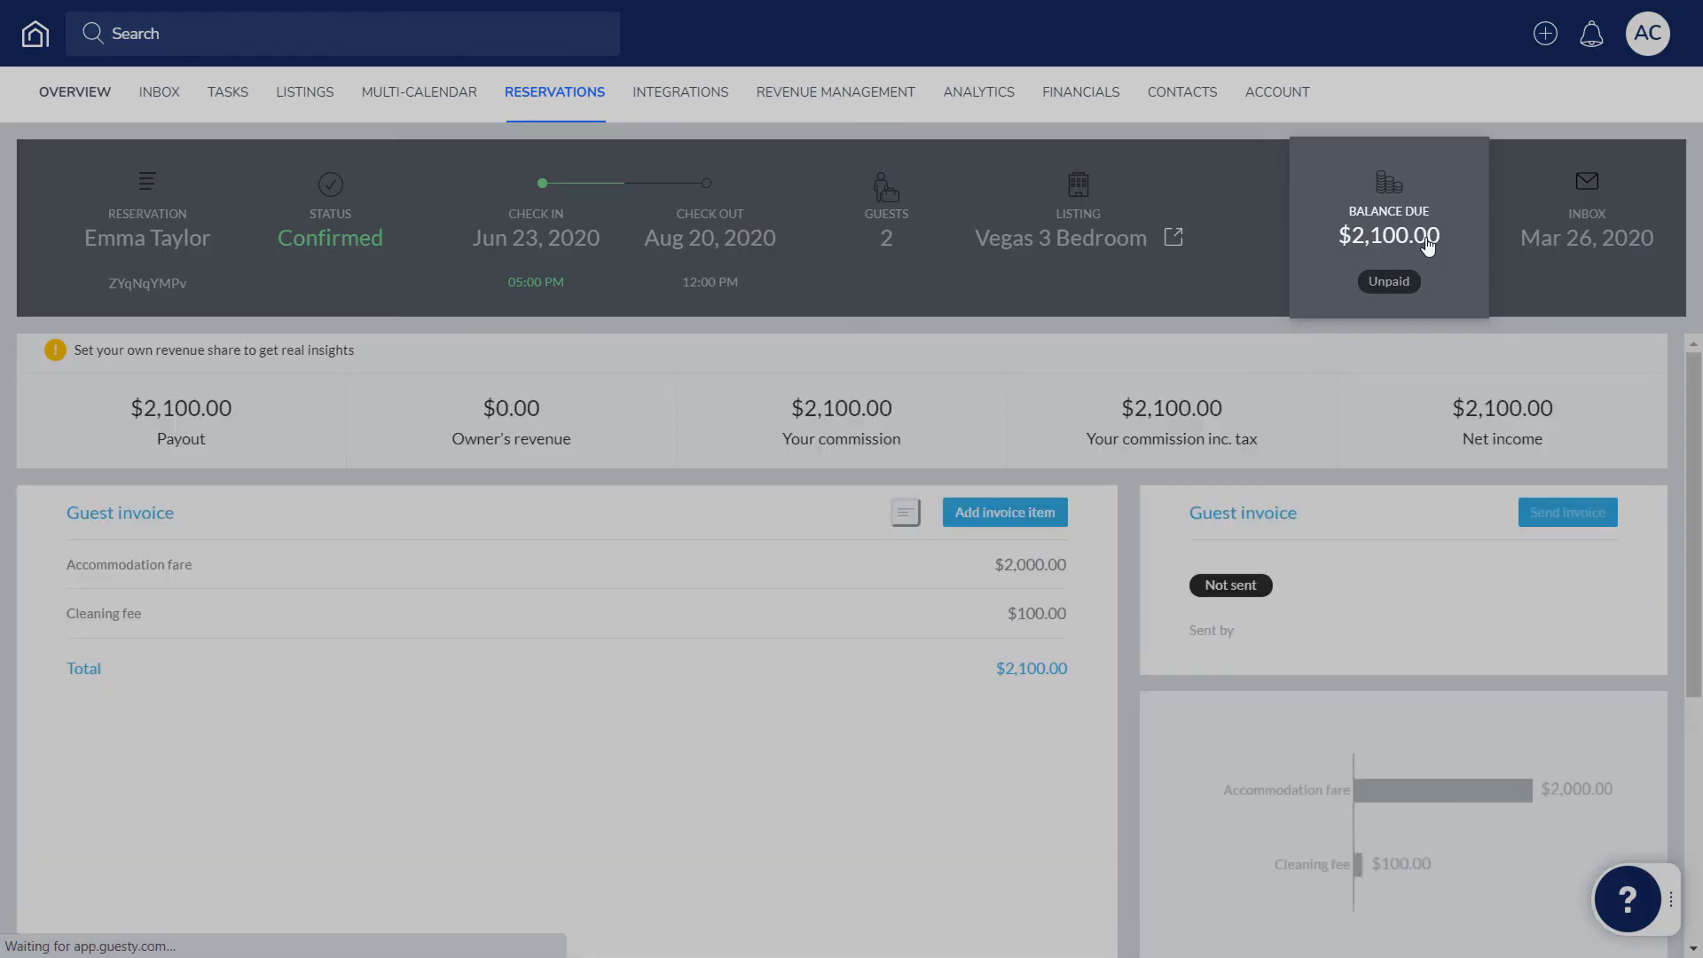
pyautogui.scroll(-3)
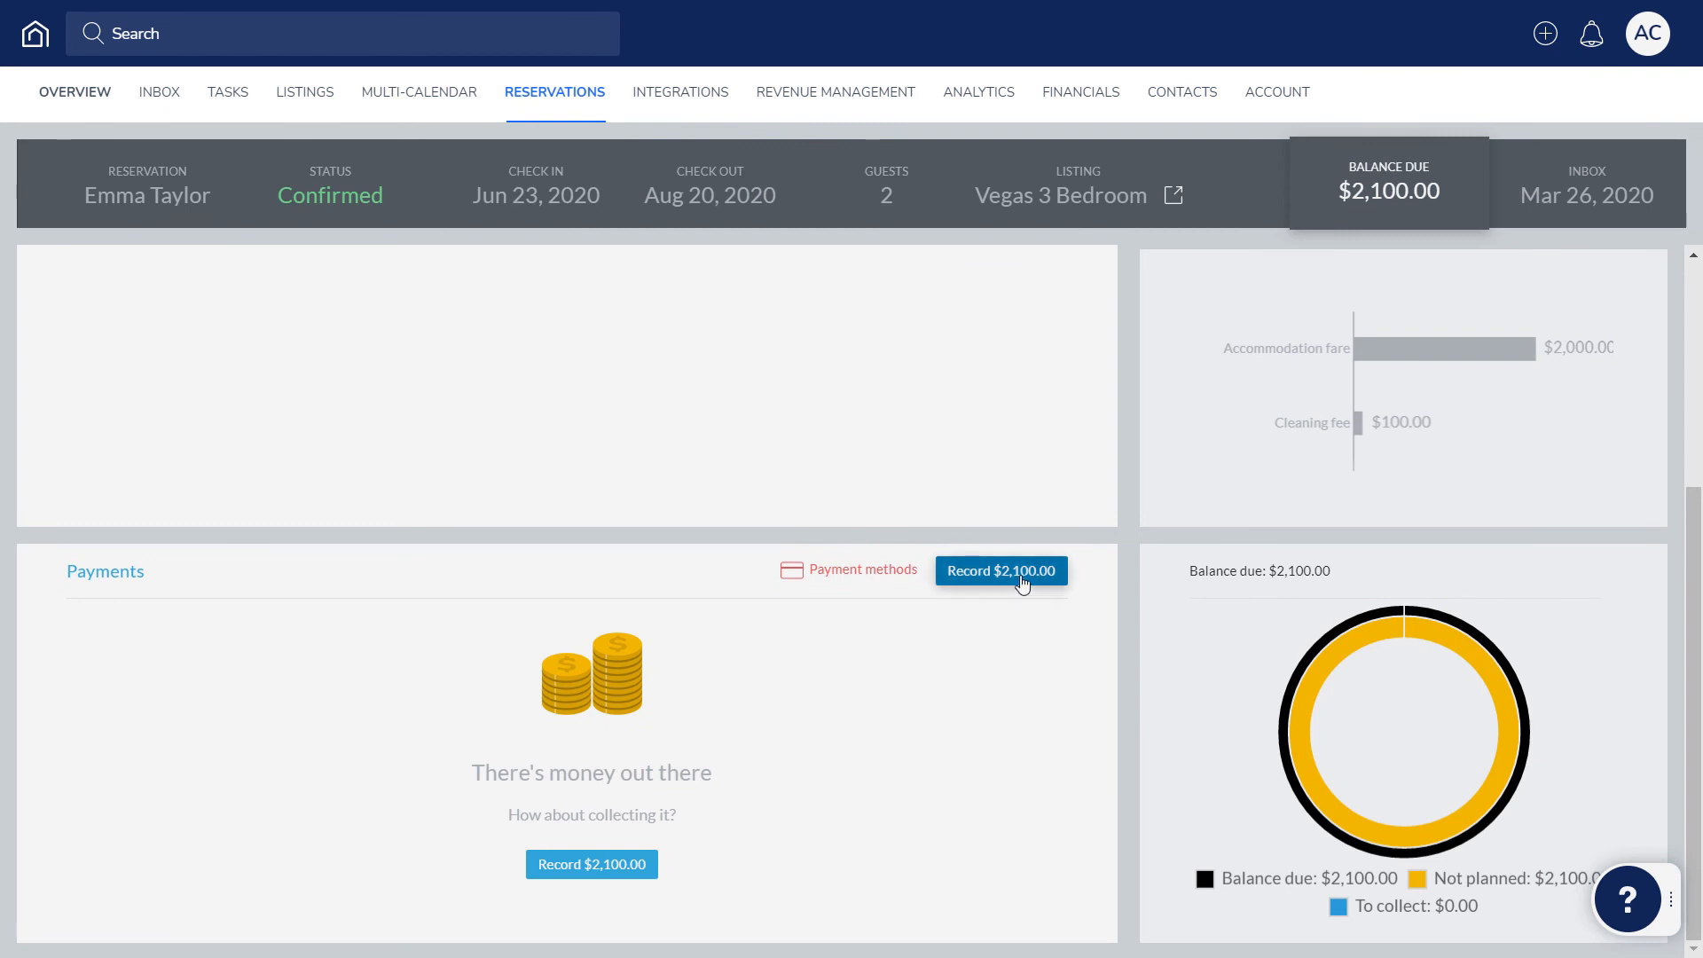
pyautogui.click(999, 569)
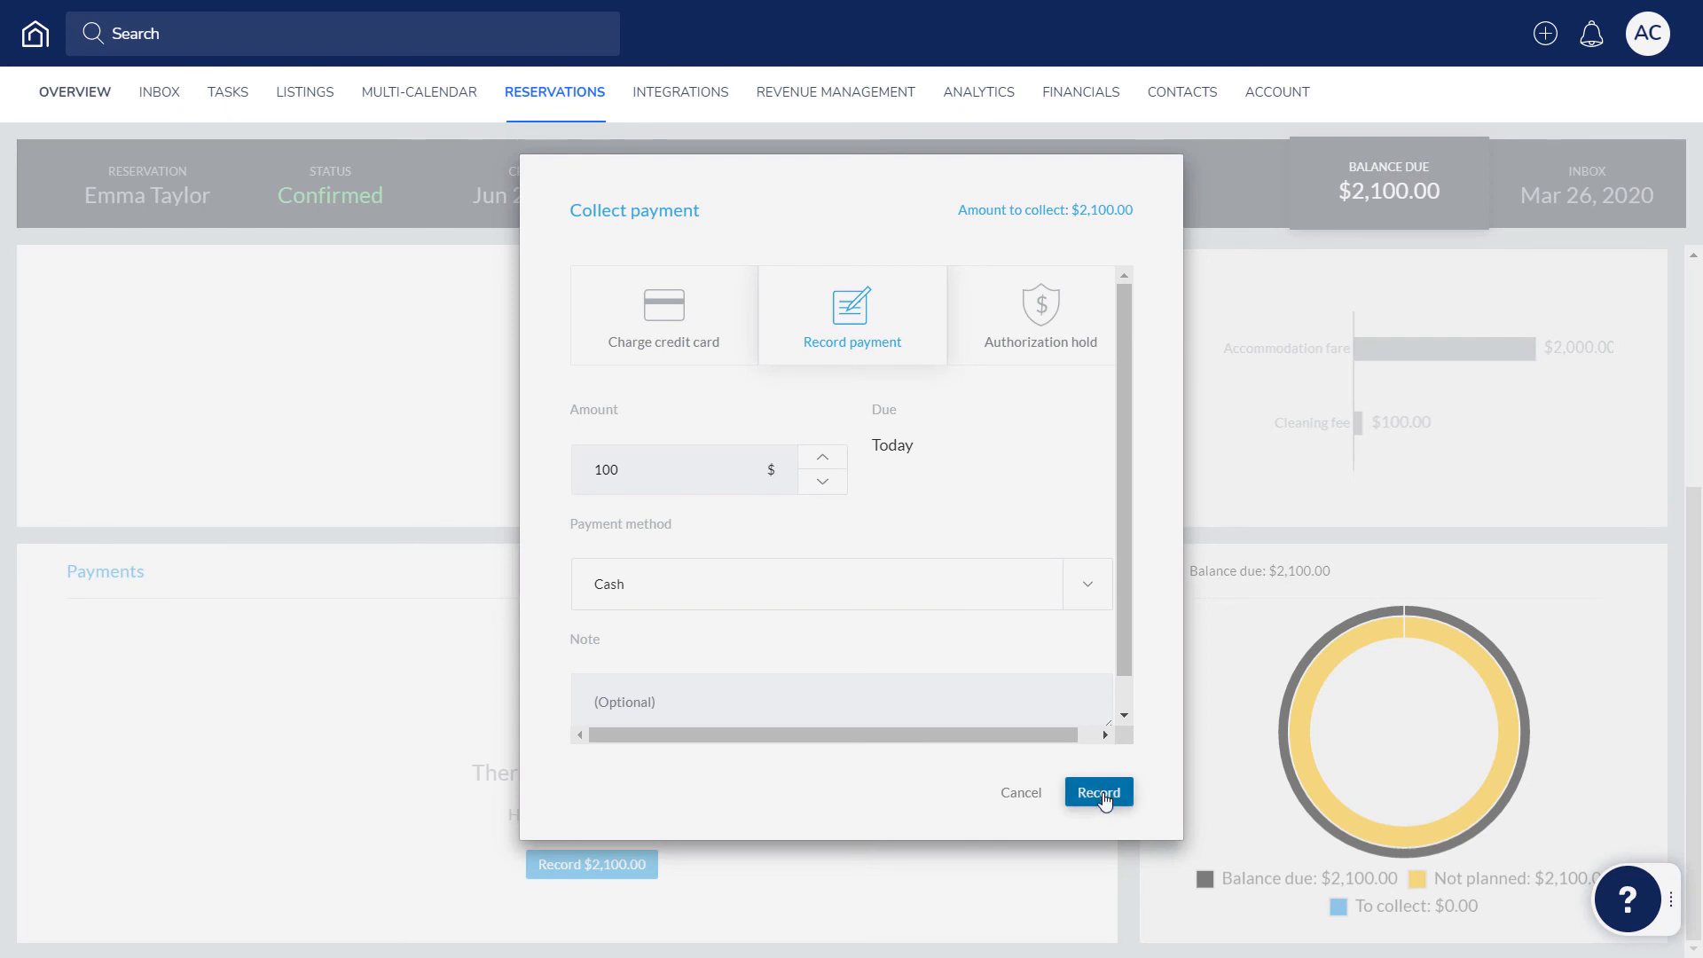
pyautogui.click(1097, 791)
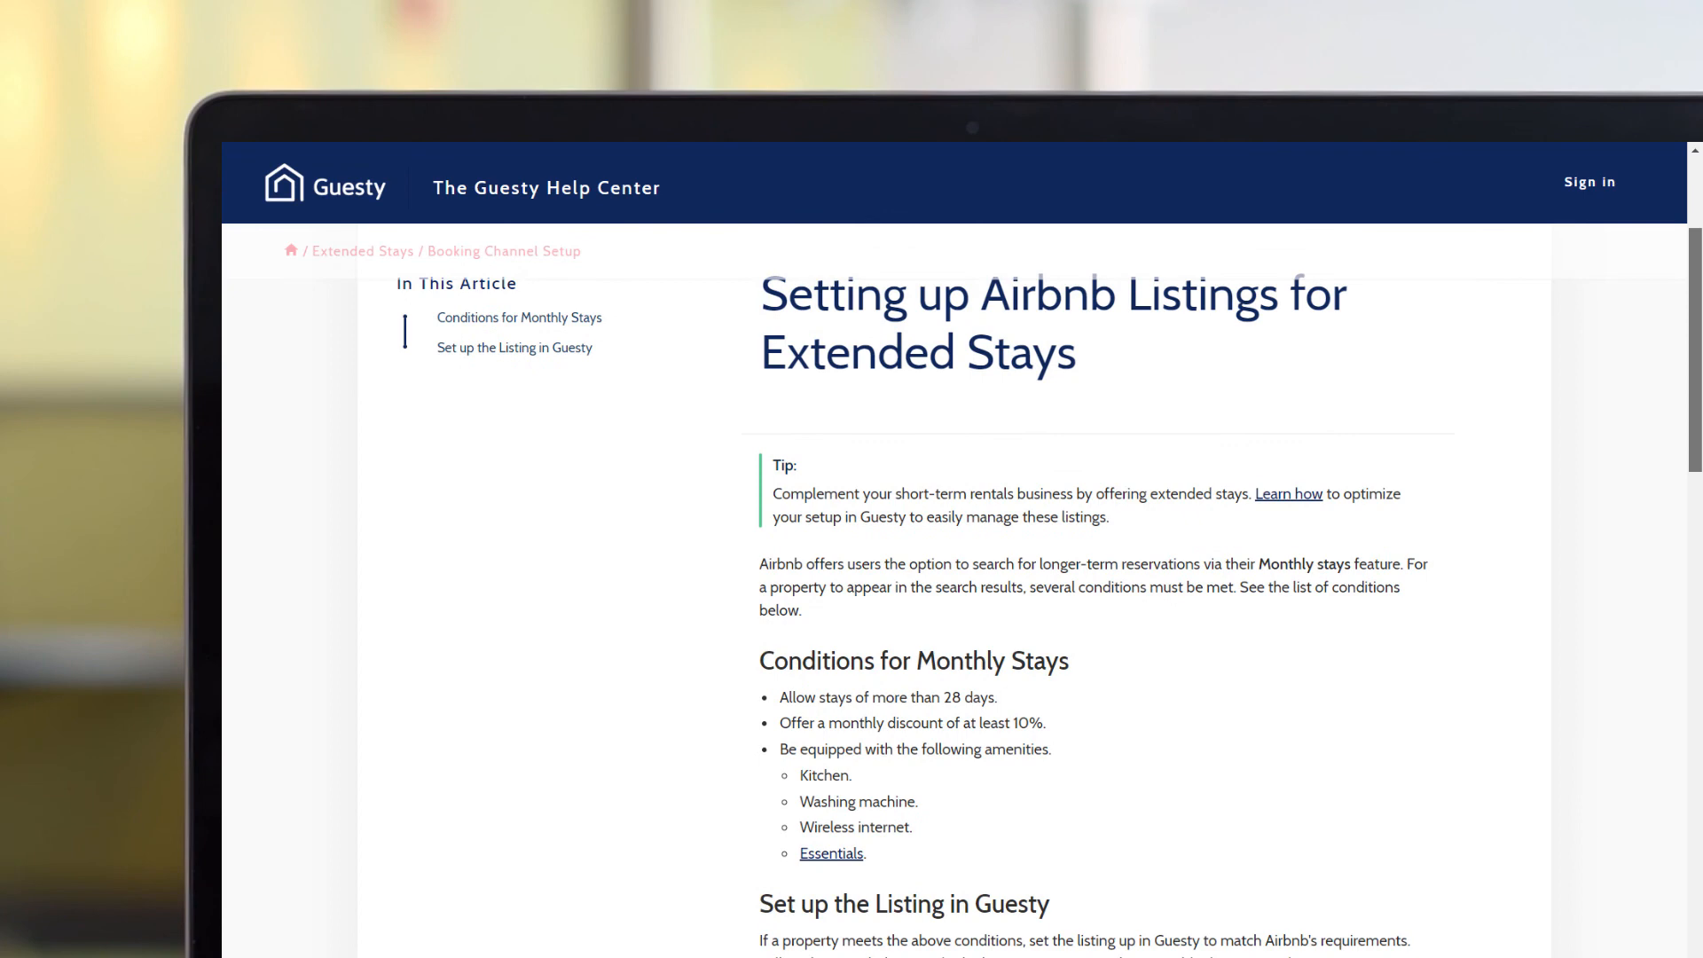
# - Read the 'Setting up Airbnb Listings for Extended Stays' article, then return to the 3 filtered extended-stay reservations
pyautogui.scroll(-3)
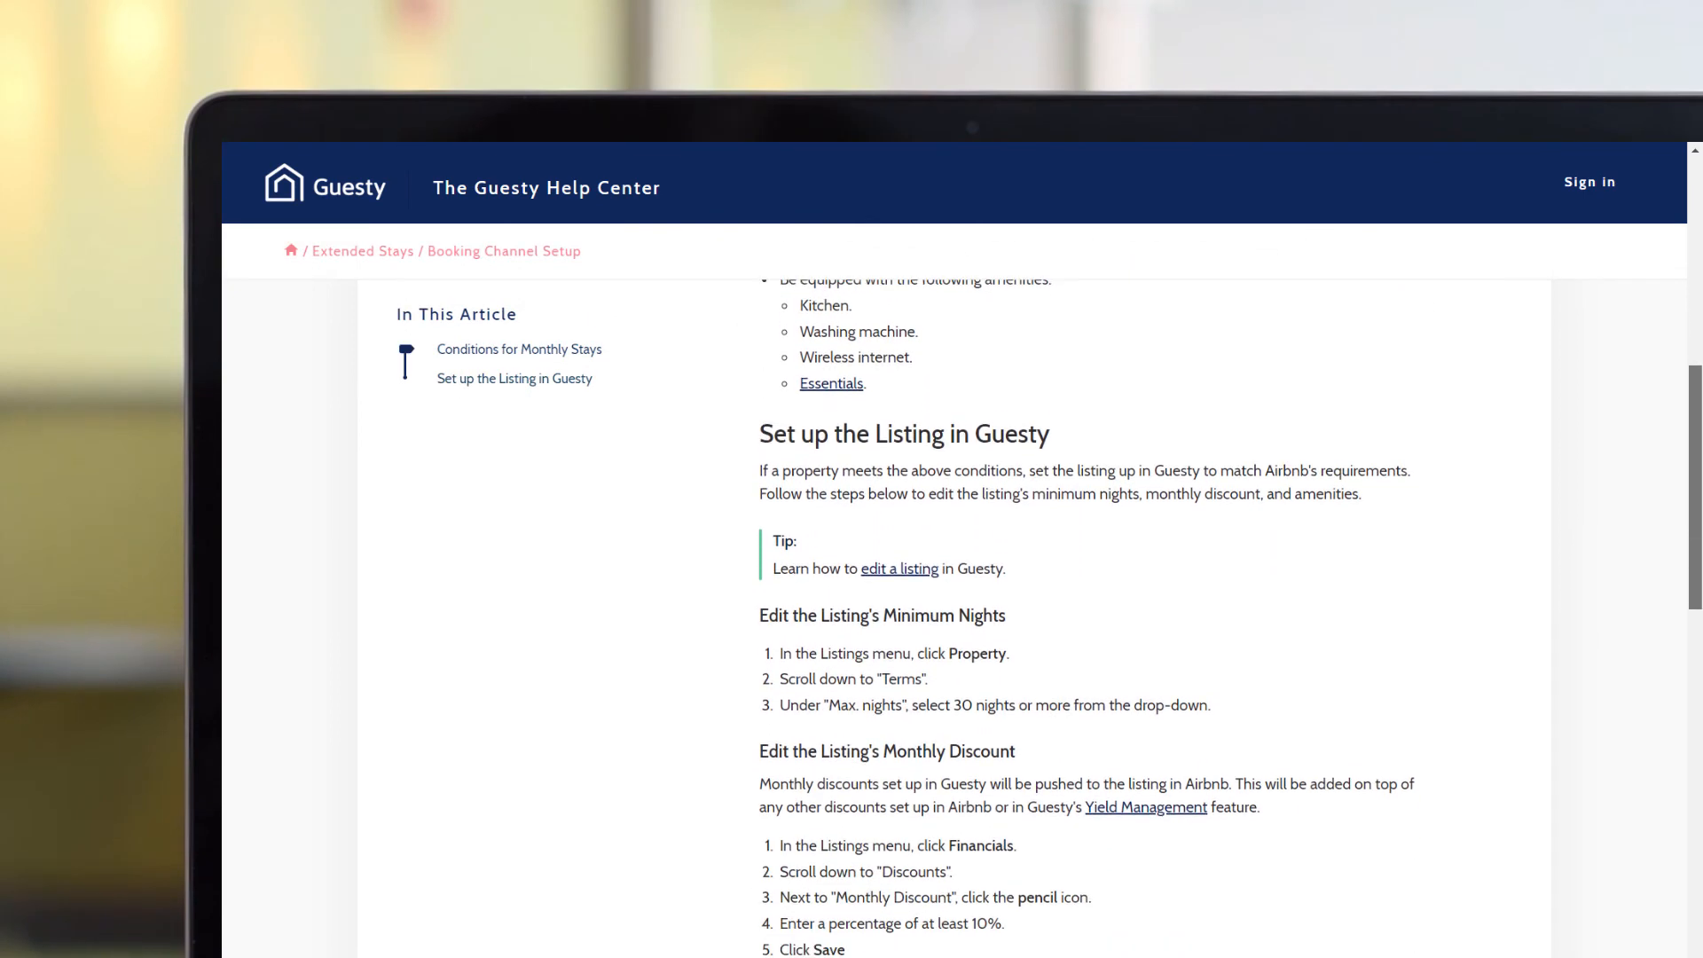
pyautogui.scroll(-3)
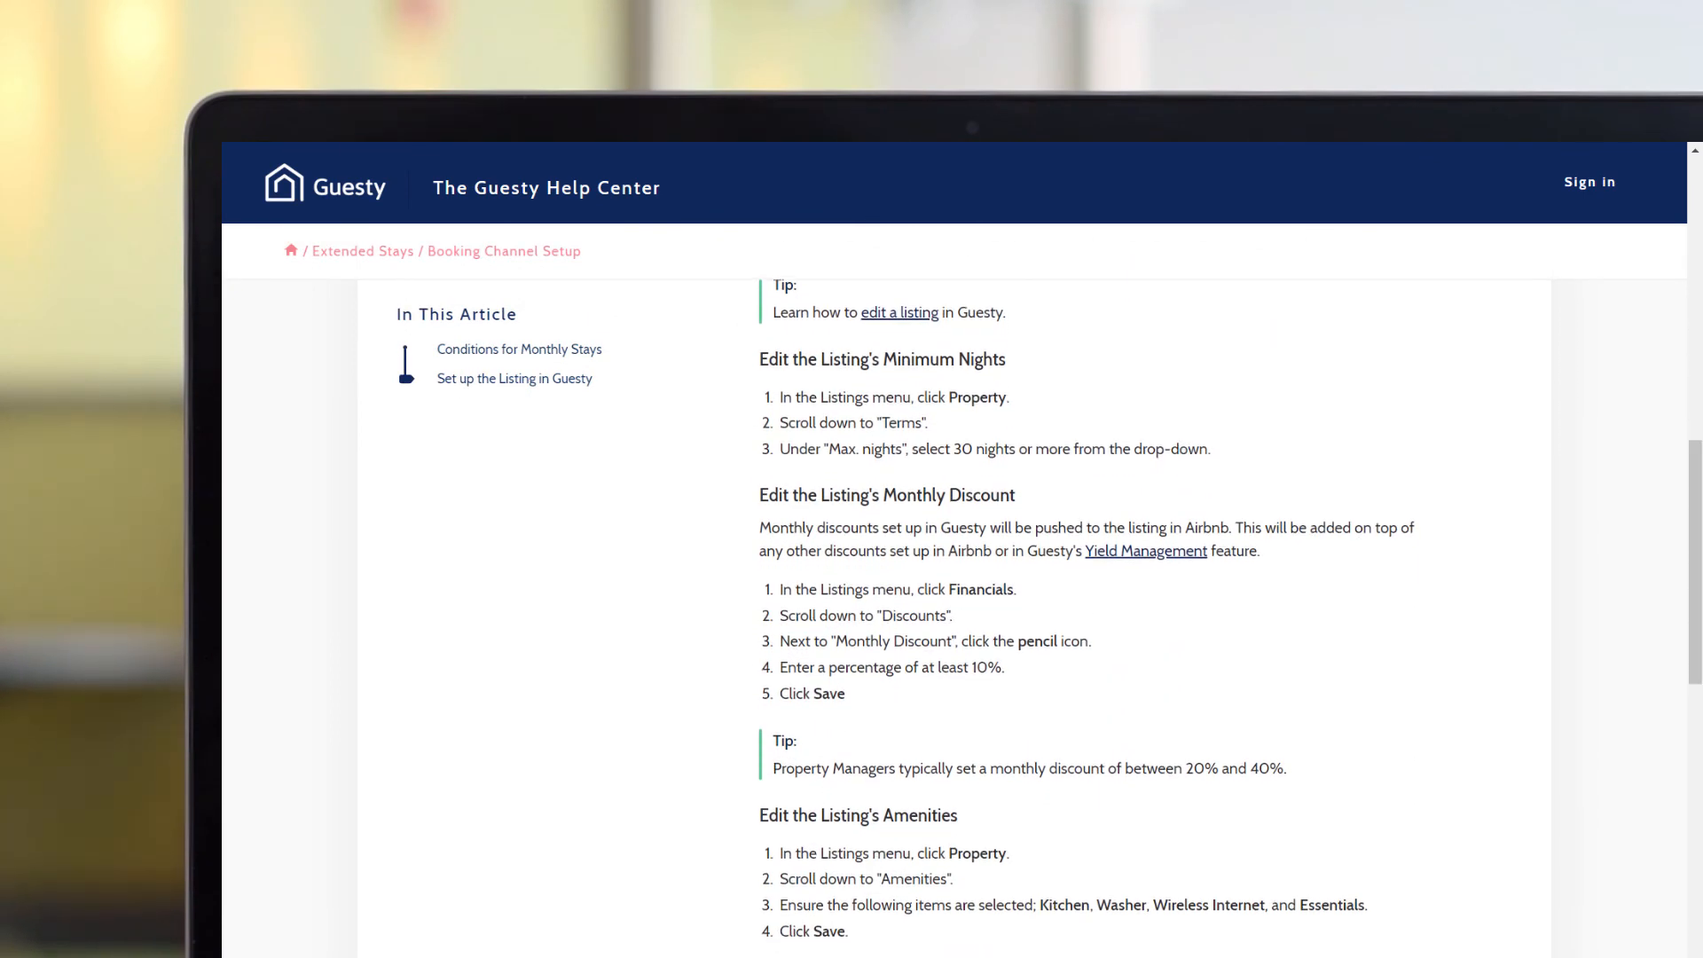
pyautogui.click(362, 250)
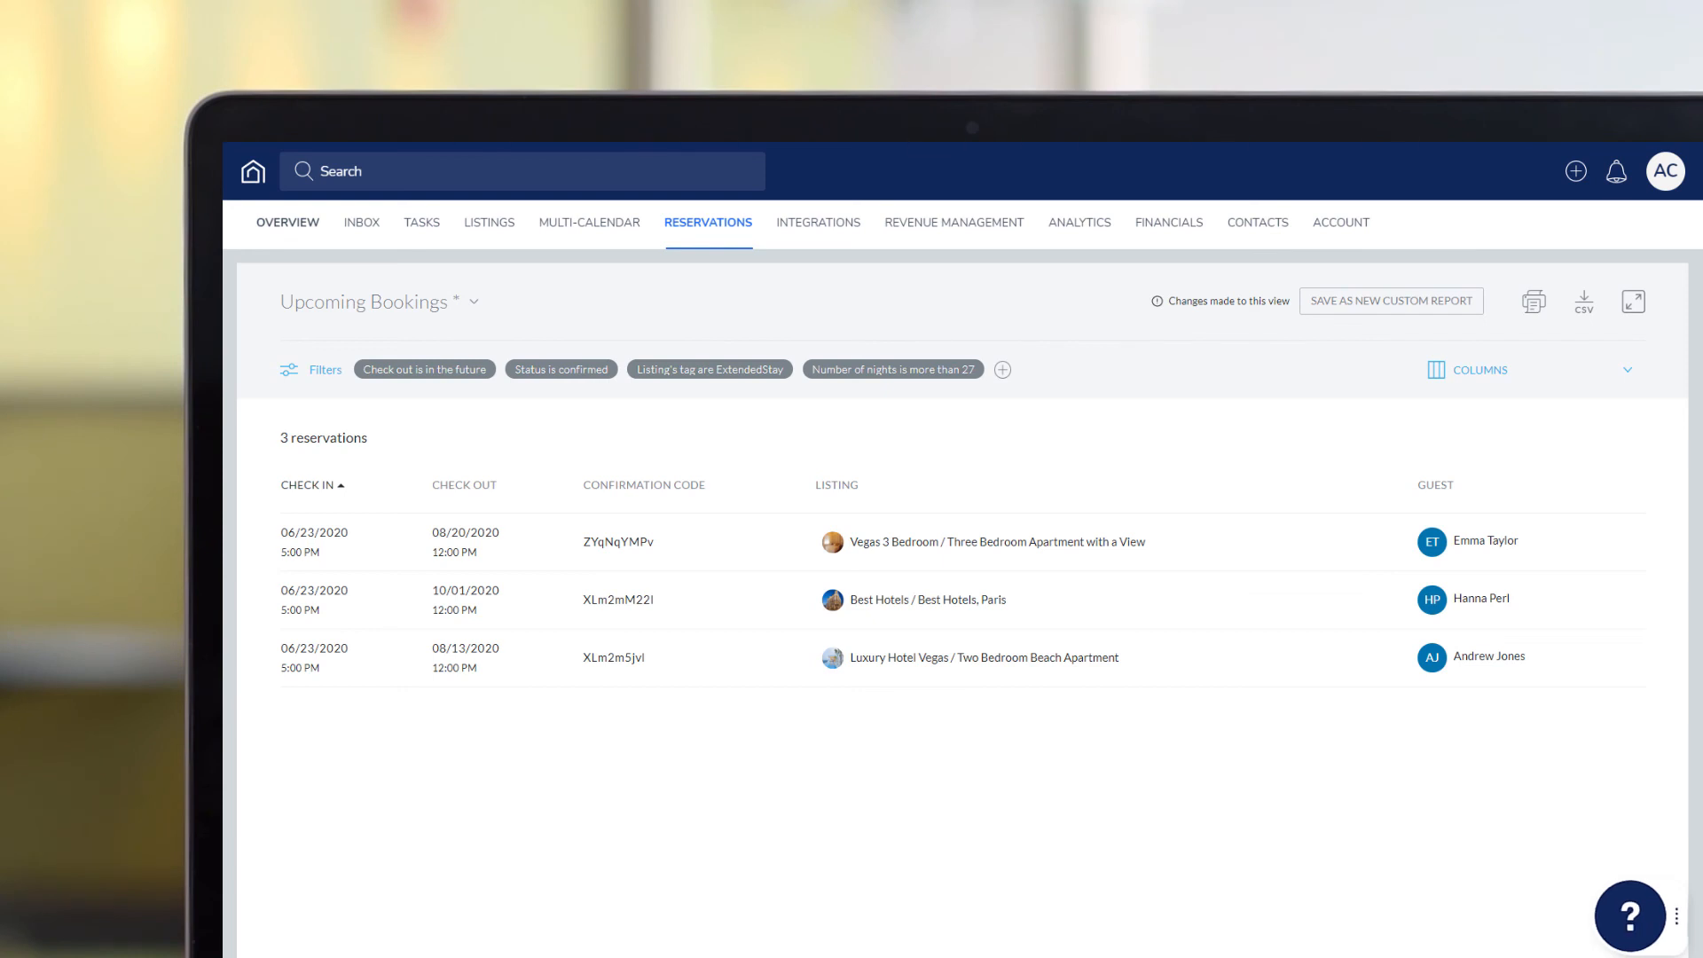
pyautogui.click(1629, 915)
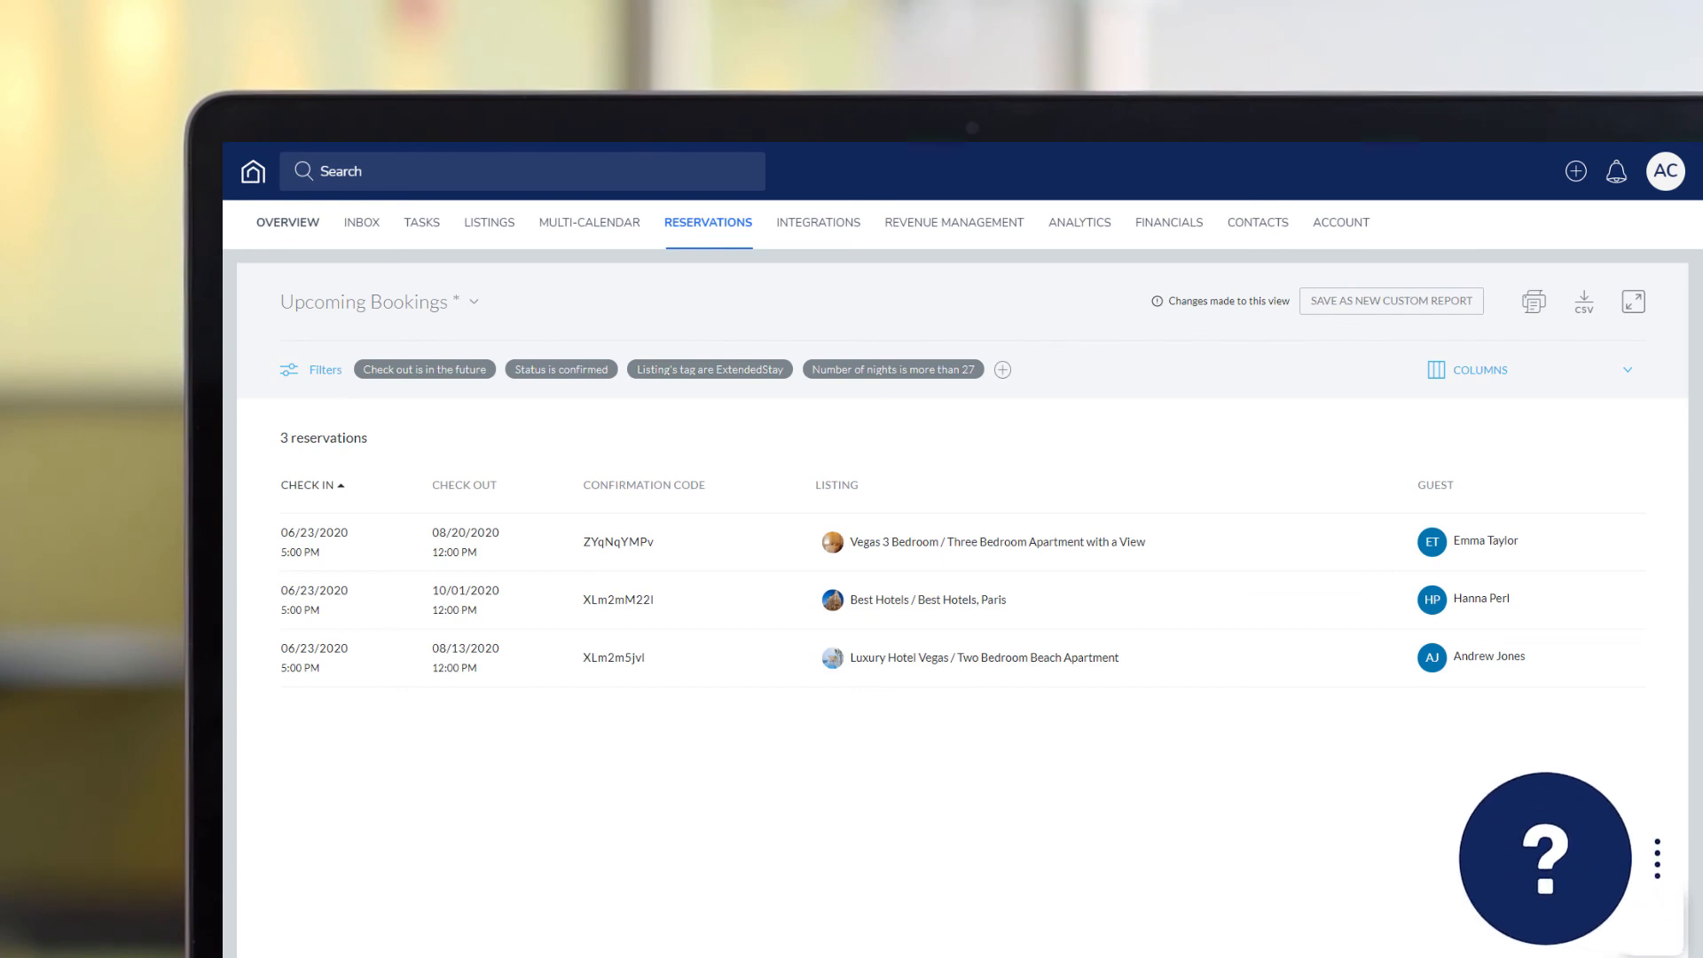